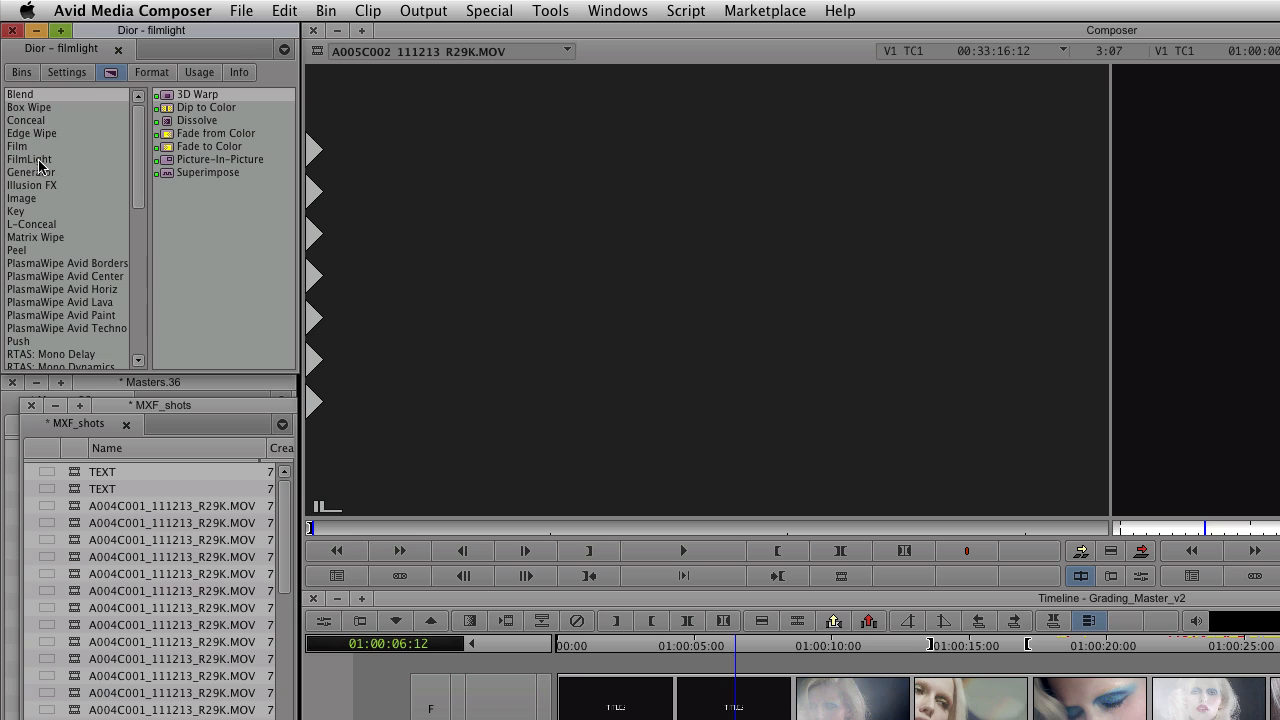
Choose the Baselight effect from the FilmLight category in the Effect Palette.
click(28, 160)
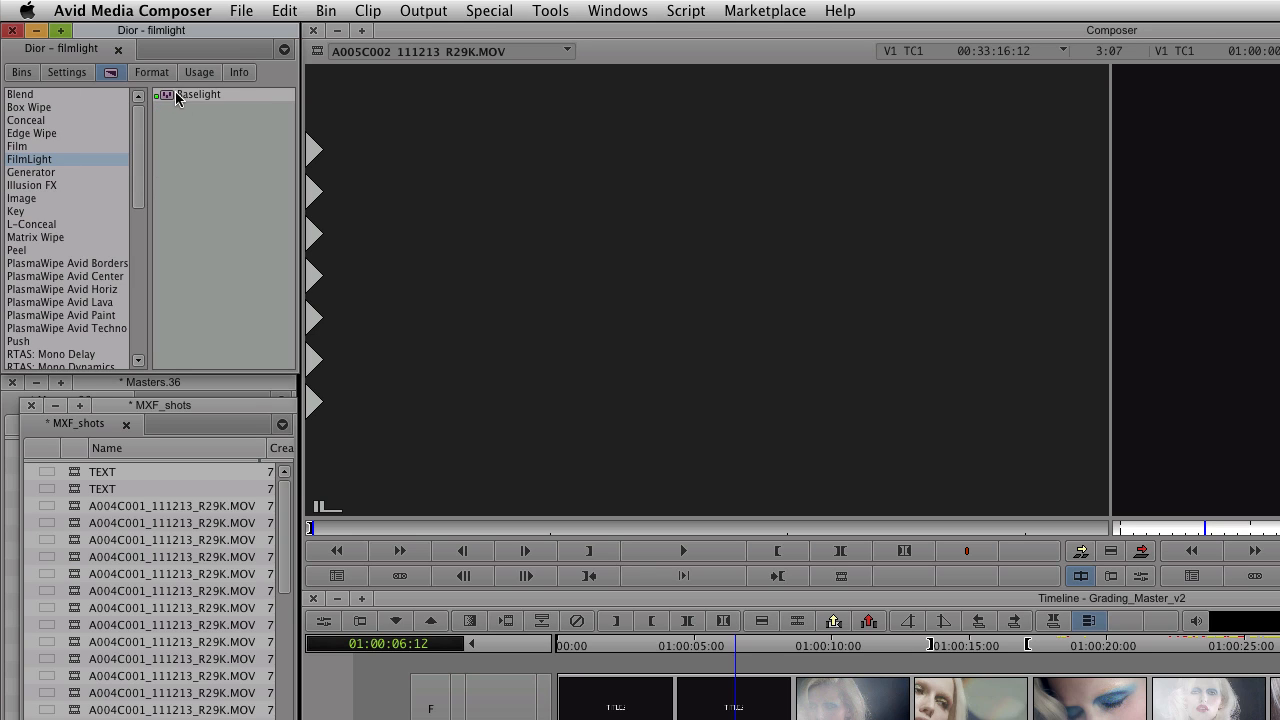
click(196, 94)
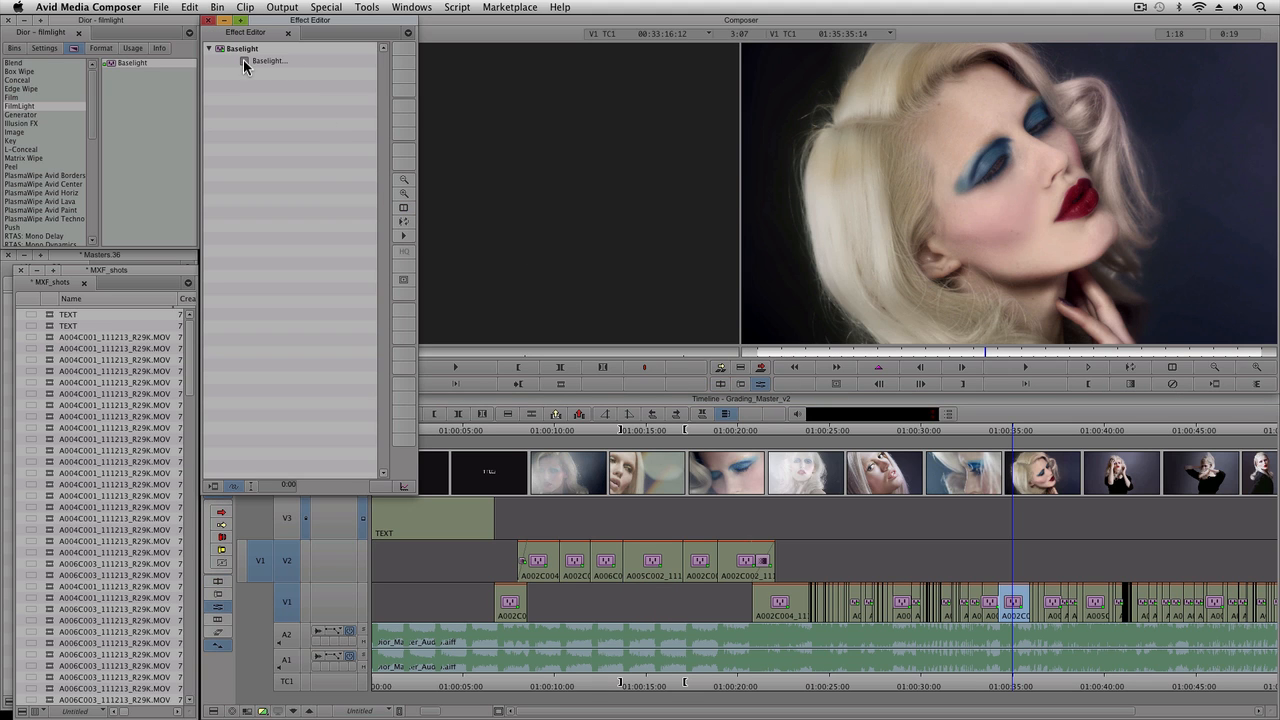
Launch the Baselight grading window from the effect, showing the 'hair glow' layer.
double_click(268, 60)
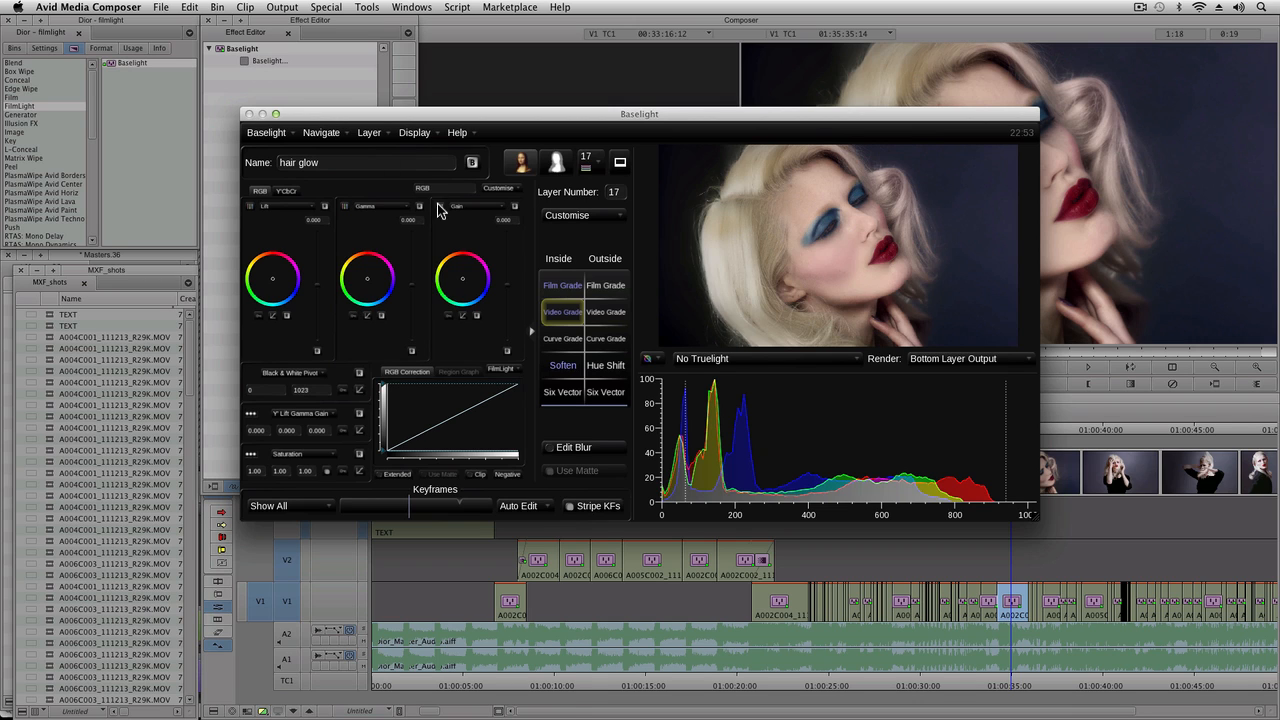
mouse_move(456, 236)
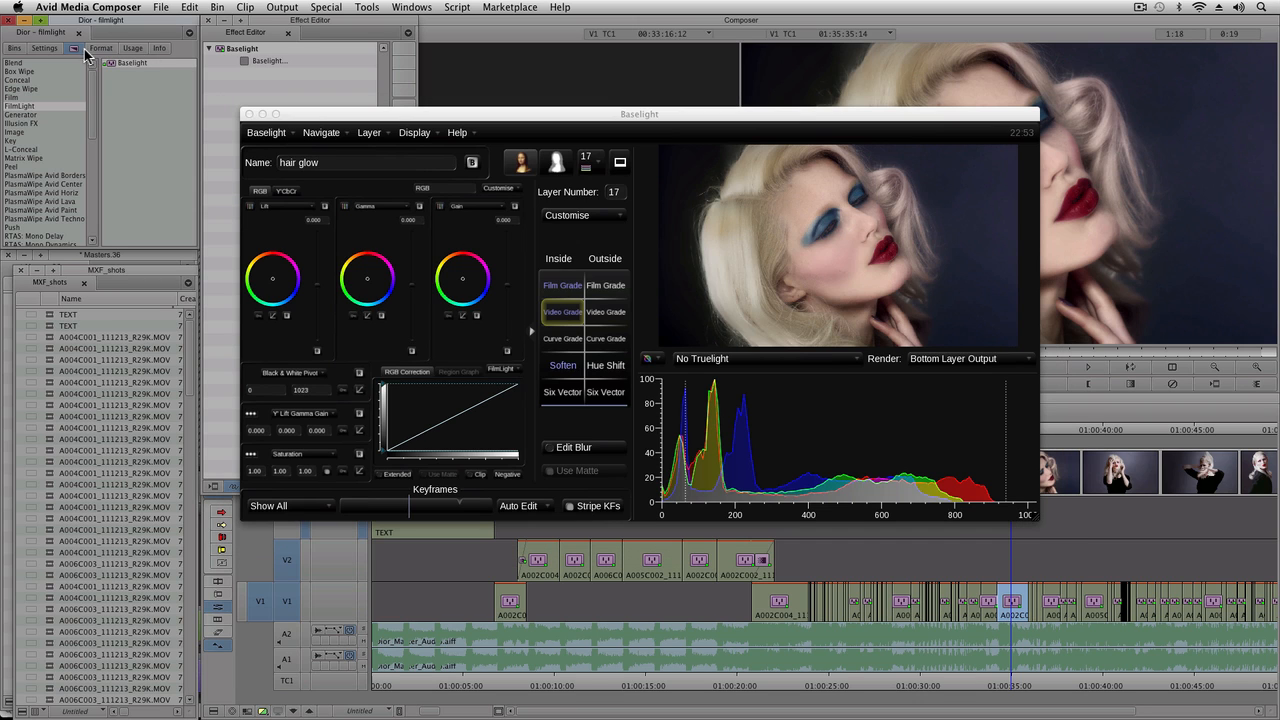
mouse_move(296, 128)
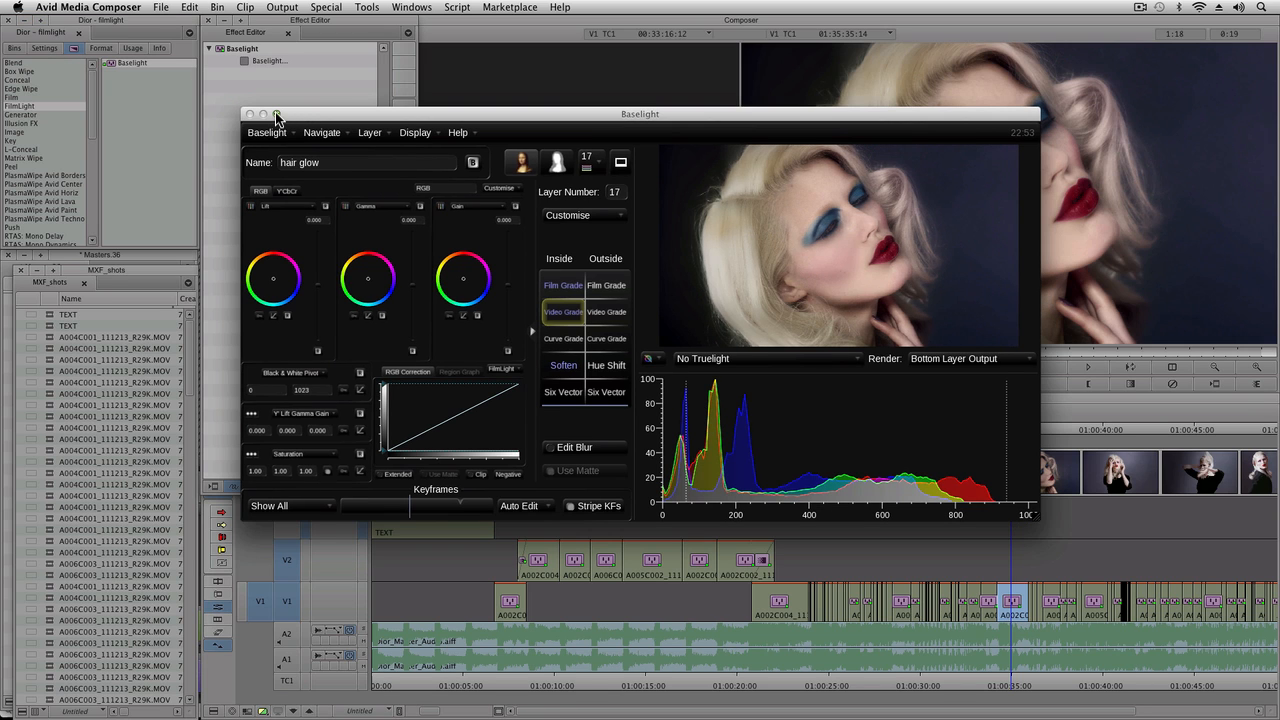
Maximise the Baselight grading window to fill the screen.
click(264, 112)
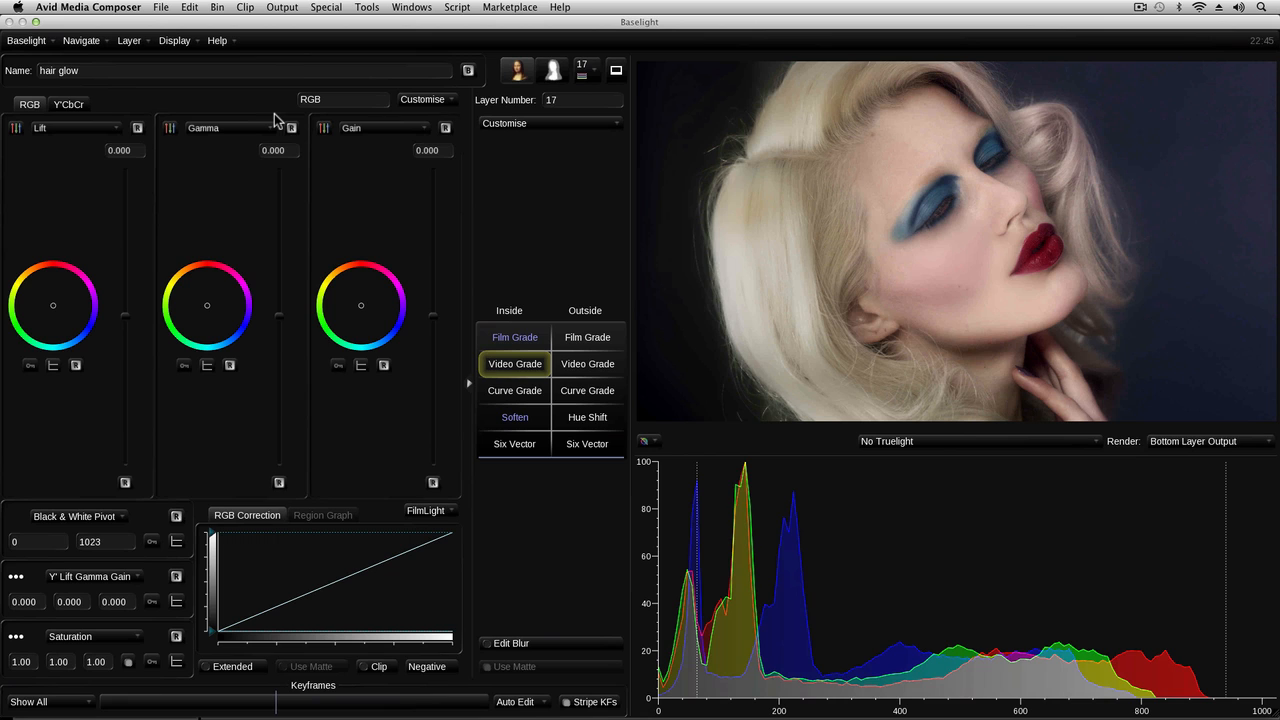
mouse_move(228, 160)
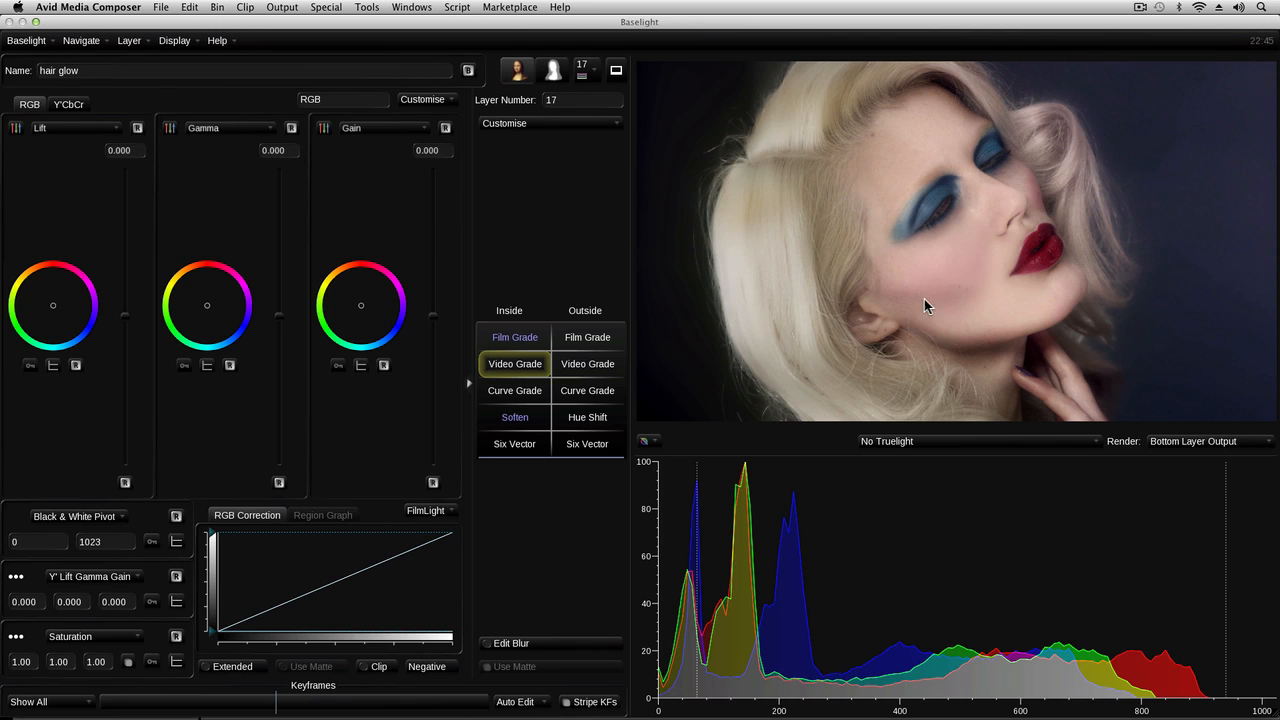
mouse_move(880, 576)
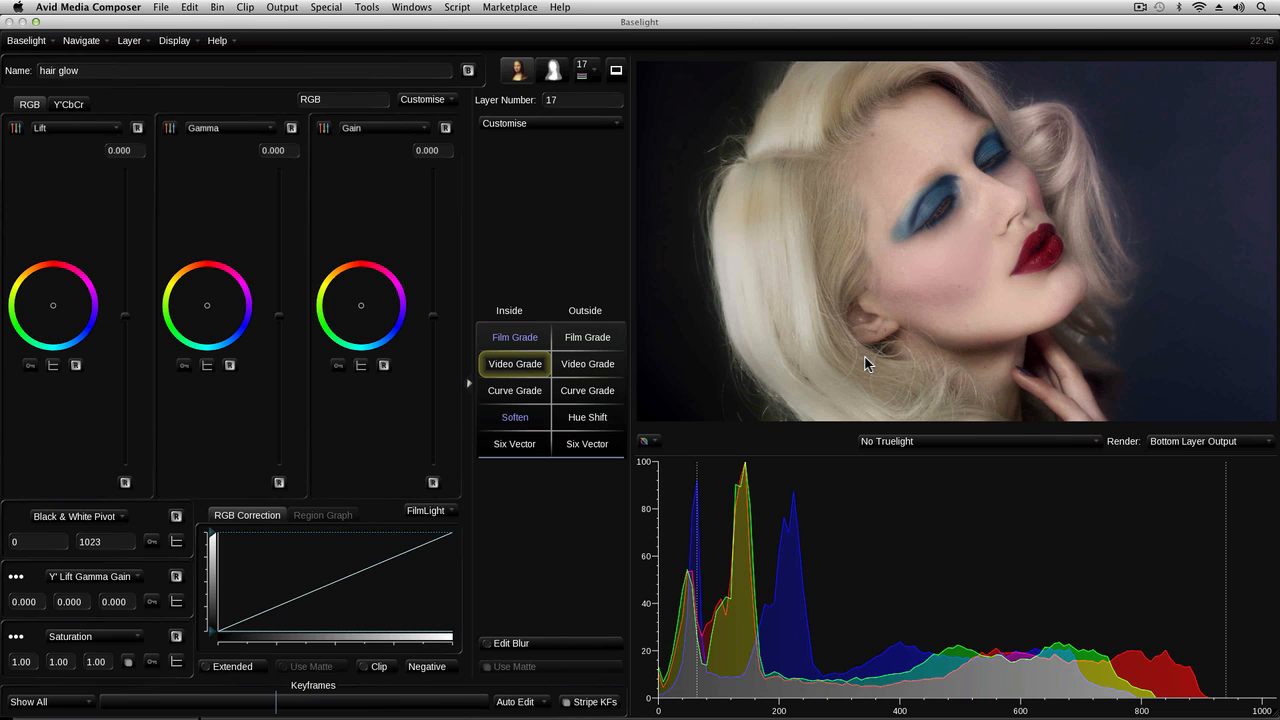
mouse_move(862, 366)
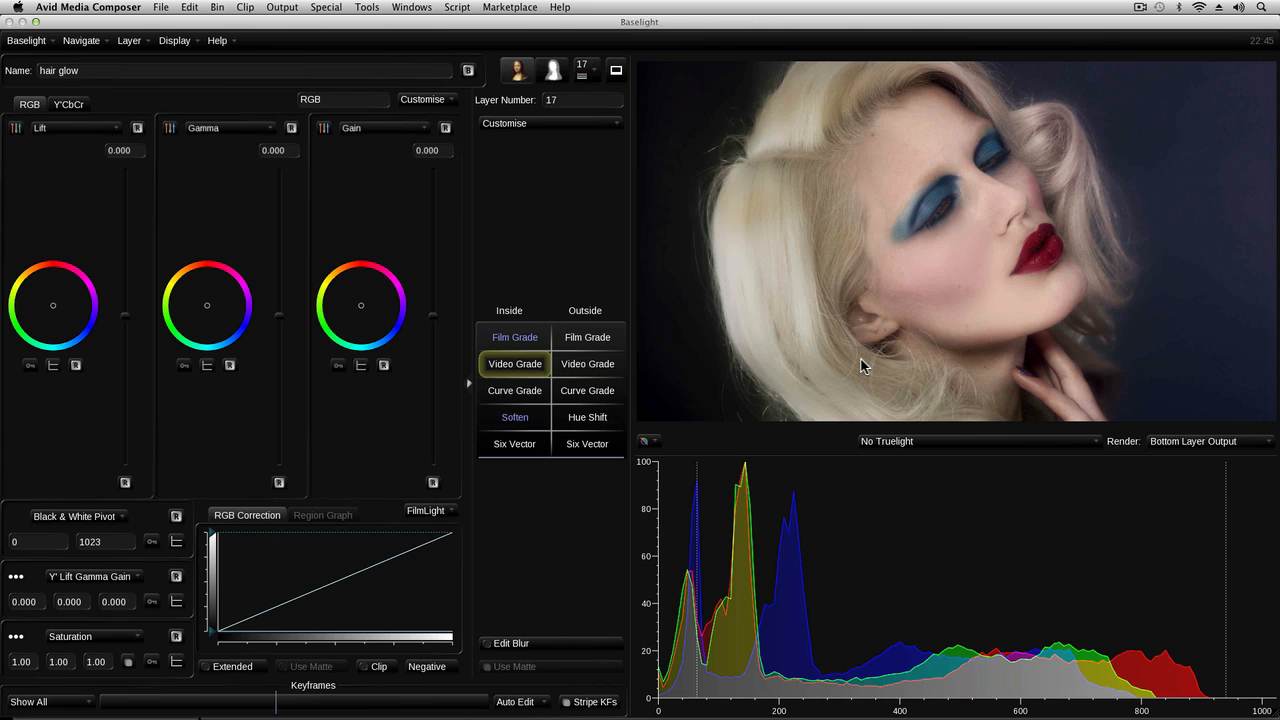
mouse_move(856, 370)
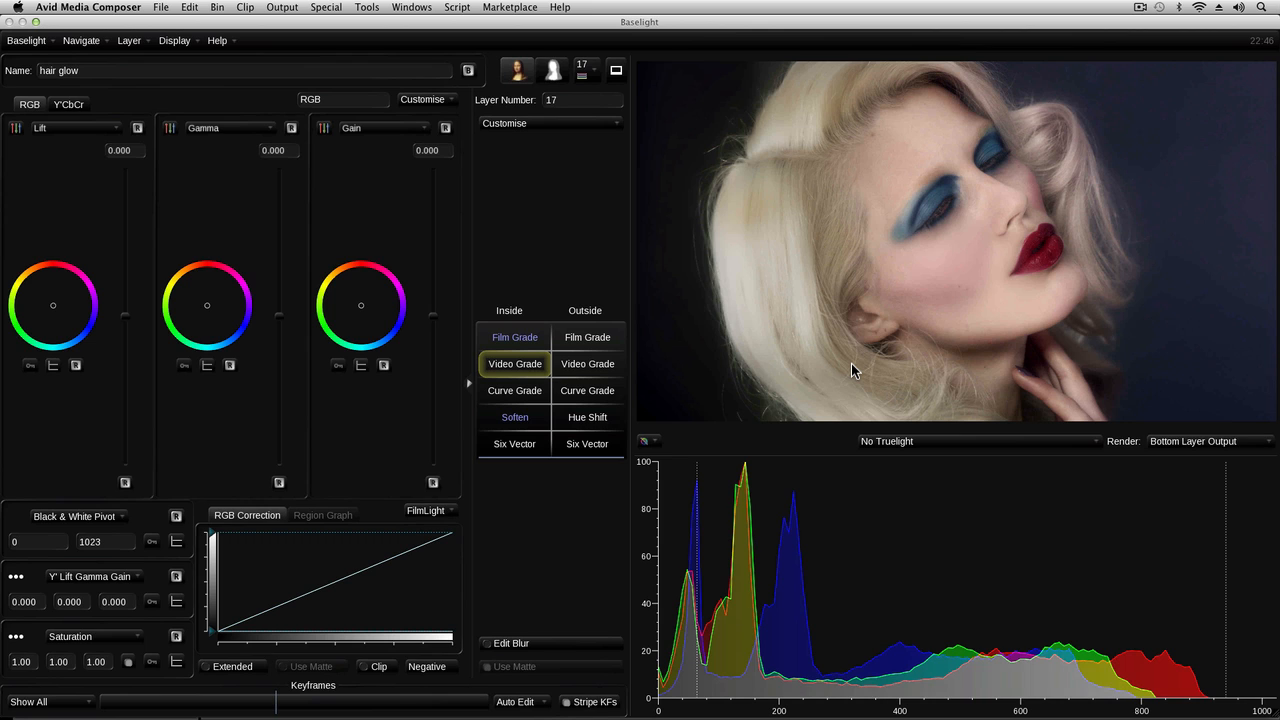
mouse_move(860, 486)
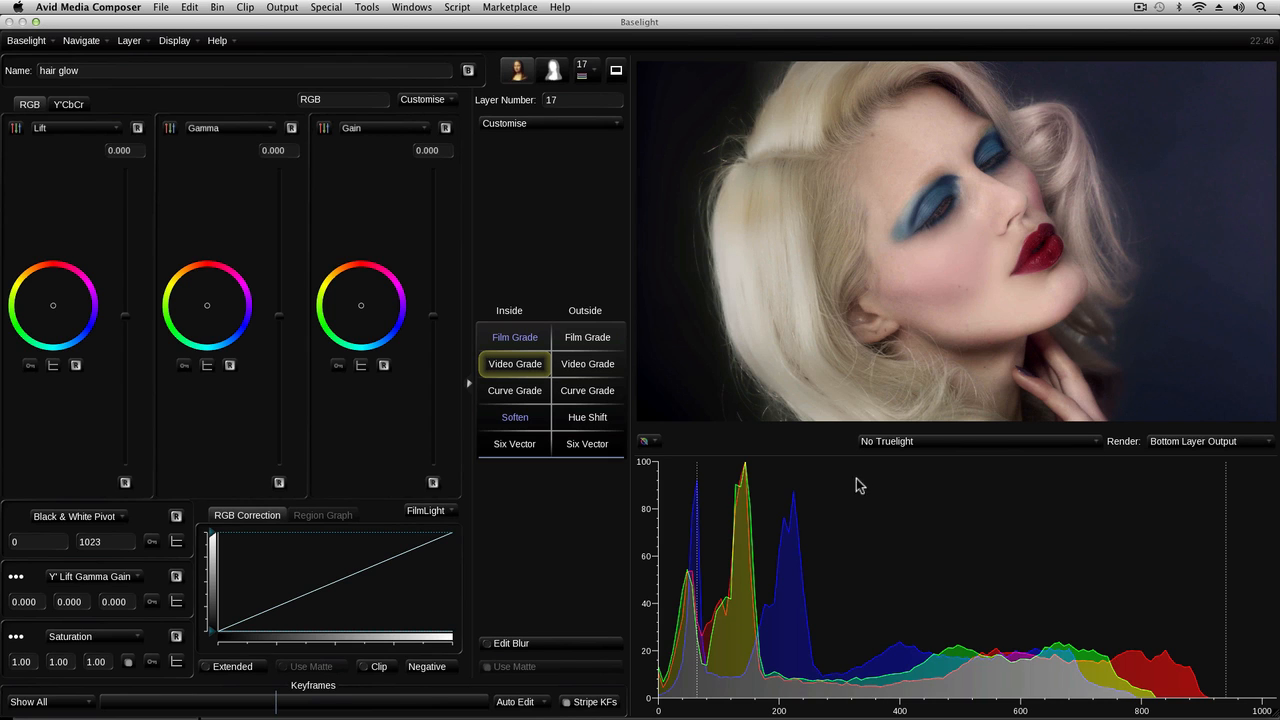
mouse_move(880, 560)
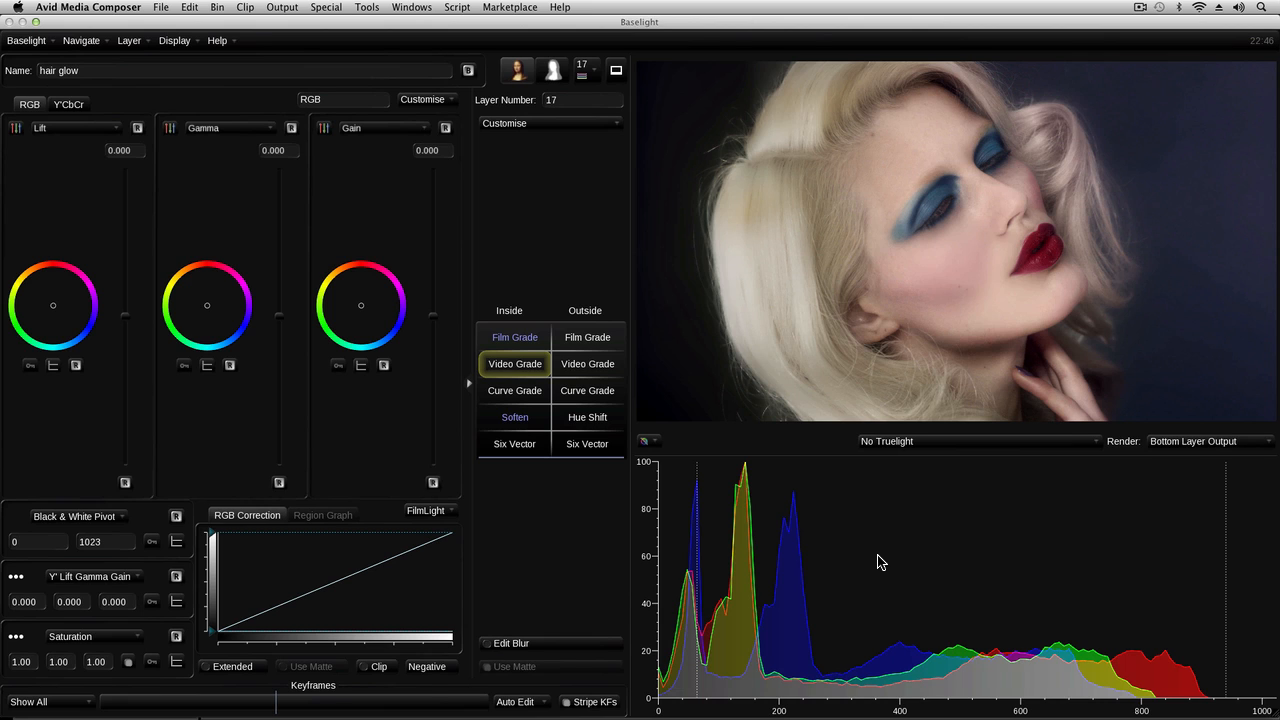
mouse_move(762, 568)
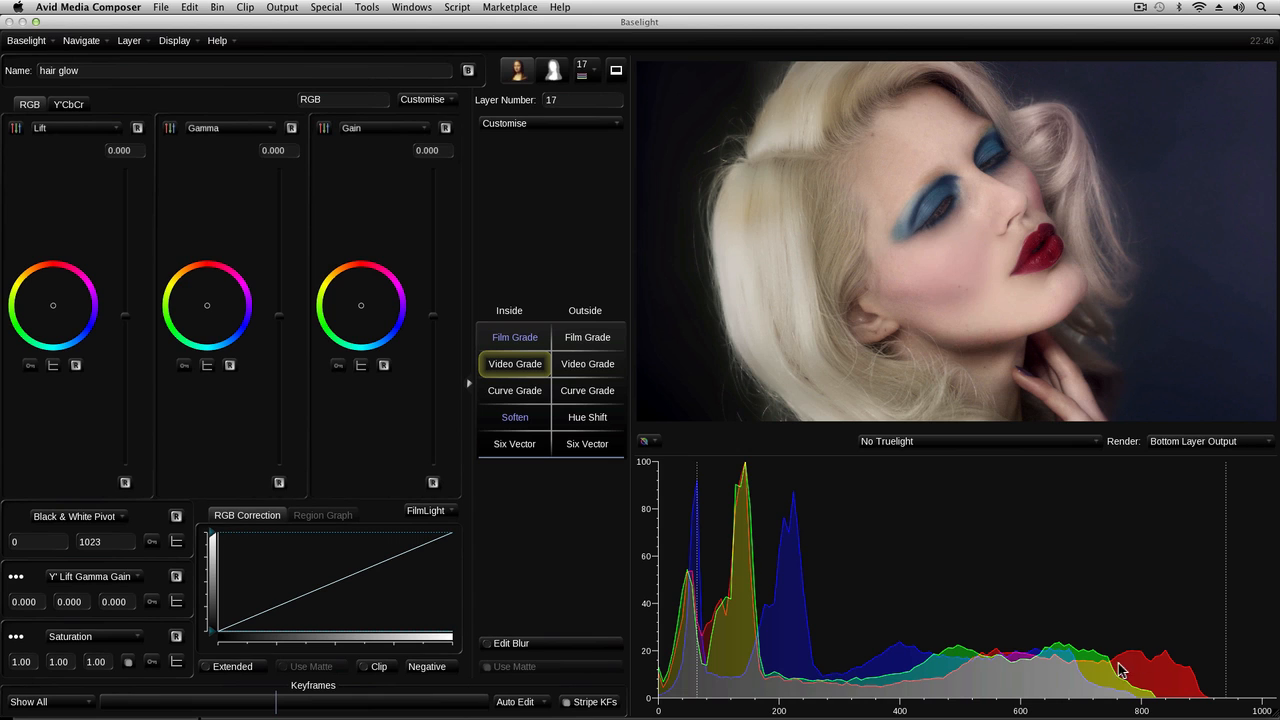
mouse_move(978, 264)
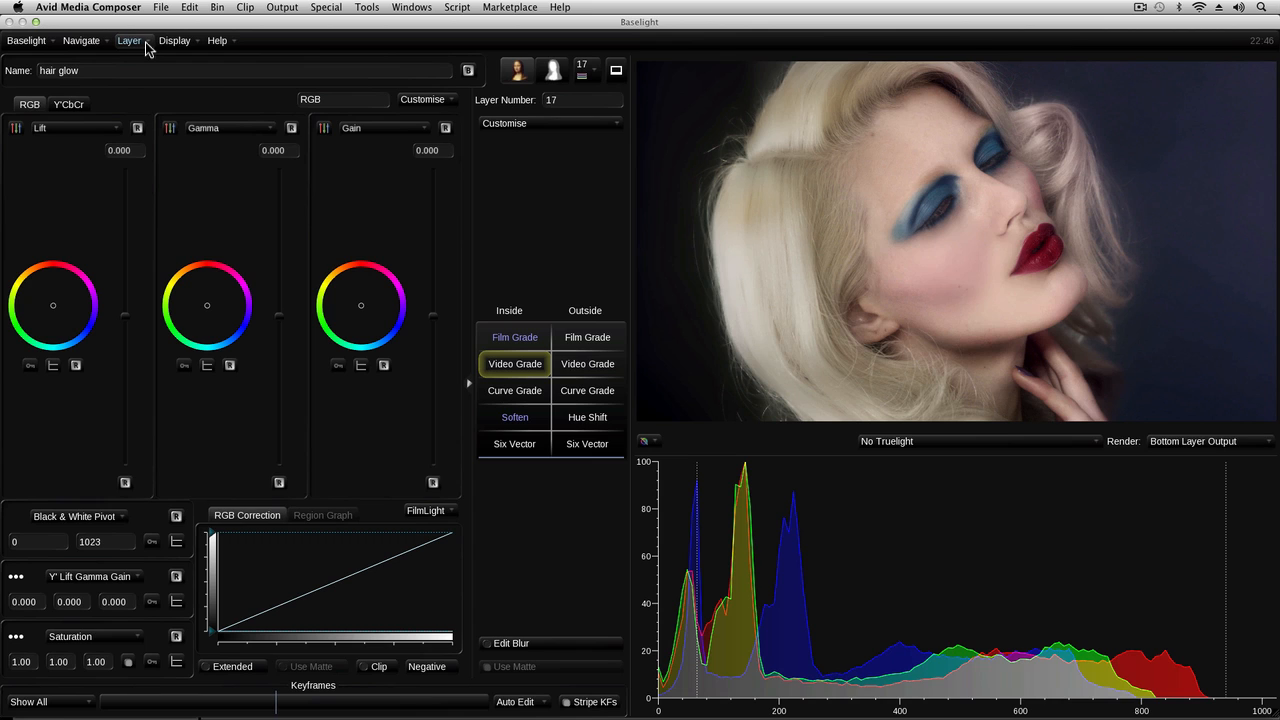
mouse_move(218, 40)
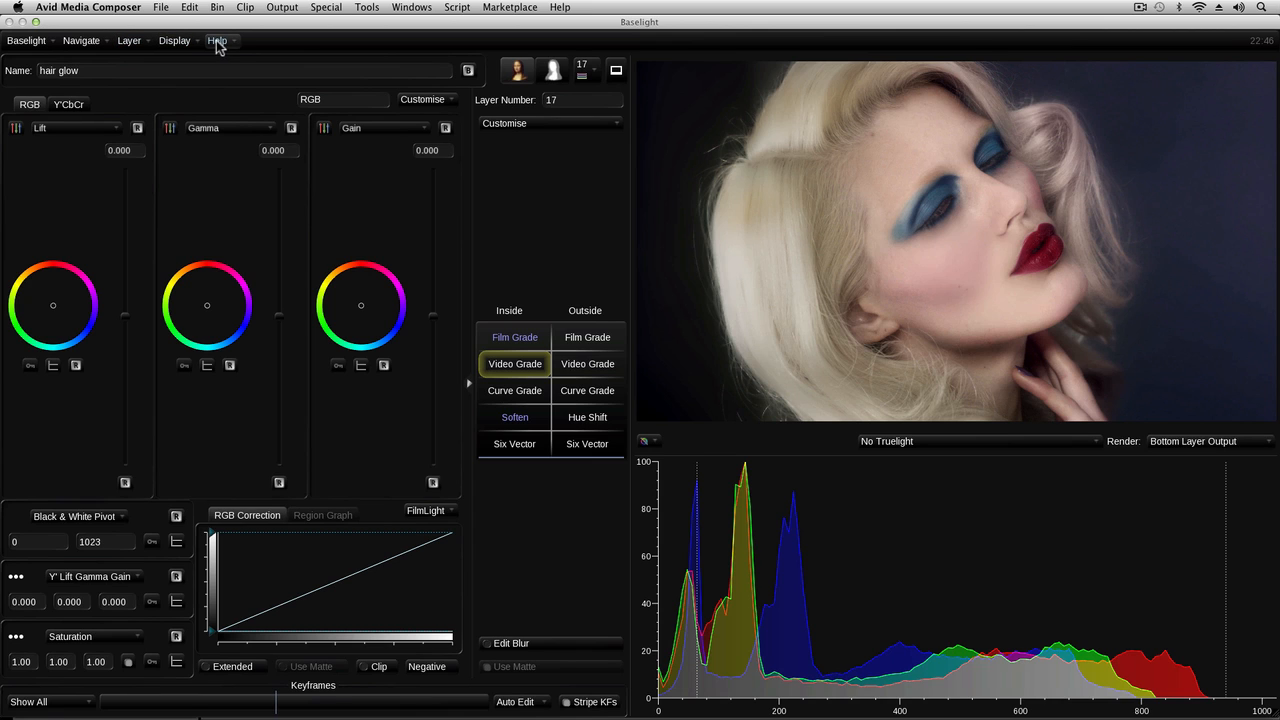
Review the Help menu and the System page of Baselight Preferences.
click(218, 40)
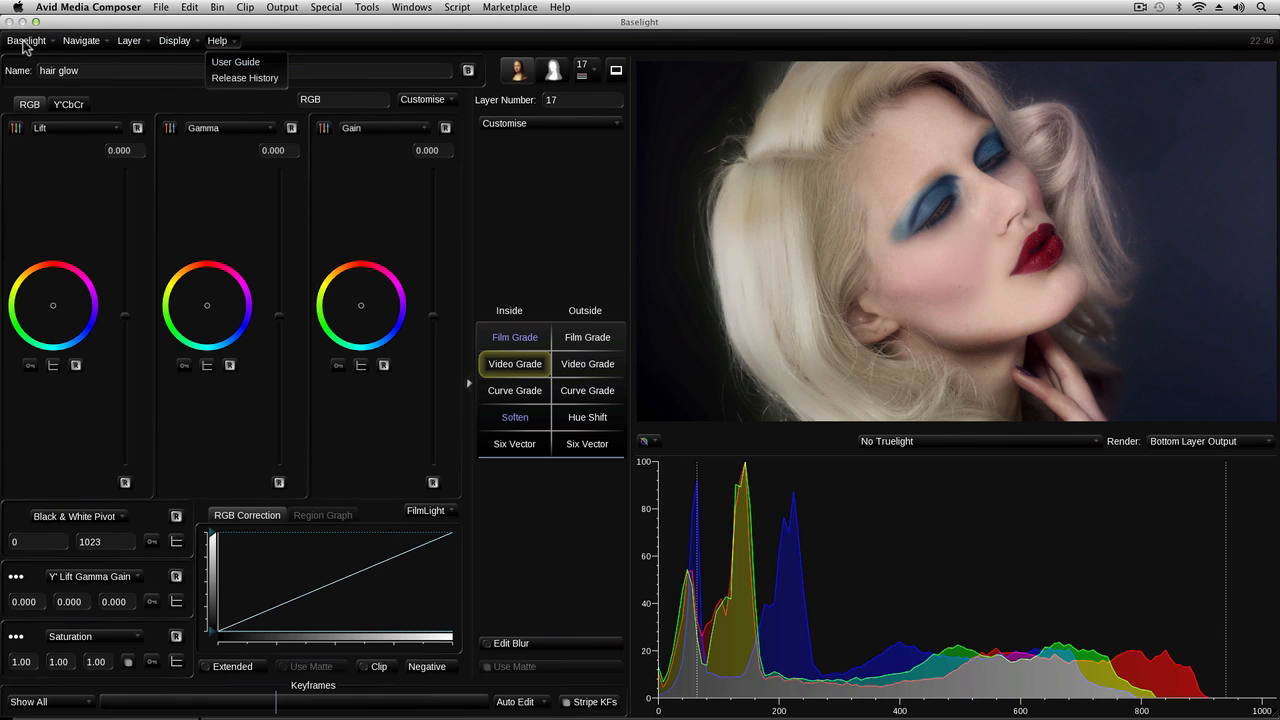
click(26, 40)
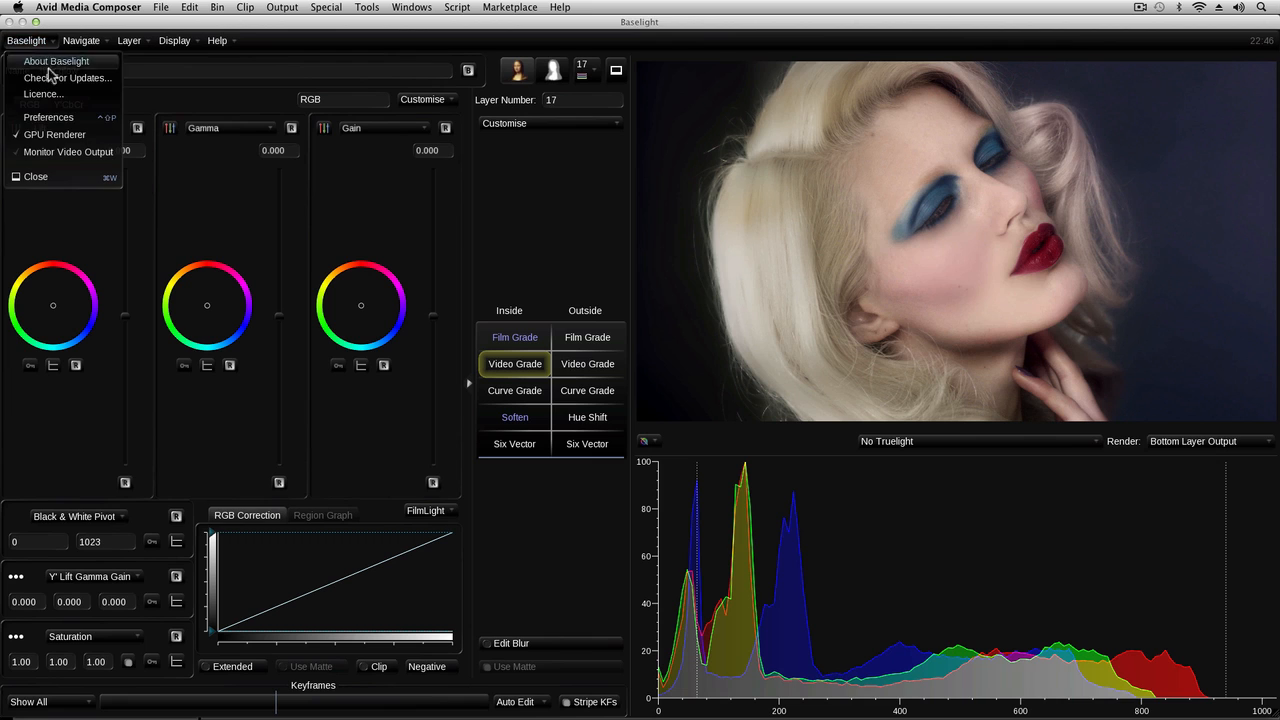
click(48, 116)
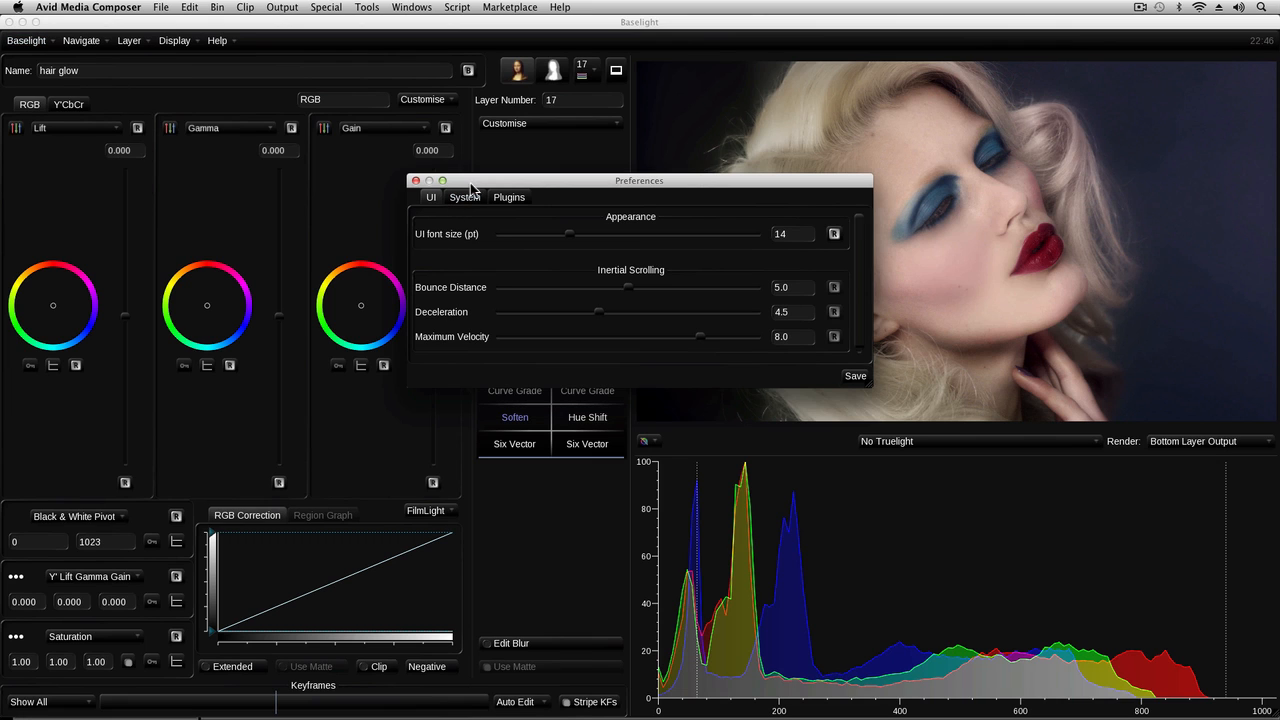
click(416, 180)
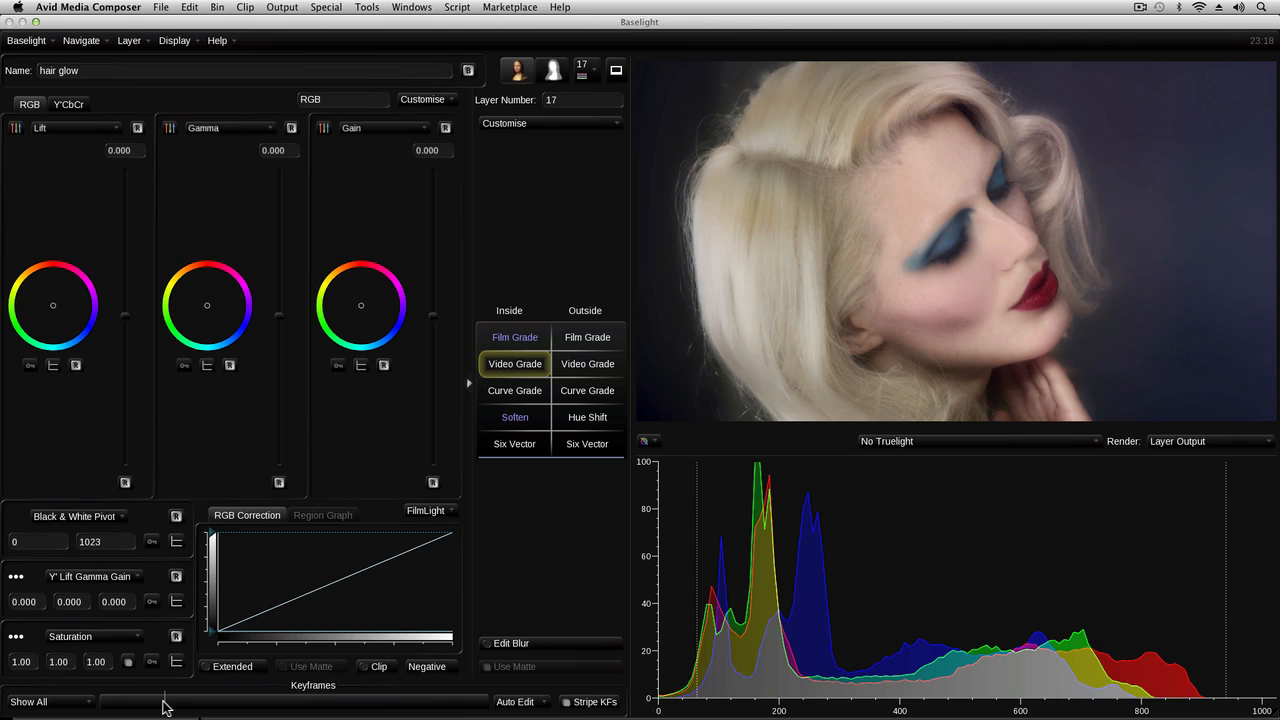
mouse_move(50, 424)
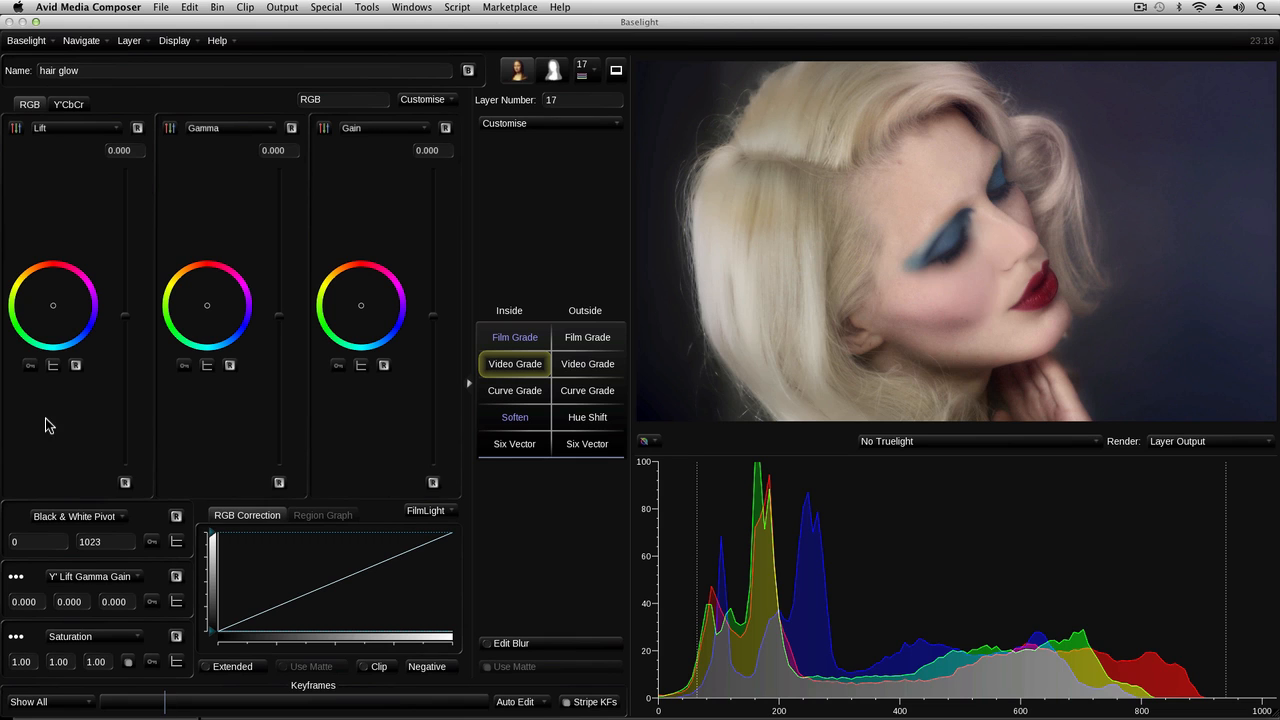
Return the viewer to the graded frame from the grading panel.
click(30, 364)
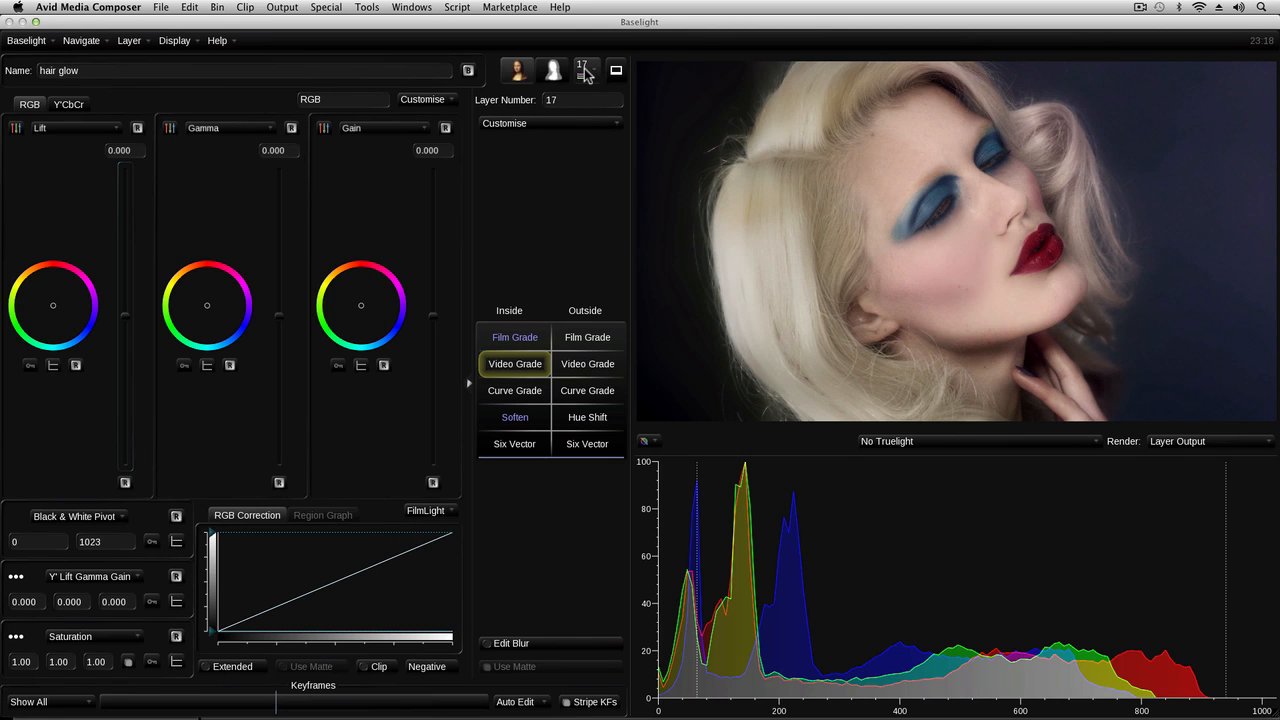
Show the Layer Manager list and select the LogC2Video layer.
click(588, 70)
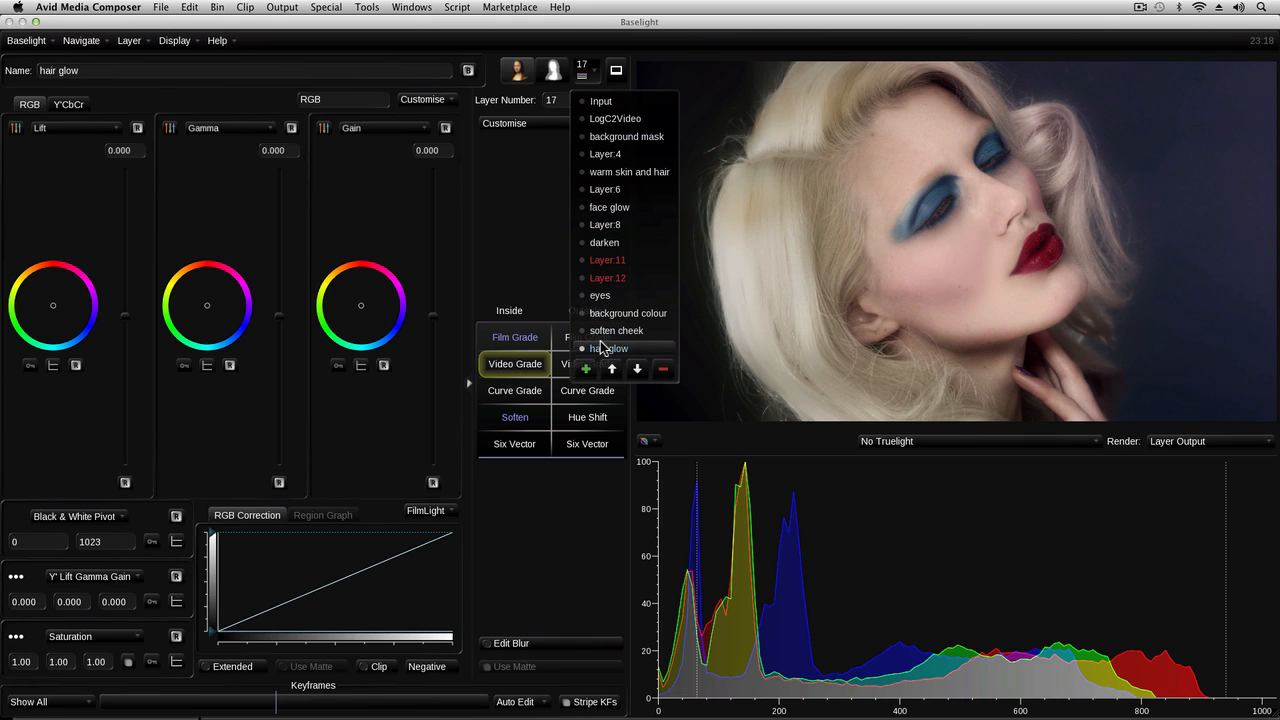
mouse_move(600, 100)
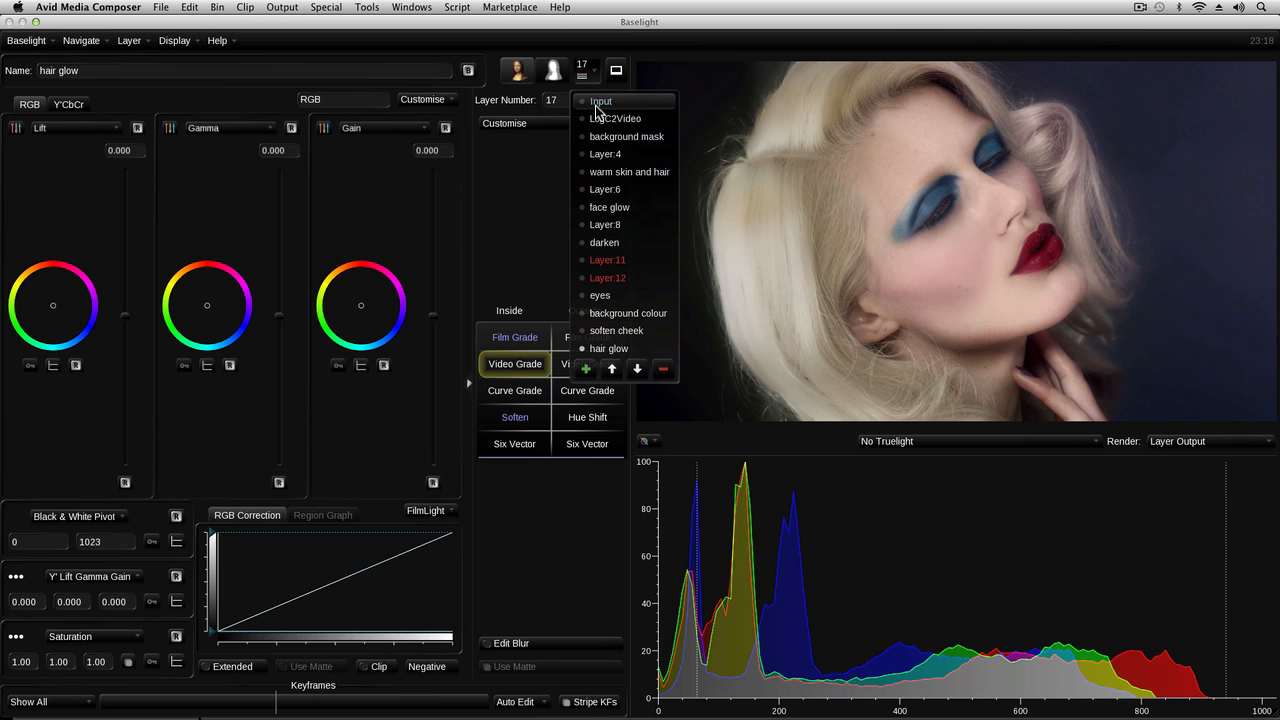
mouse_move(644, 154)
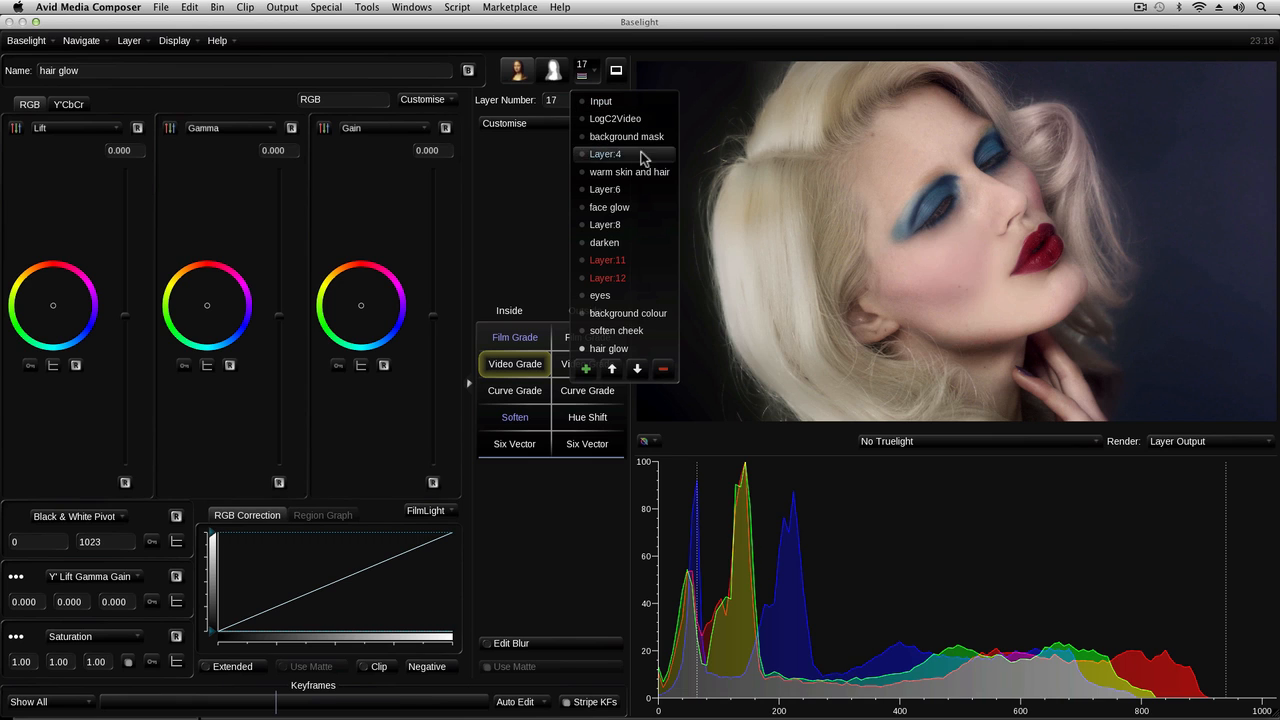
mouse_move(616, 330)
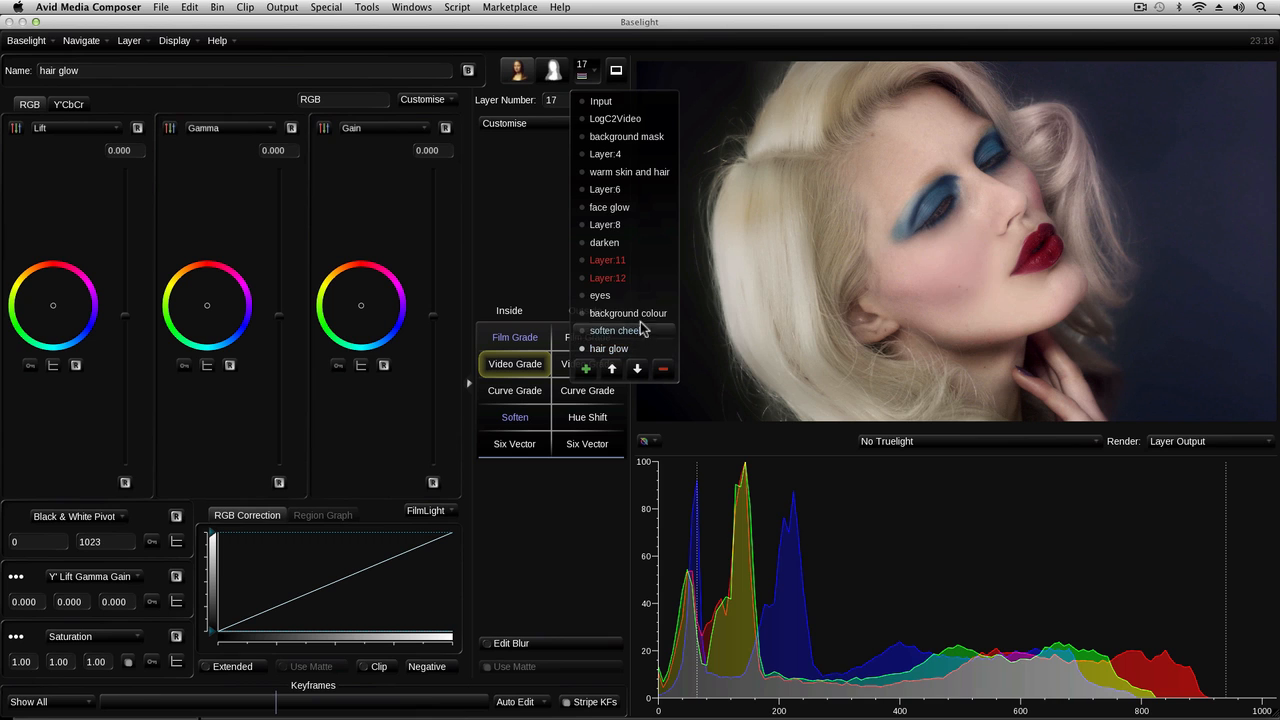
click(614, 118)
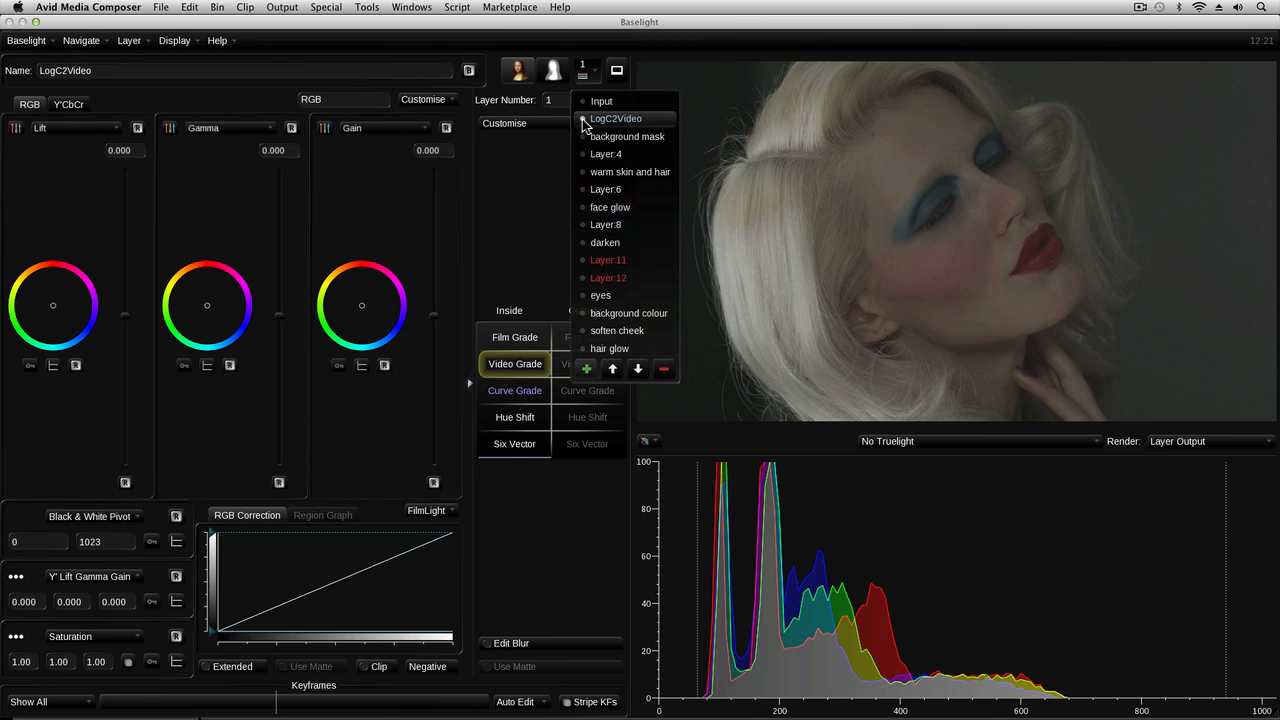
mouse_move(620, 278)
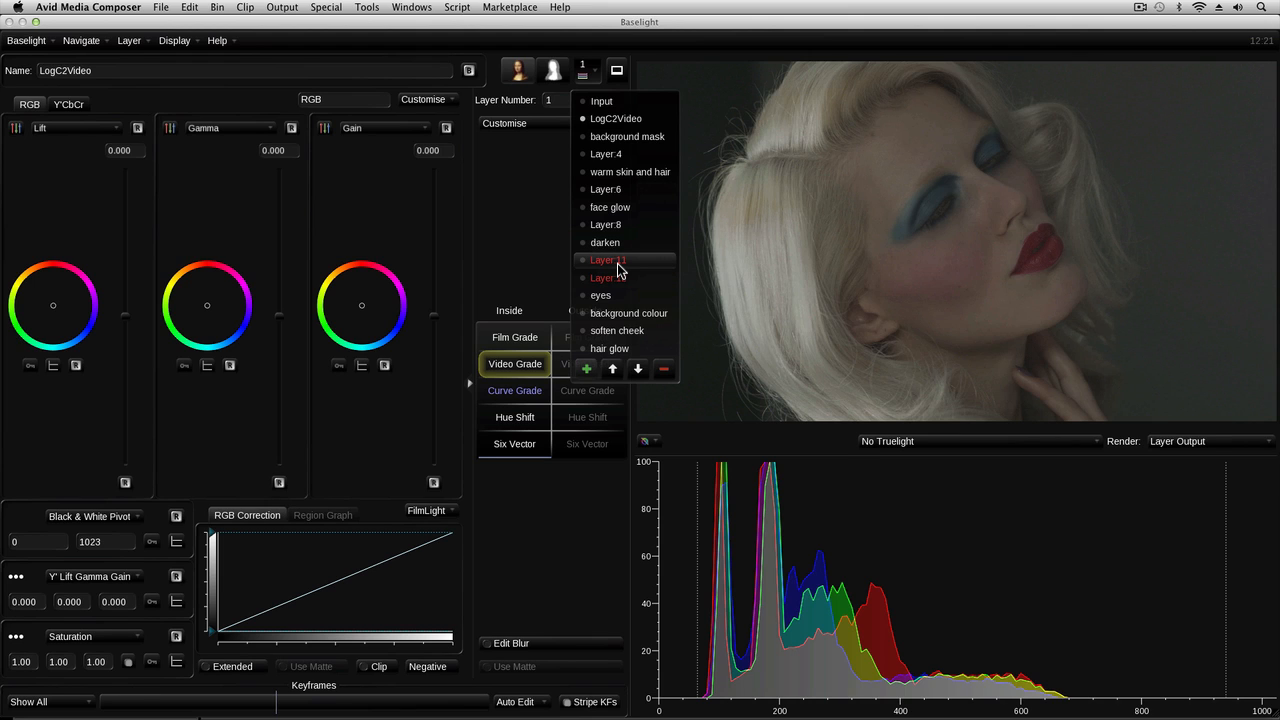
mouse_move(602, 100)
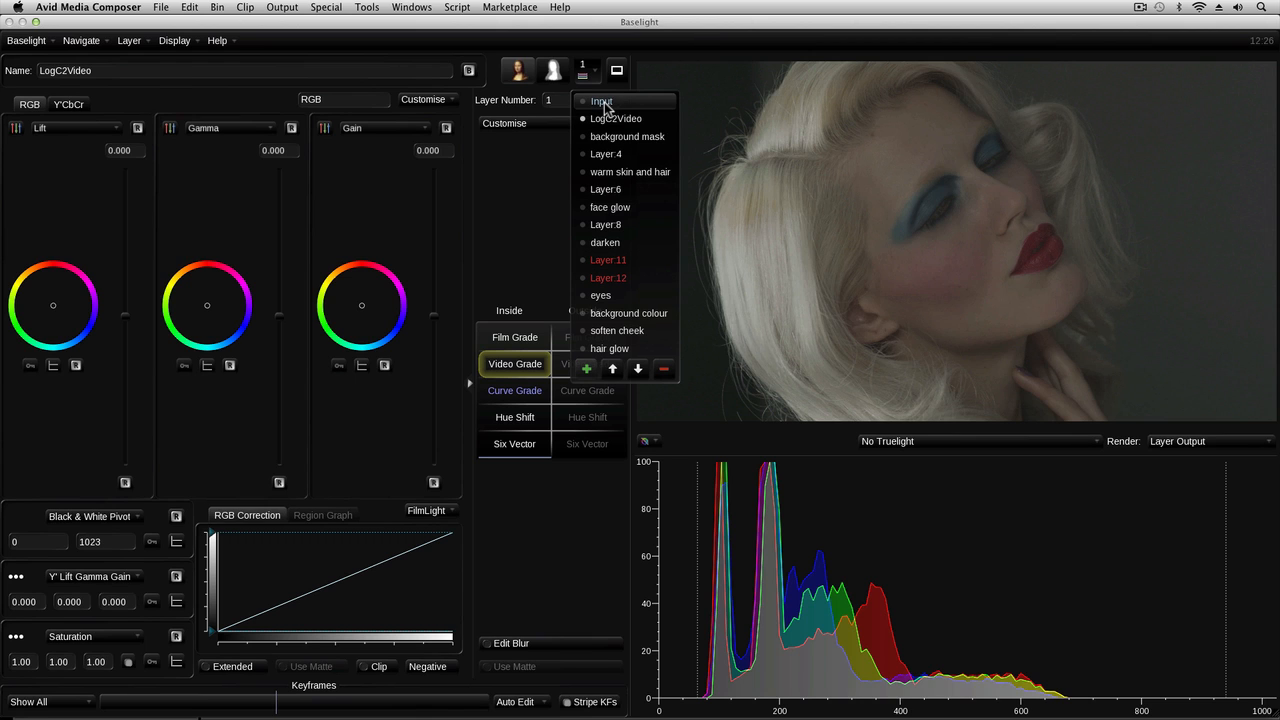
click(600, 100)
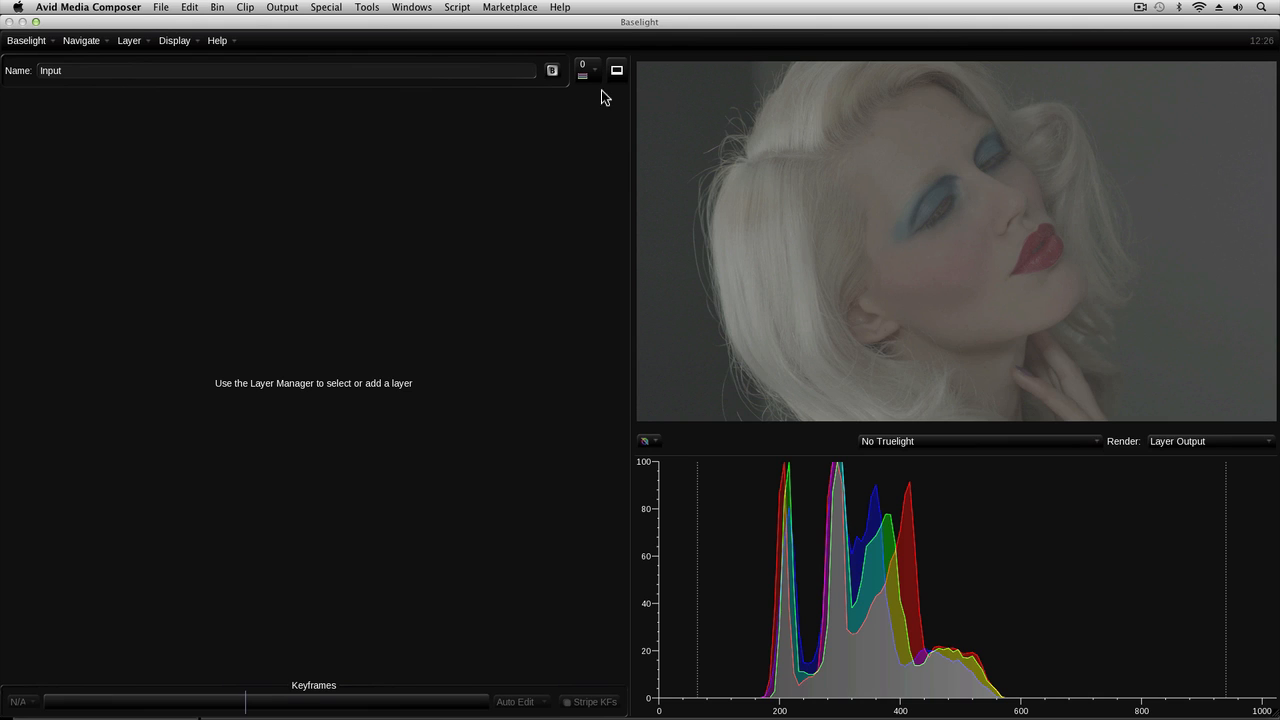
mouse_move(584, 78)
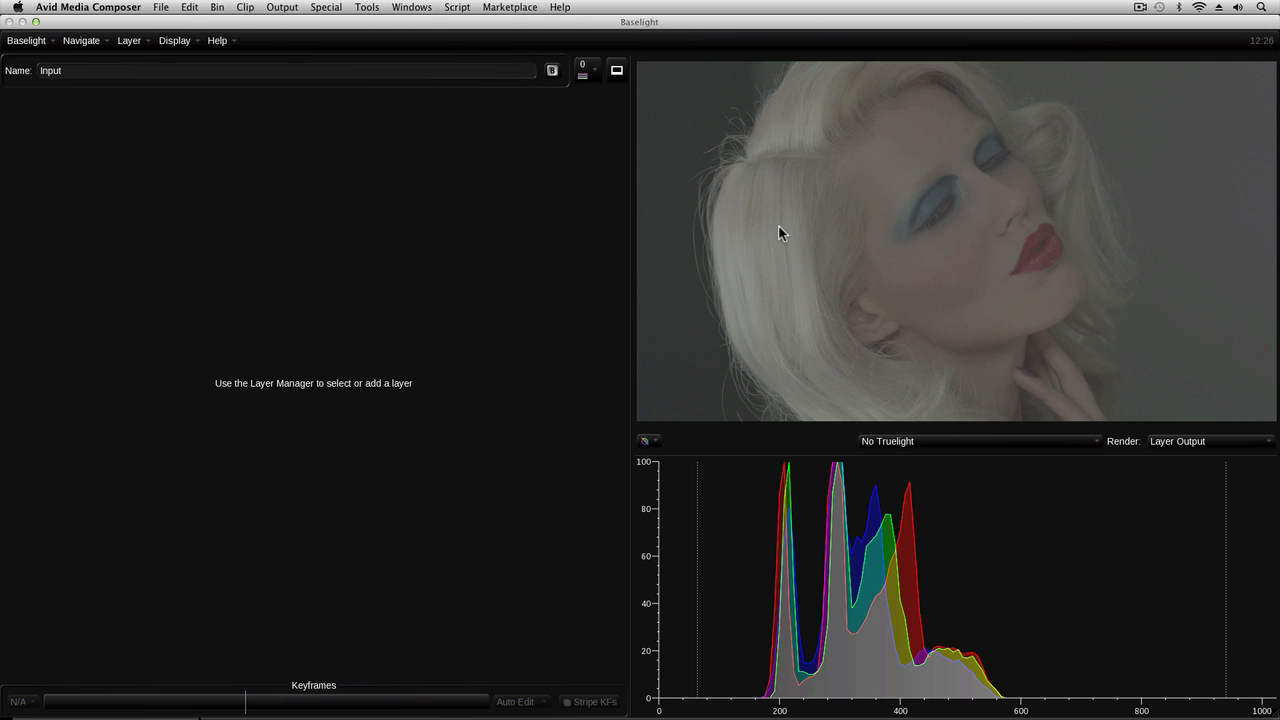
click(582, 70)
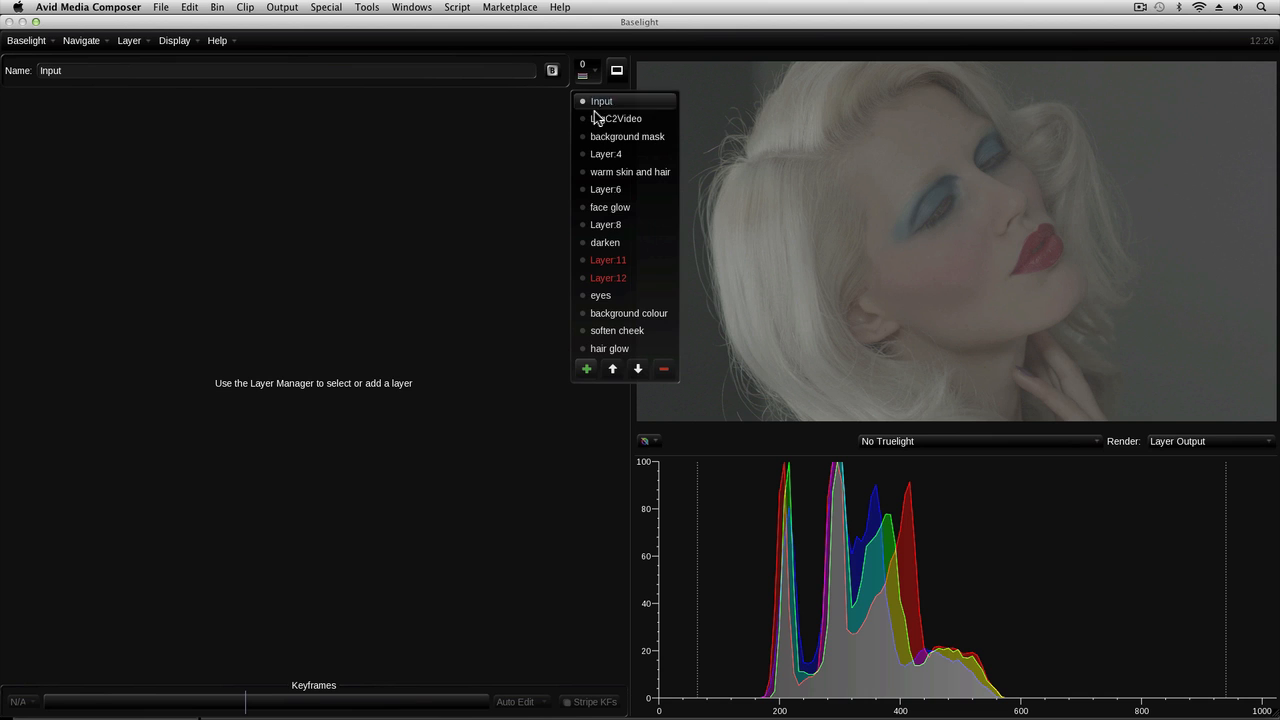
click(620, 118)
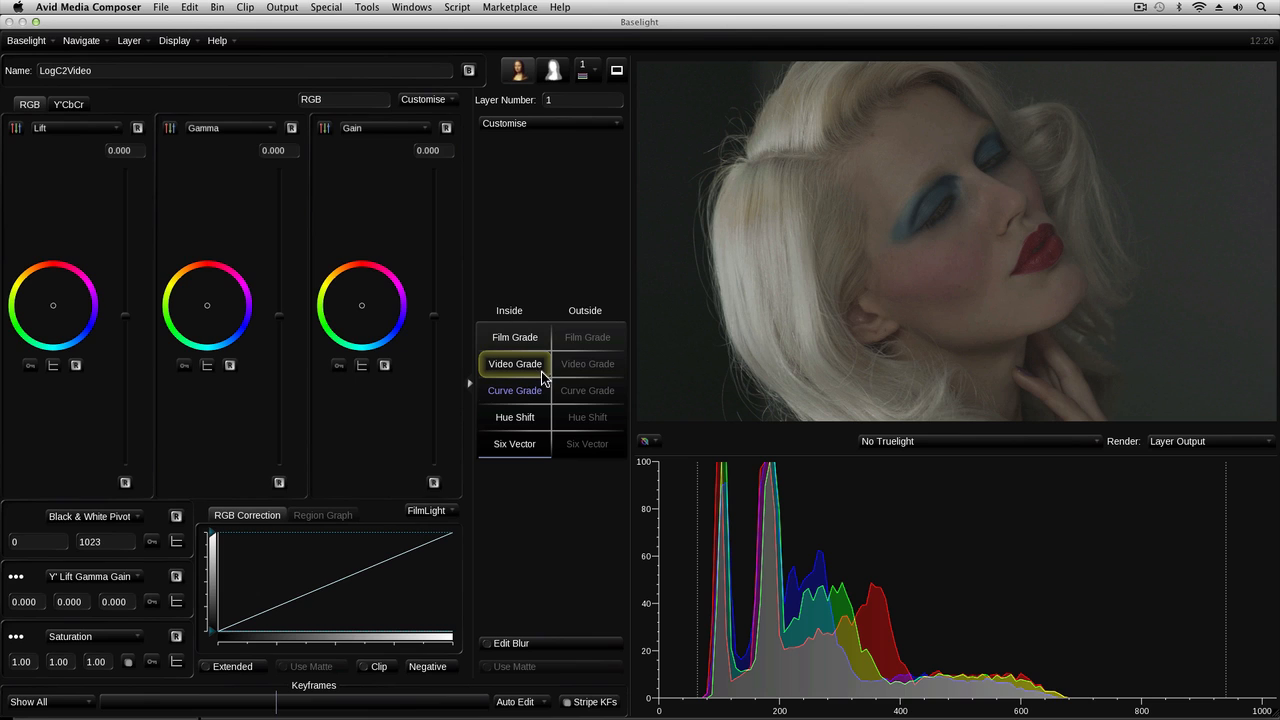
Show the LogC2Video layer's Curve Grade and reopen the Layer Manager.
click(514, 390)
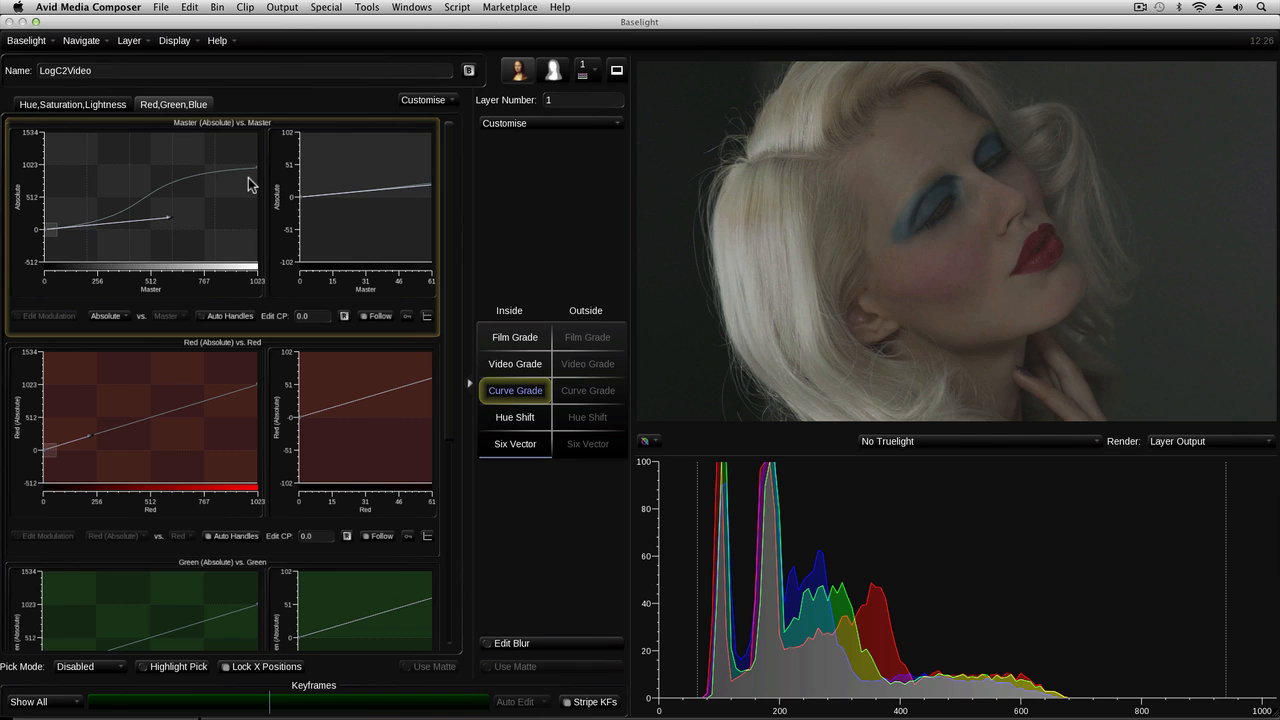
mouse_move(388, 142)
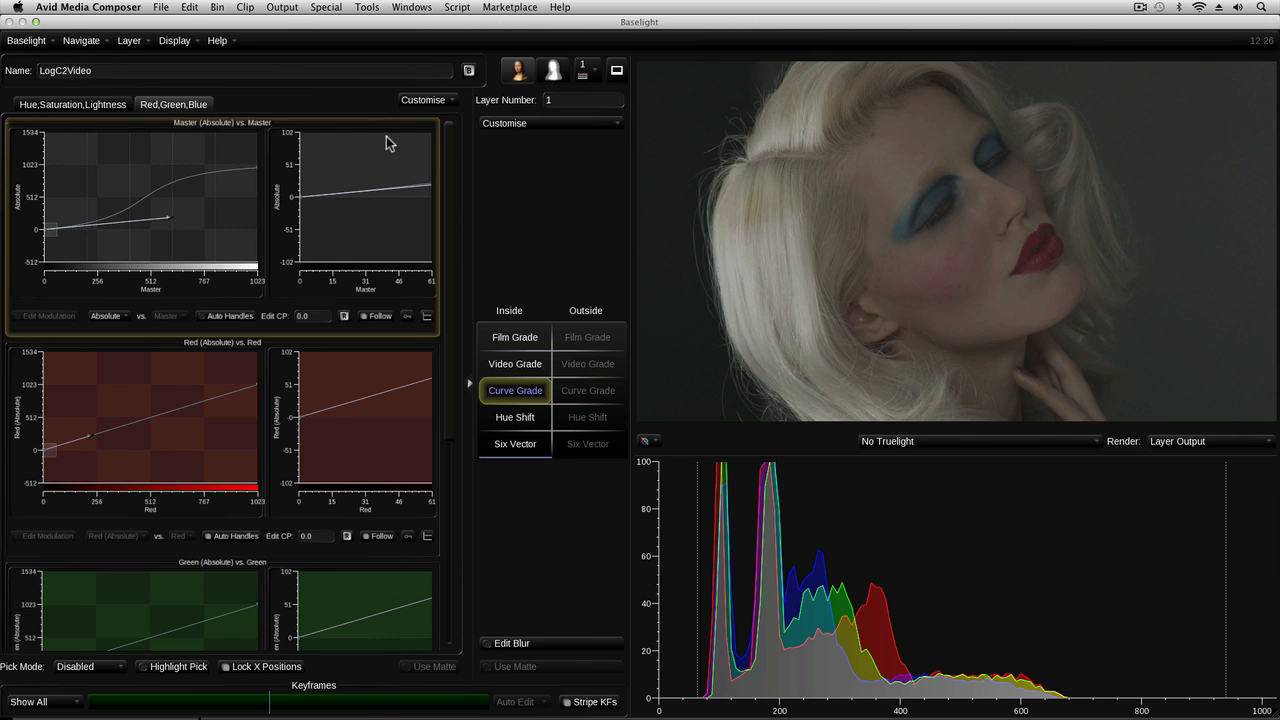
click(584, 70)
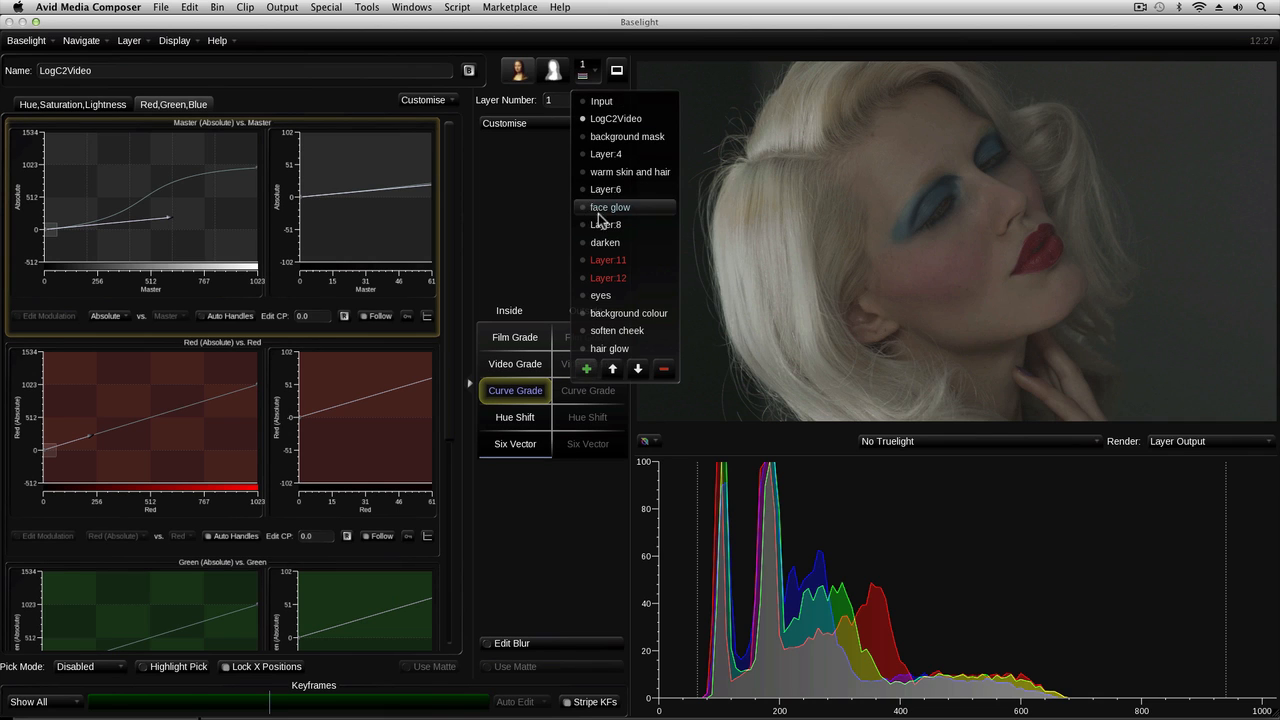
mouse_move(610, 216)
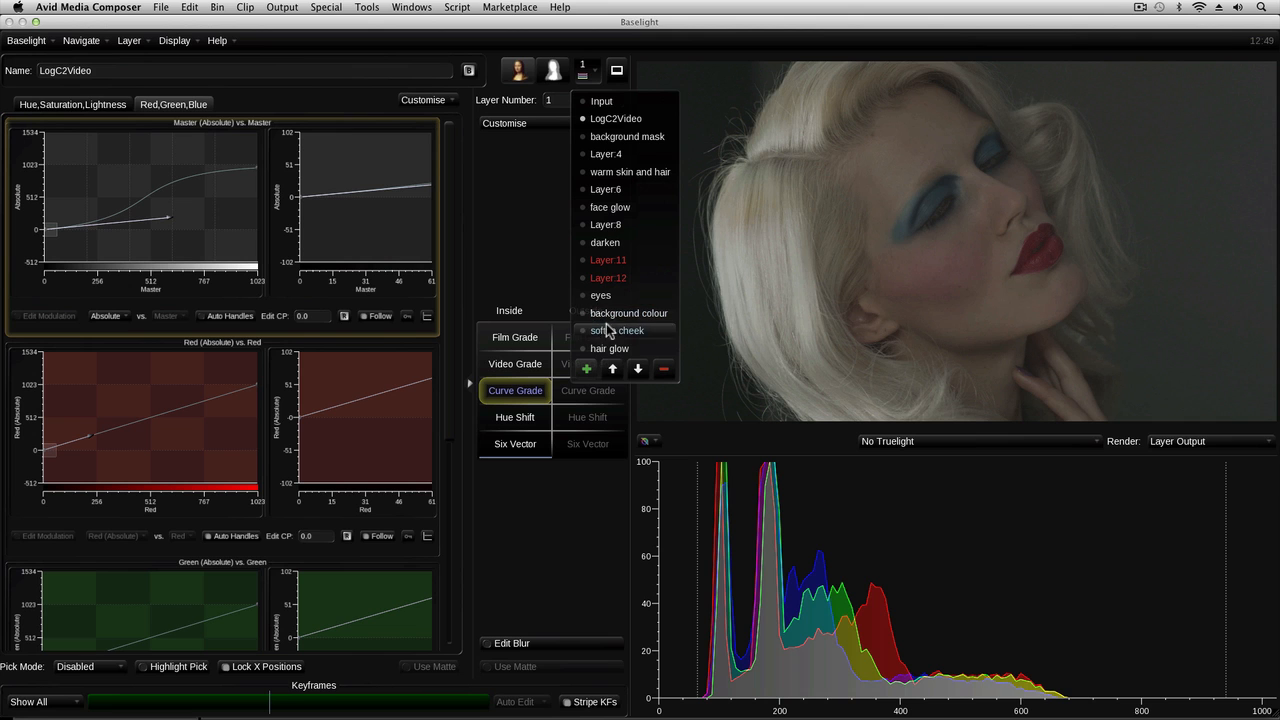
Add a new Layer 19 in the Layer Manager and show the layer list again.
click(608, 348)
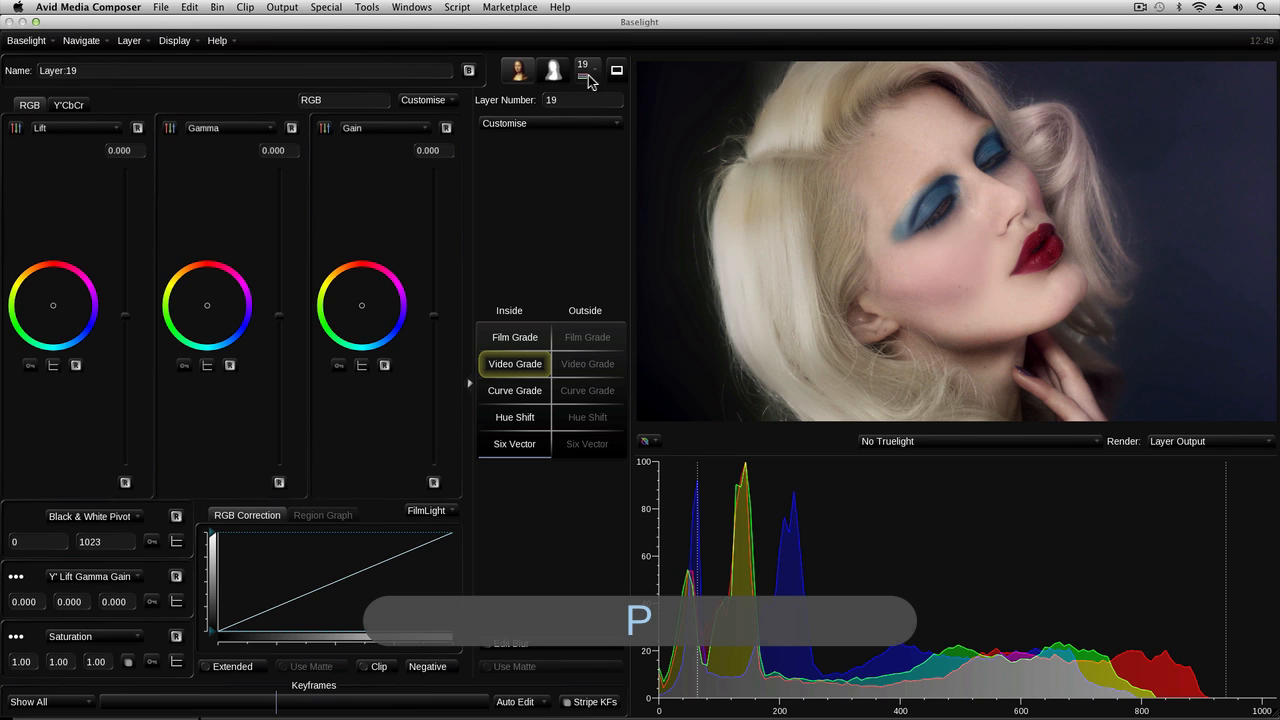
click(584, 80)
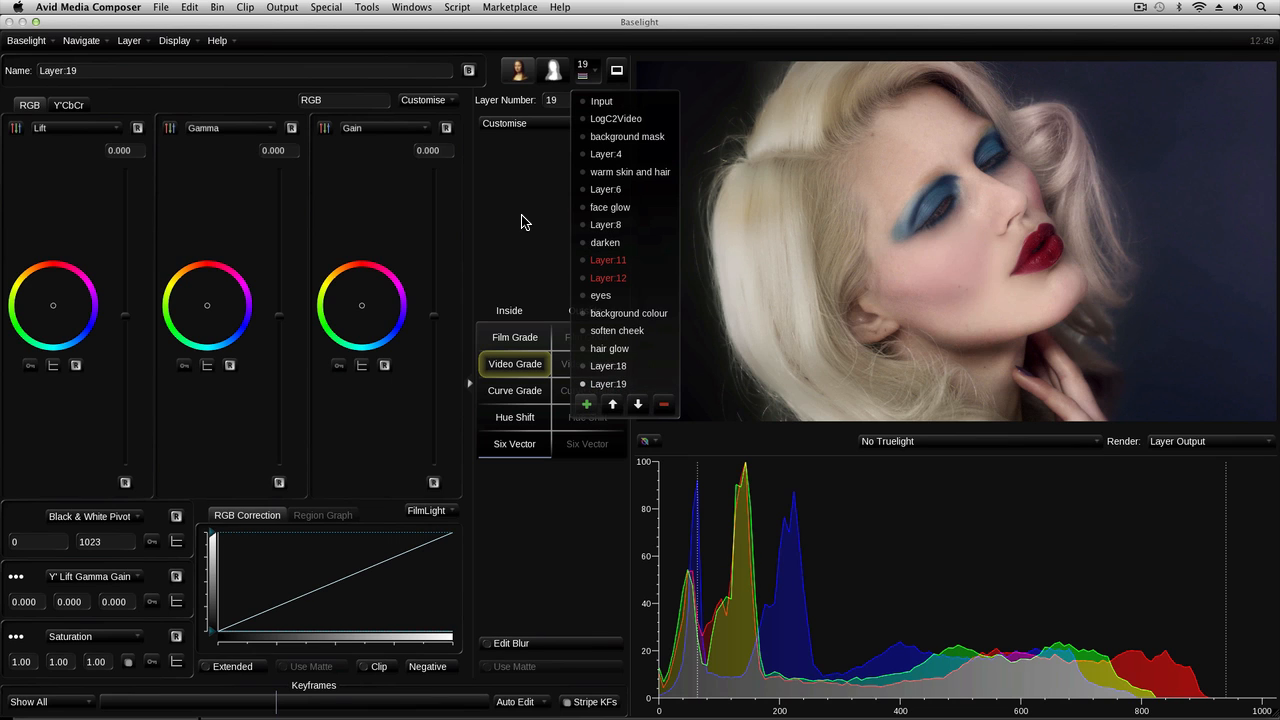
Apply a Film Grade to Layer 19 with saturation shown as a colour wheel.
click(532, 208)
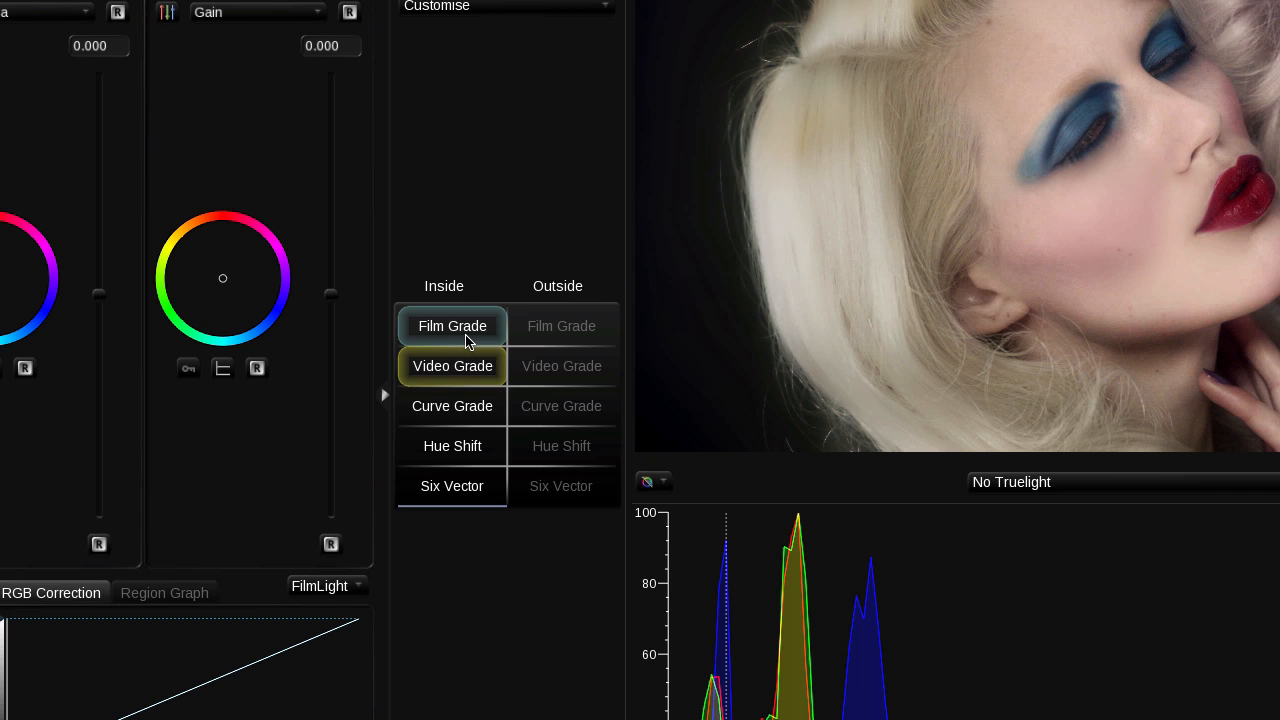
click(452, 326)
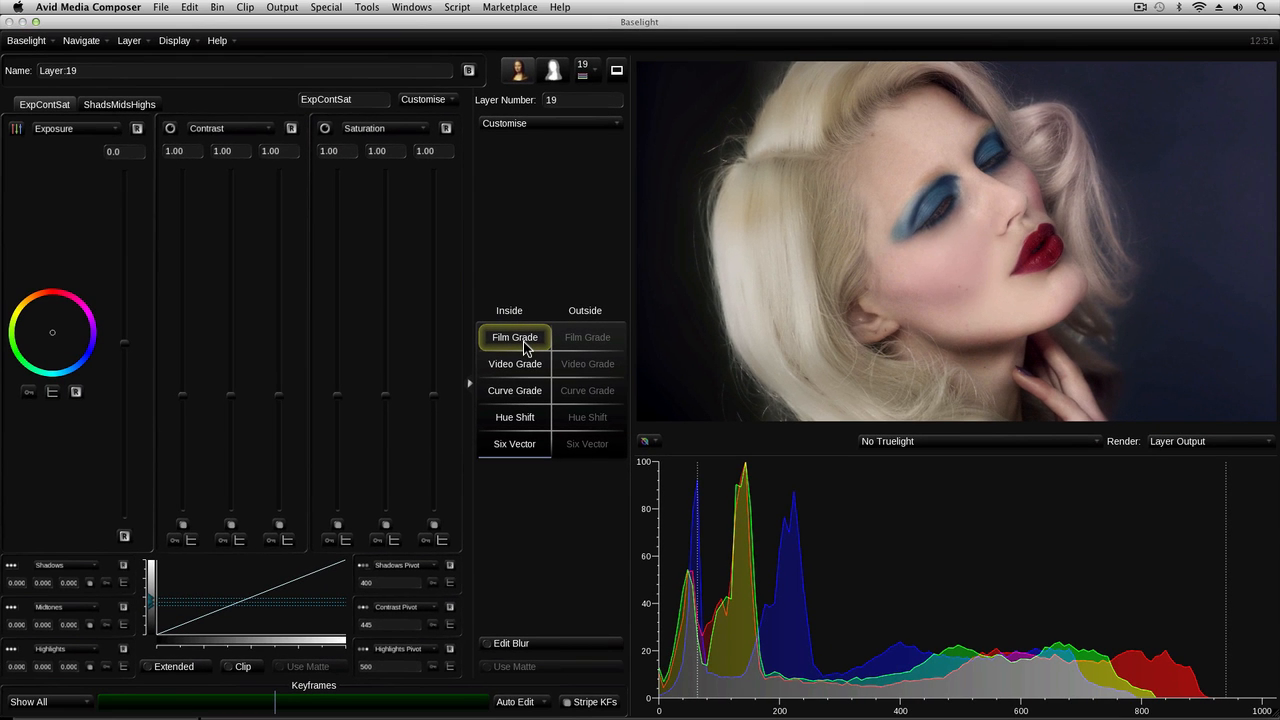
mouse_move(364, 312)
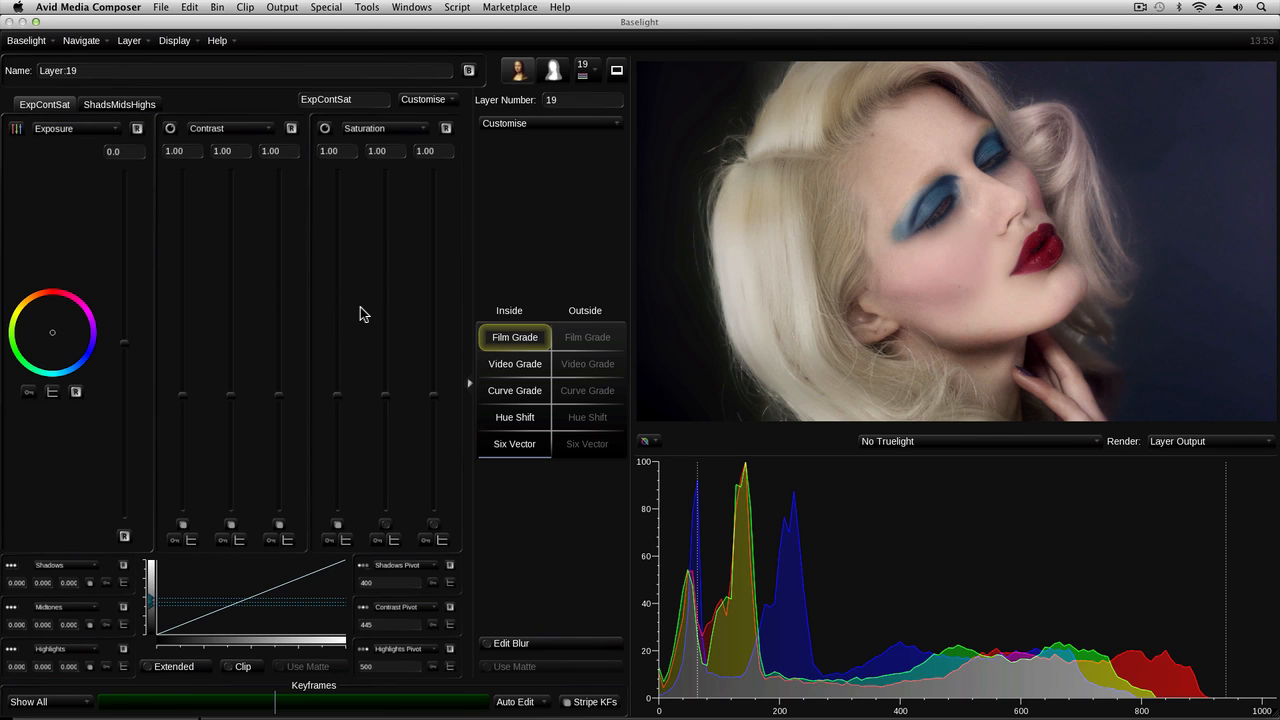
mouse_move(388, 402)
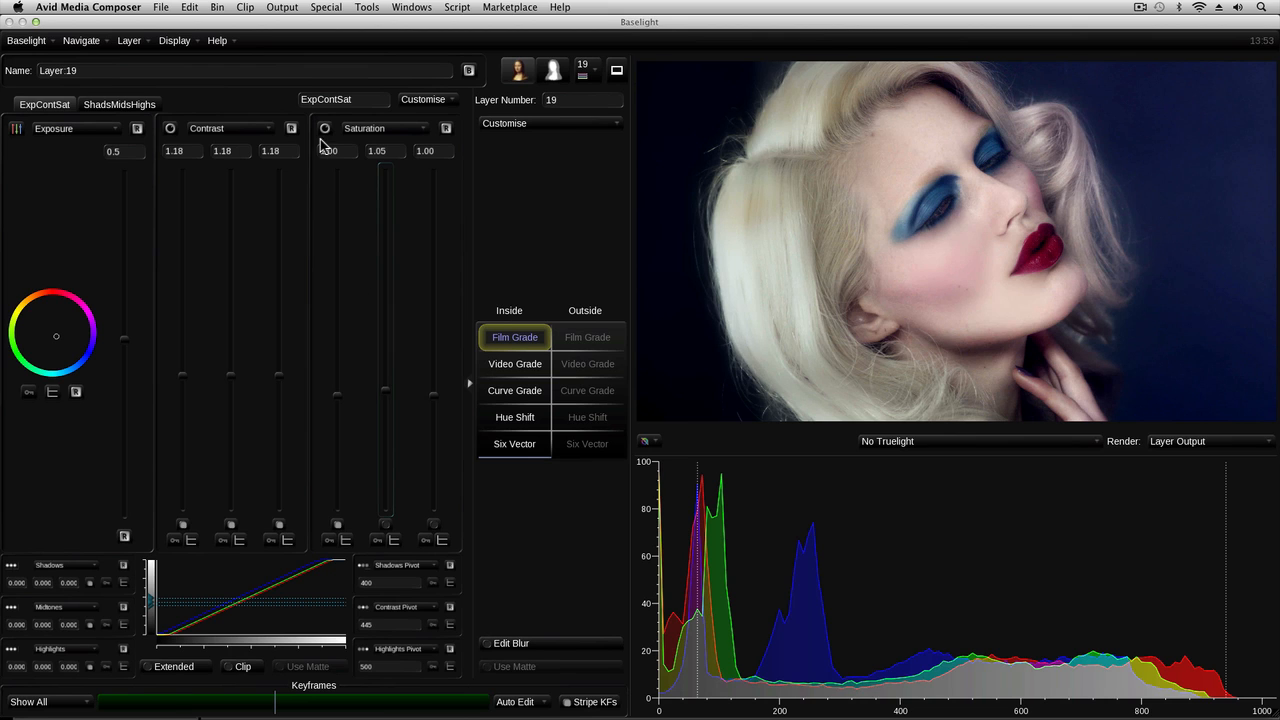
click(324, 128)
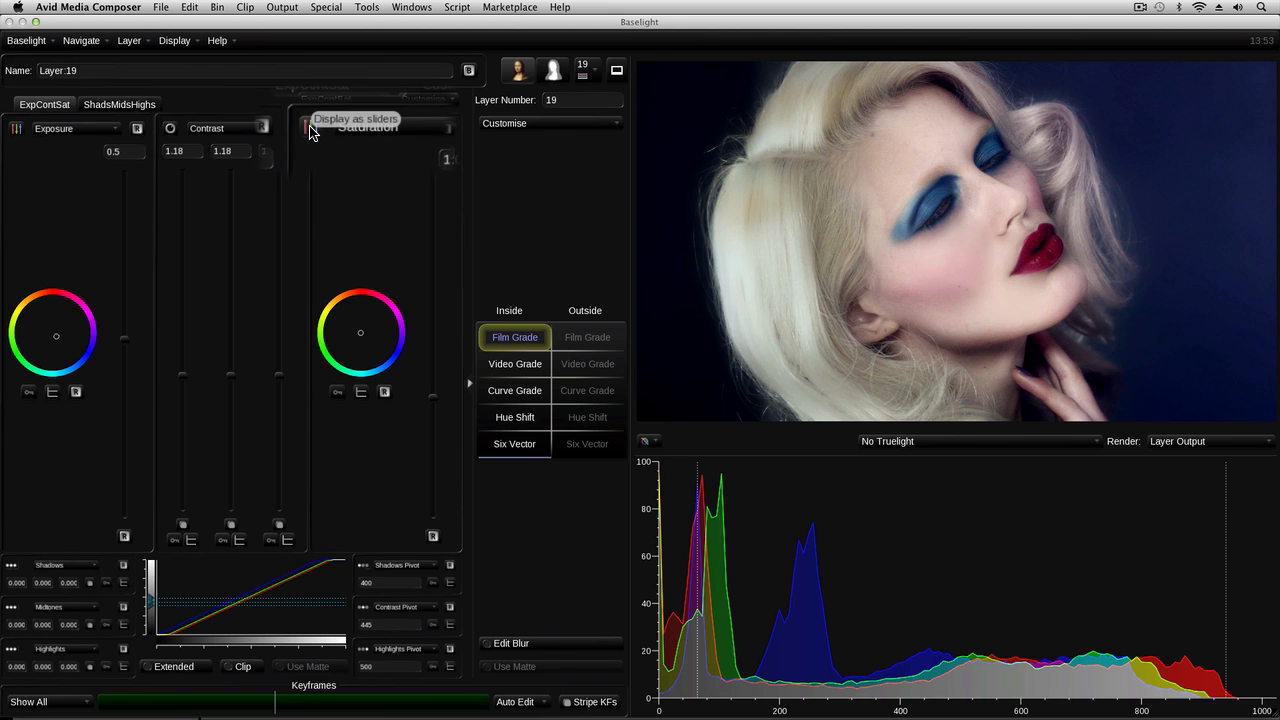
mouse_move(434, 410)
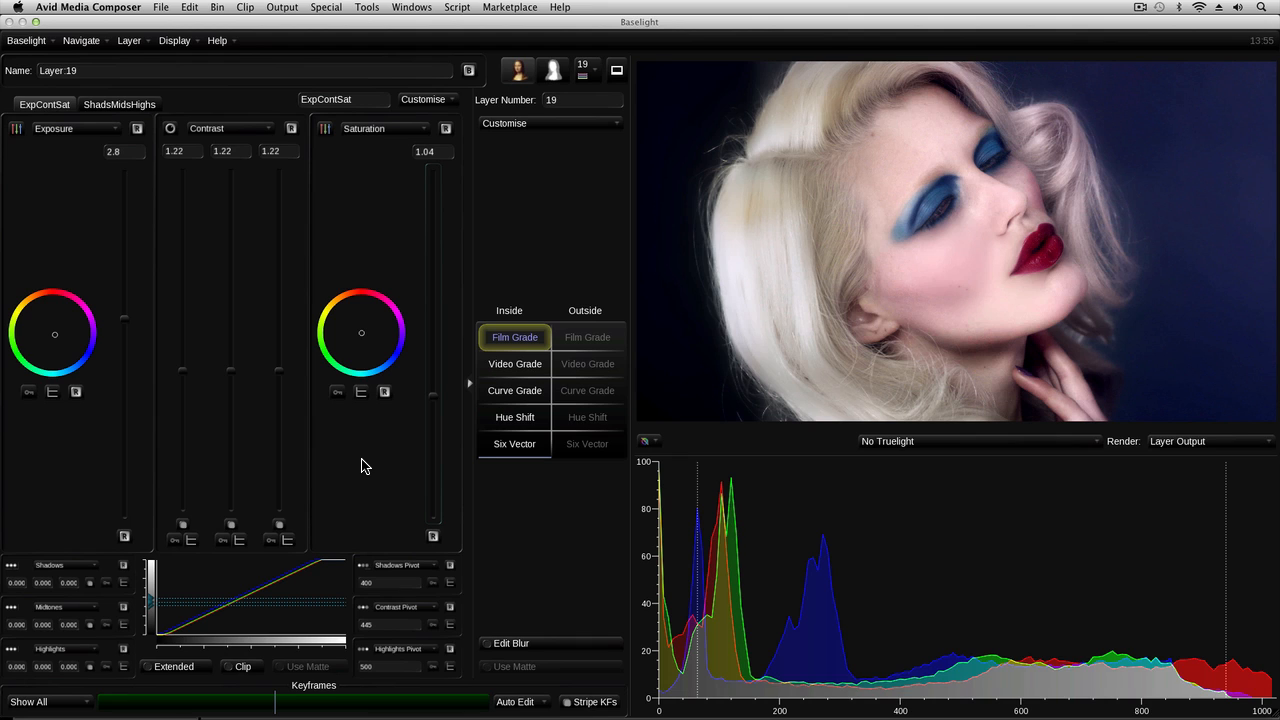
mouse_move(472, 392)
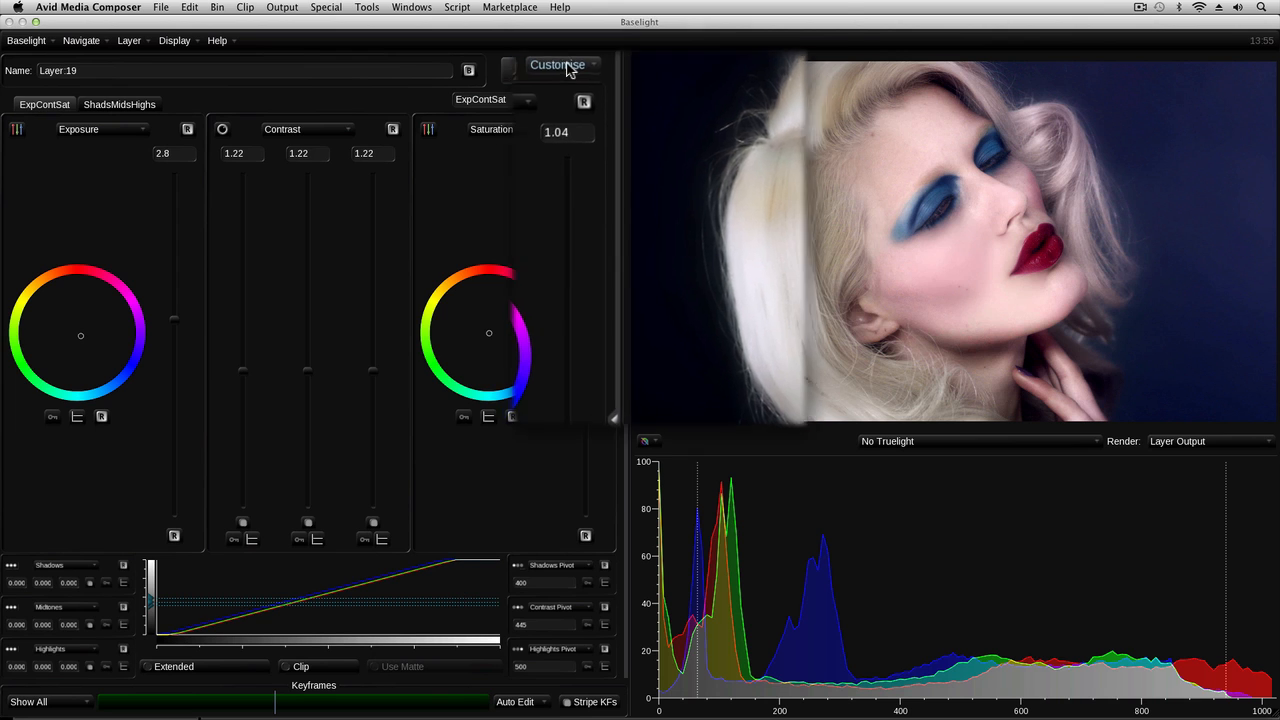
Raise the Bottom Section Scale Factor in the Customise menu for a larger layout.
click(556, 64)
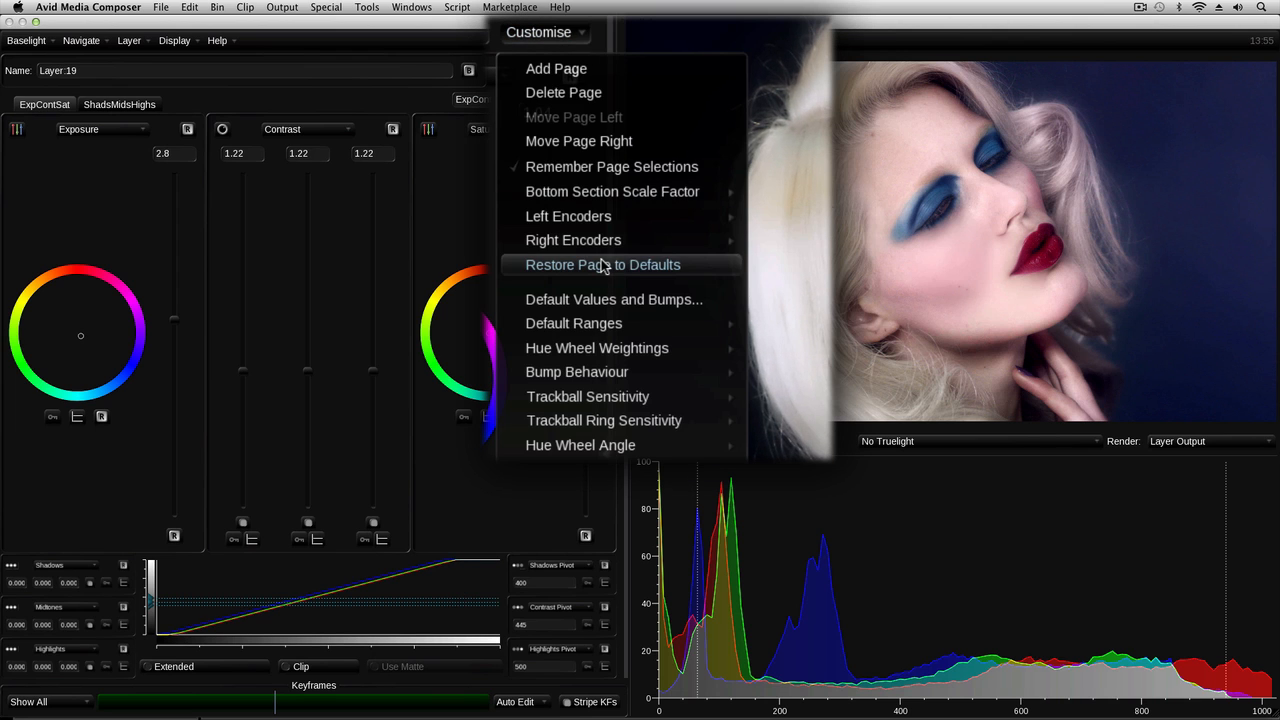
mouse_move(612, 192)
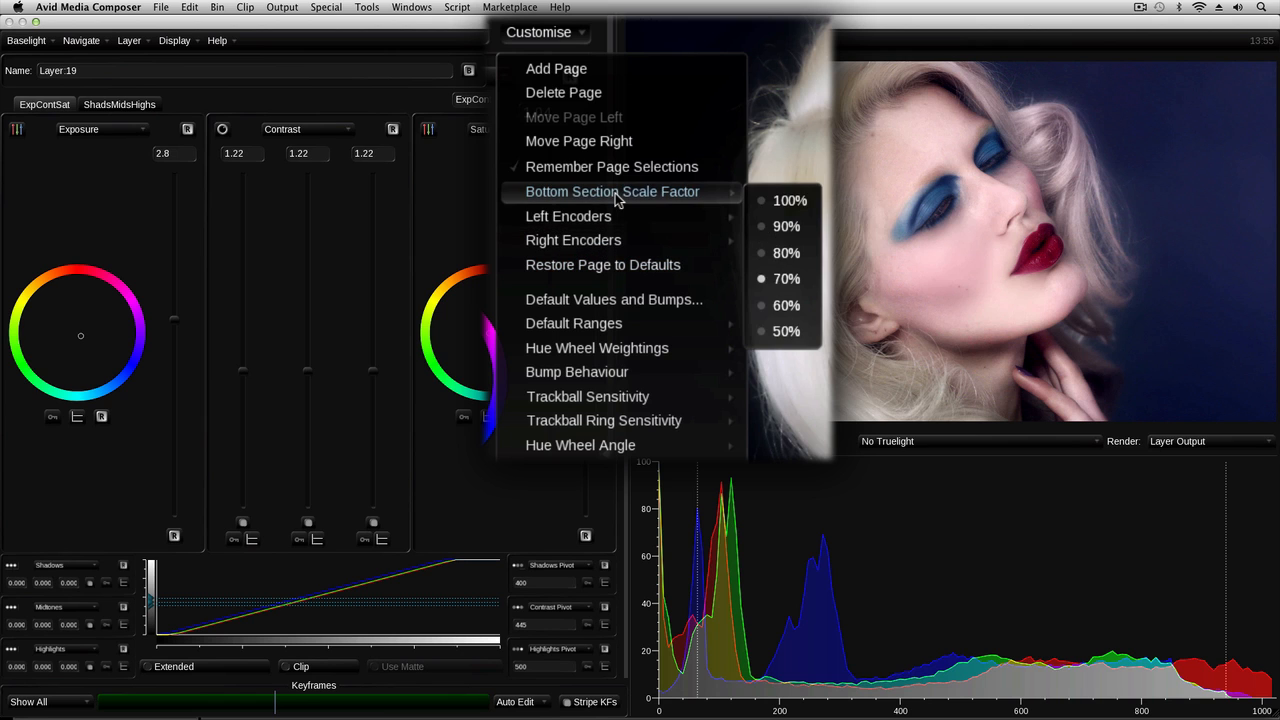
click(784, 200)
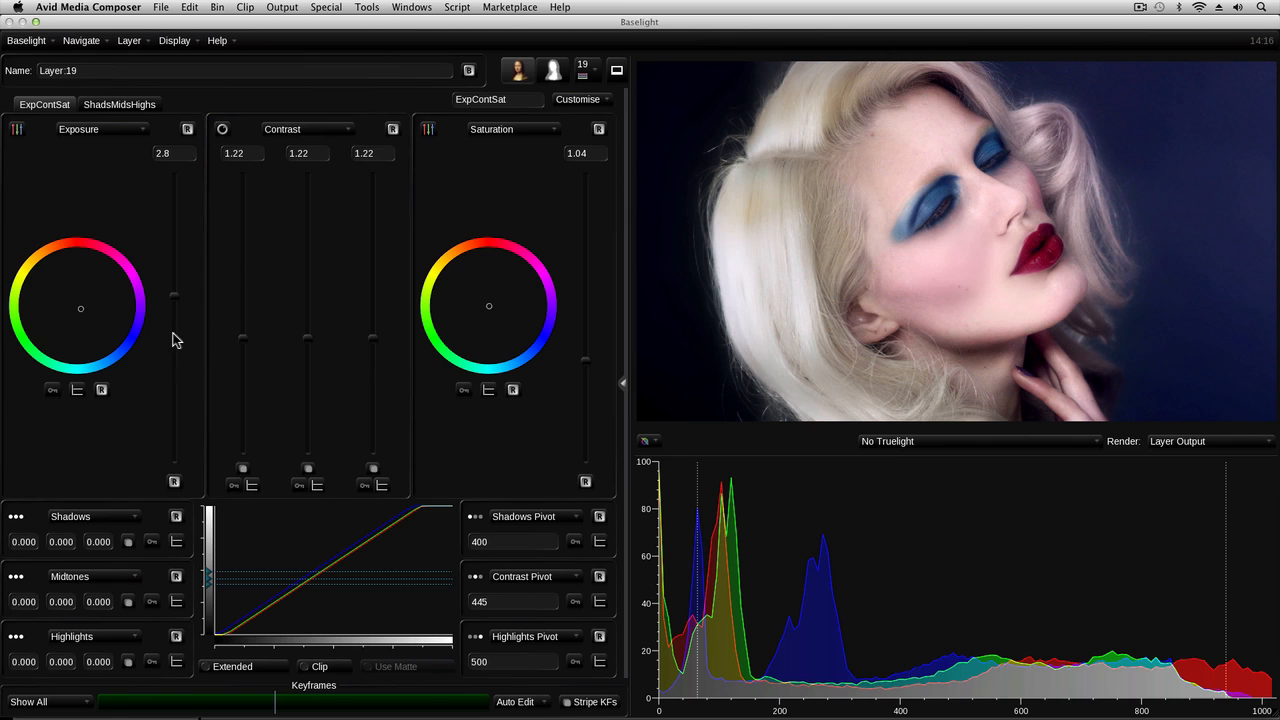
mouse_move(264, 532)
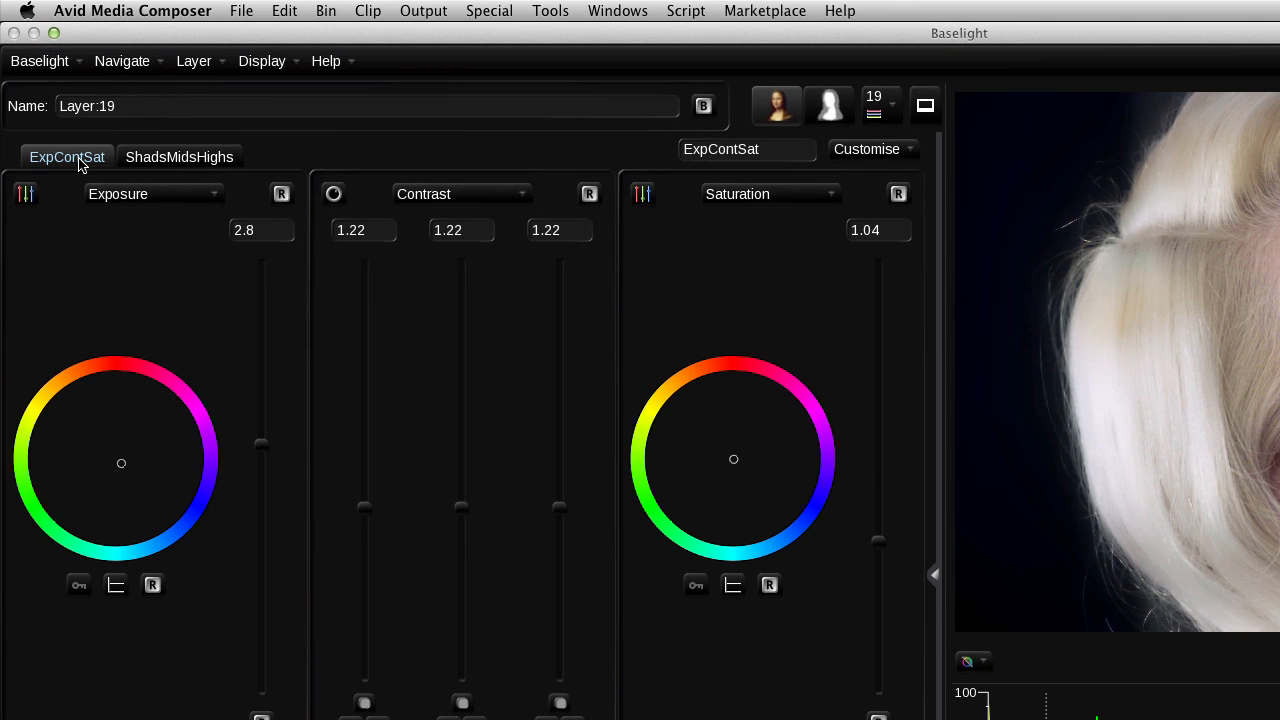
mouse_move(90, 188)
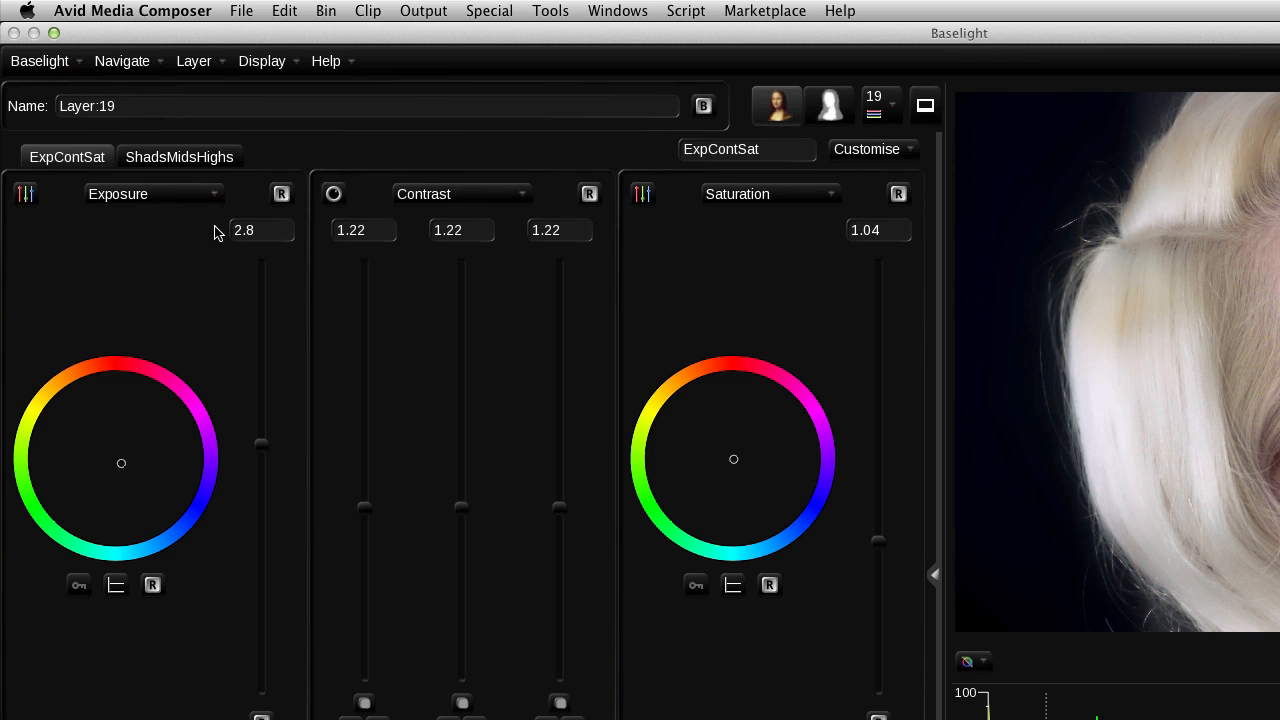
Switch layer 19's Film Grade to the ShadsMidsHighs page.
click(180, 156)
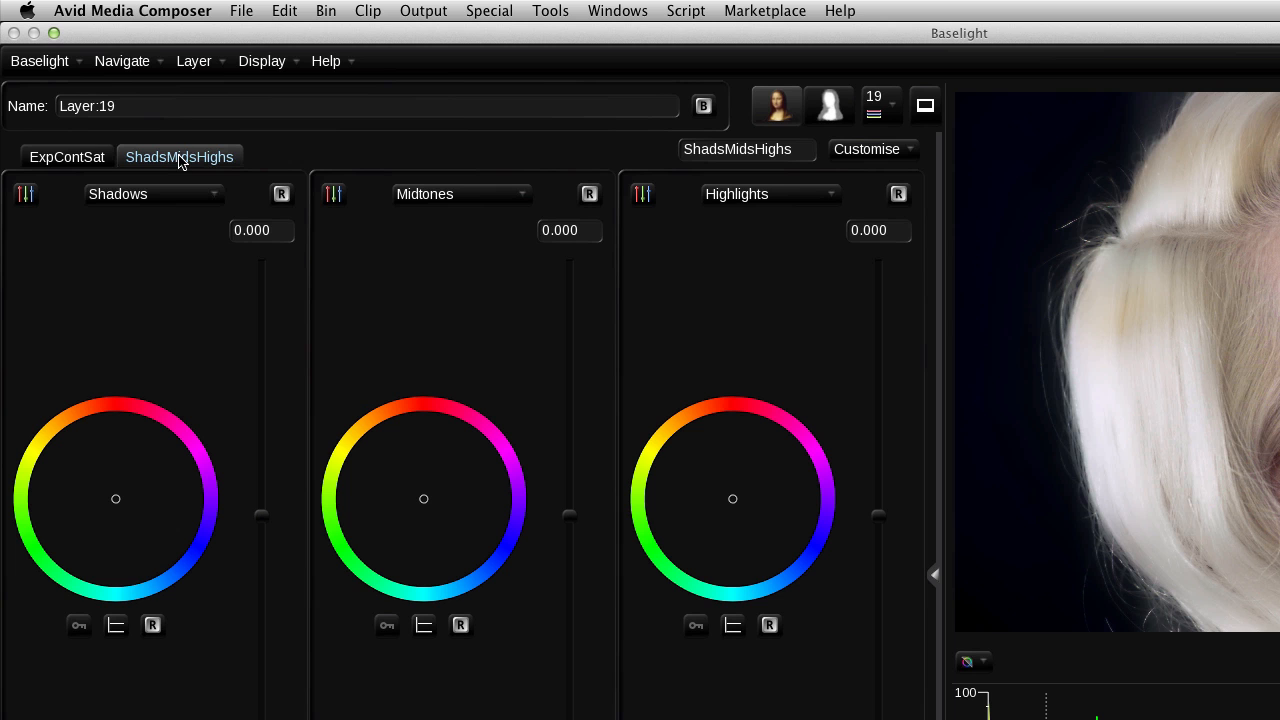
mouse_move(764, 322)
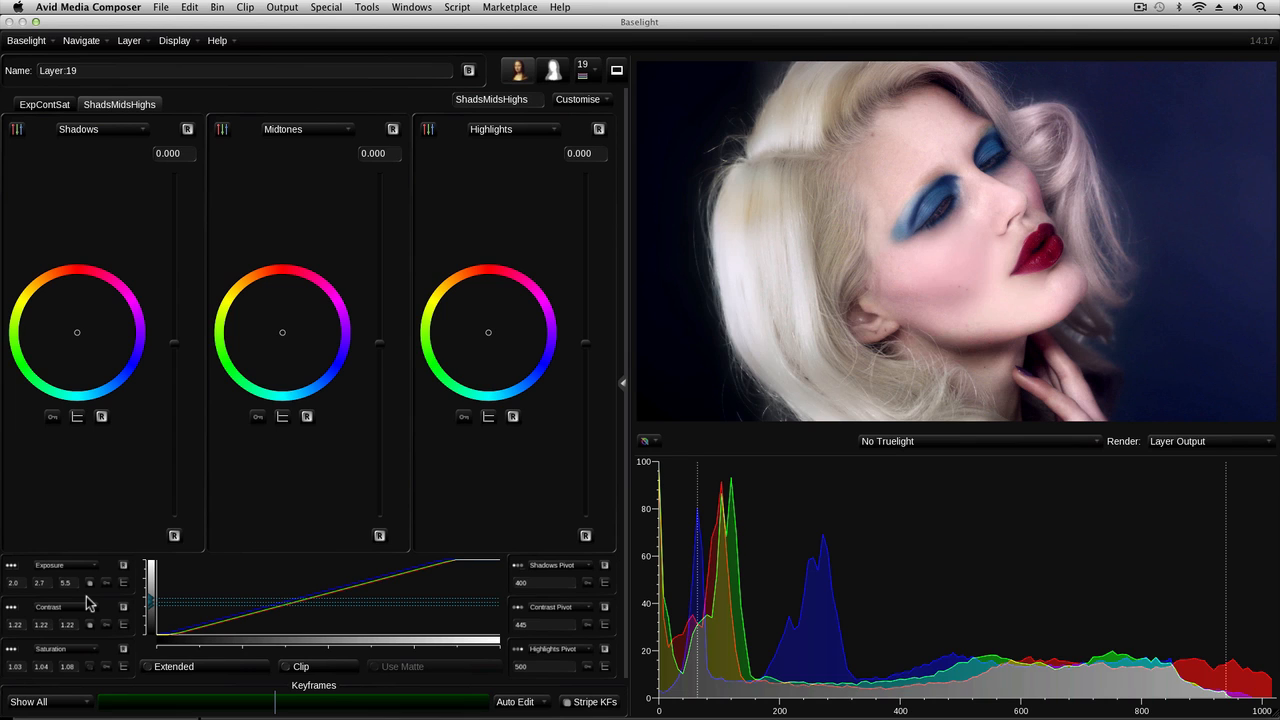
mouse_move(530, 206)
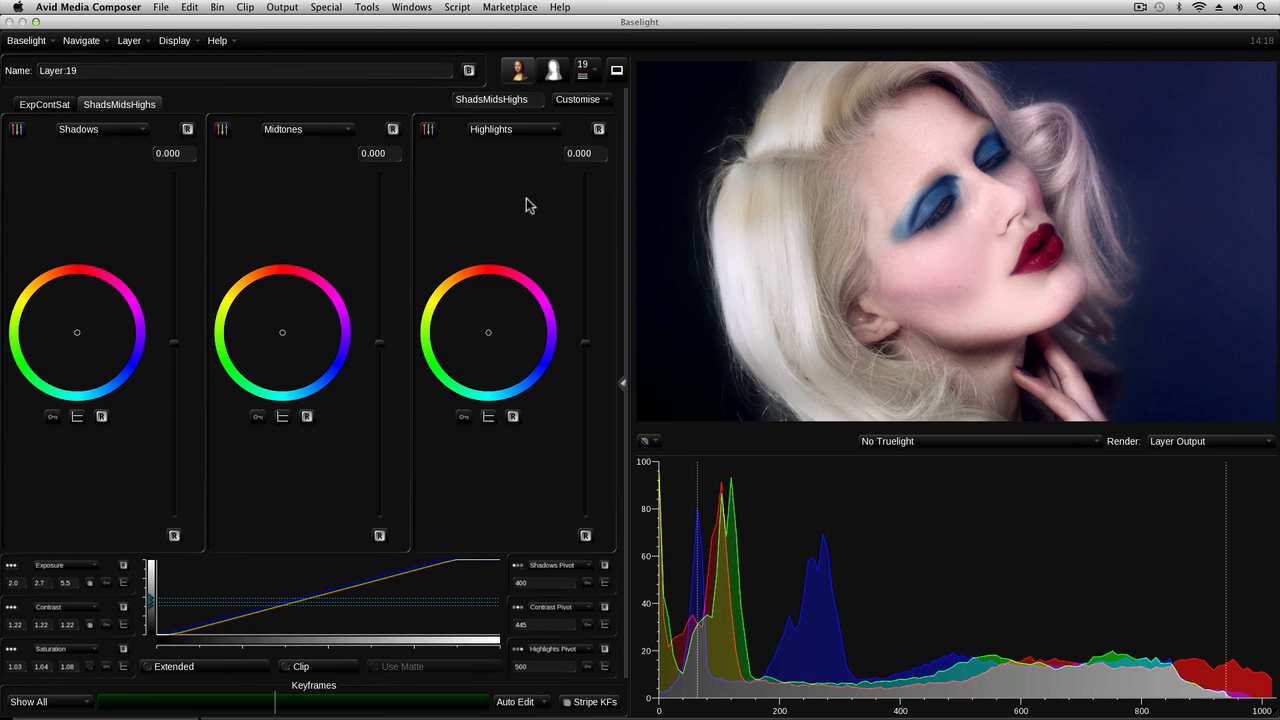
Add a ShadsMidsHighs (copy) page and assign Exposure to its first wheel instead of Shadows.
click(576, 100)
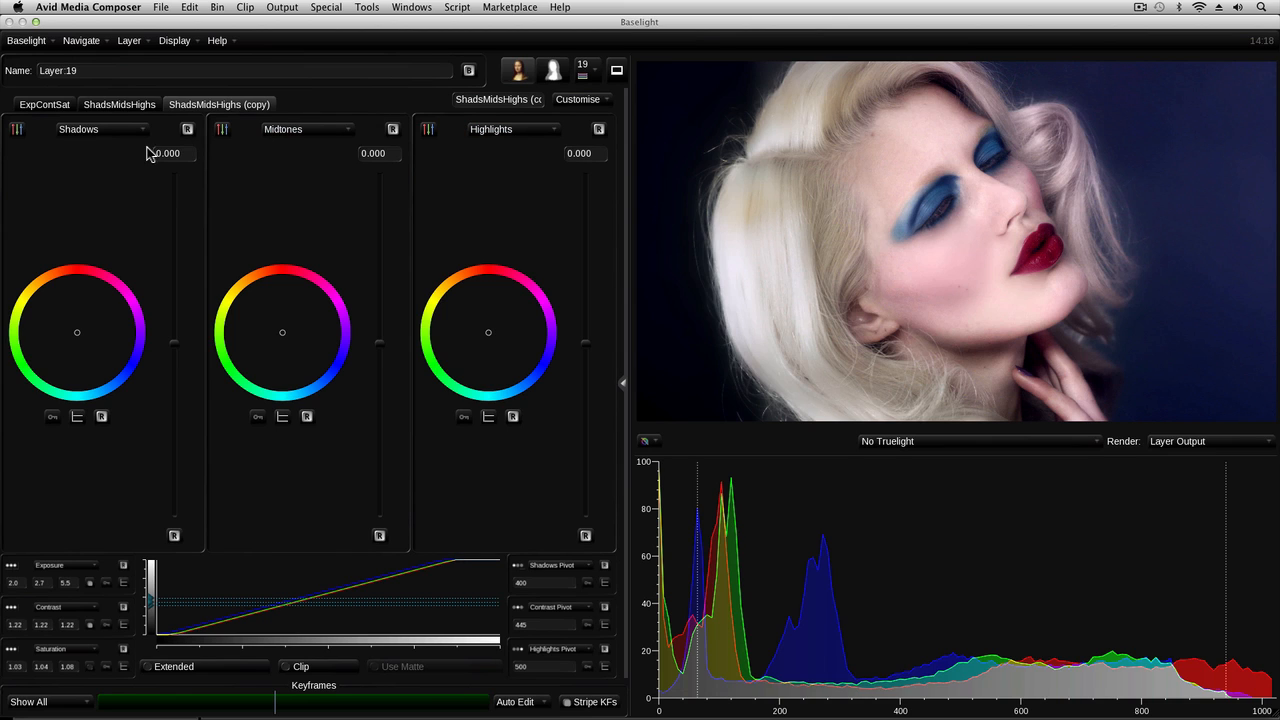
mouse_move(228, 220)
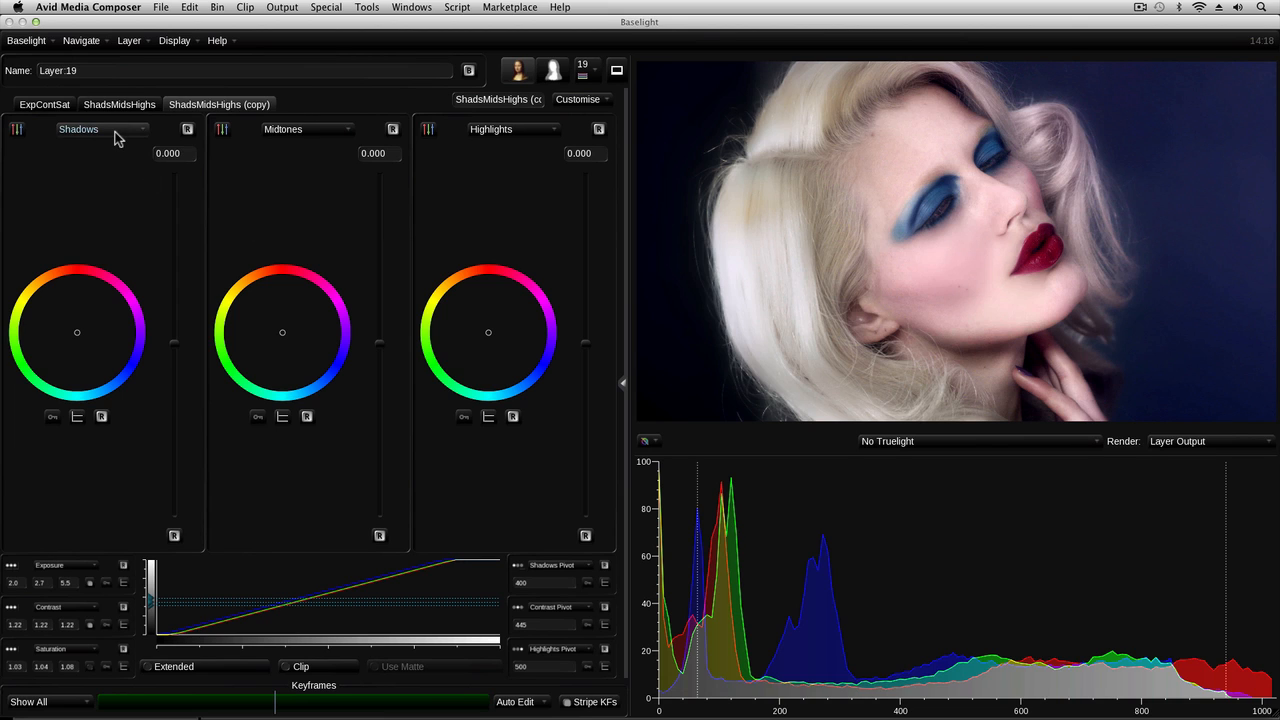
click(100, 128)
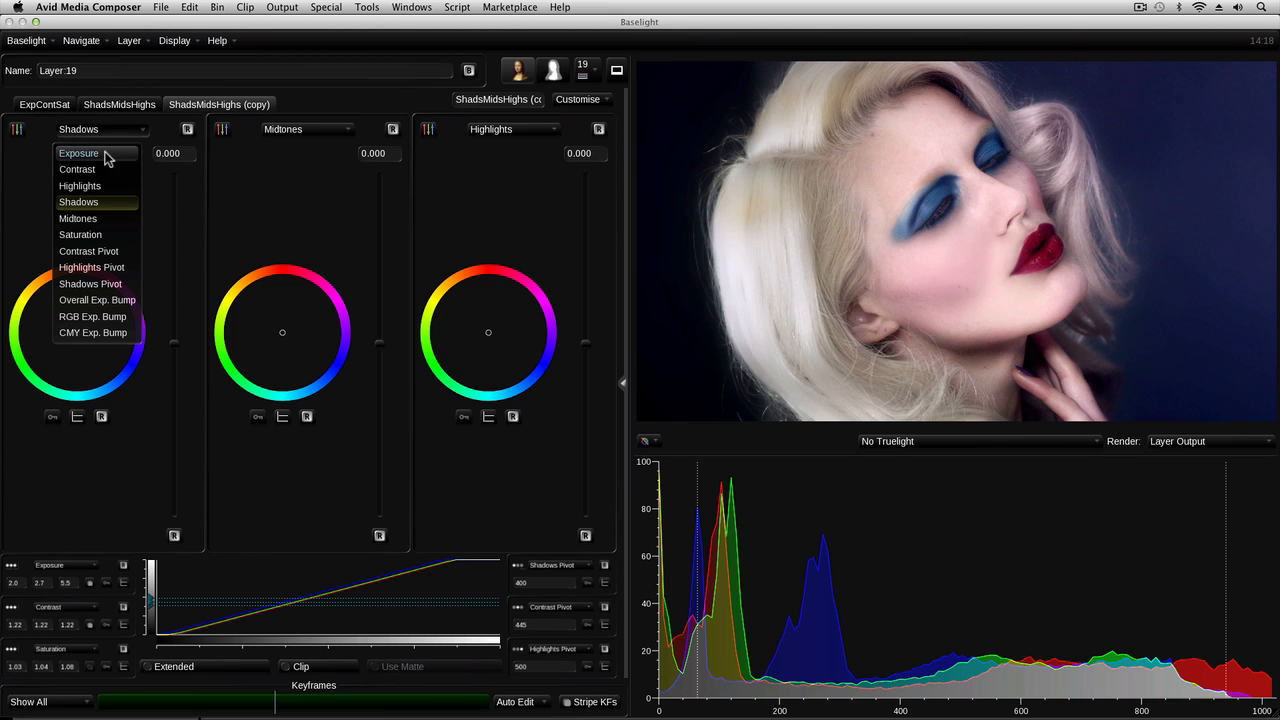
click(80, 152)
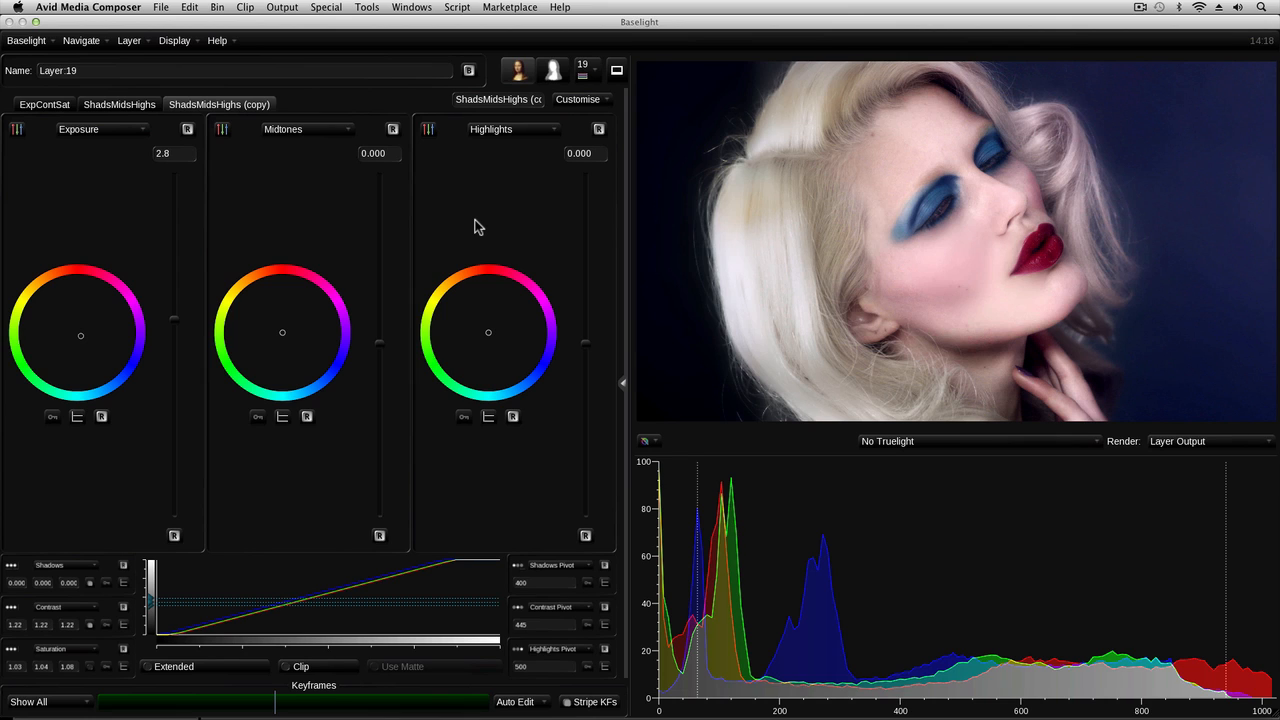
mouse_move(476, 222)
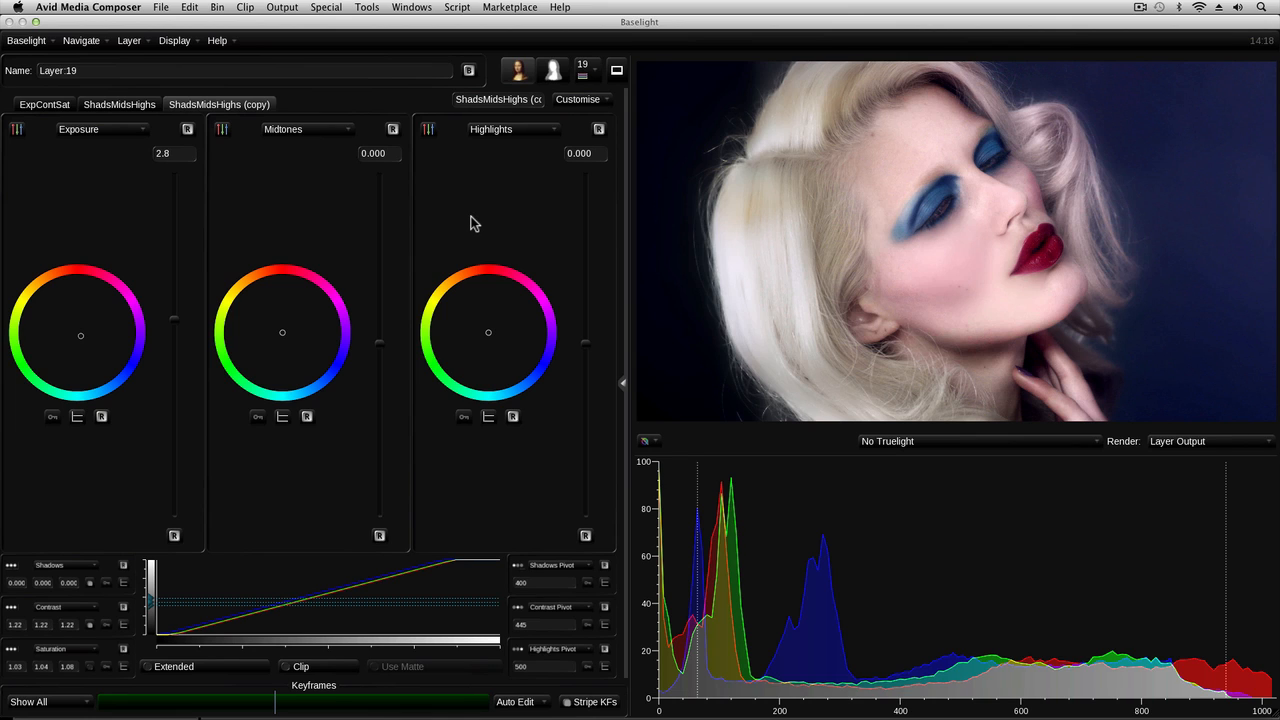
mouse_move(570, 332)
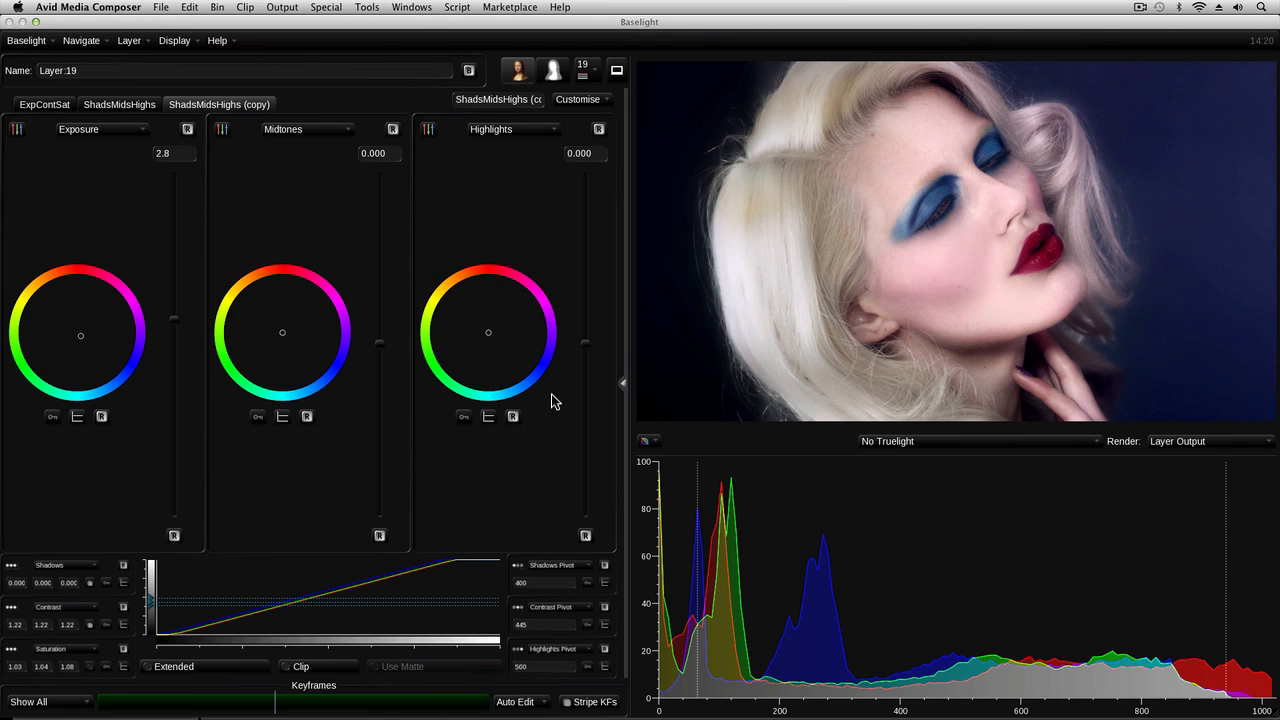
Reset the Film Grade operator entry in layer 19's Inside stack.
key(Cmd+Delete)
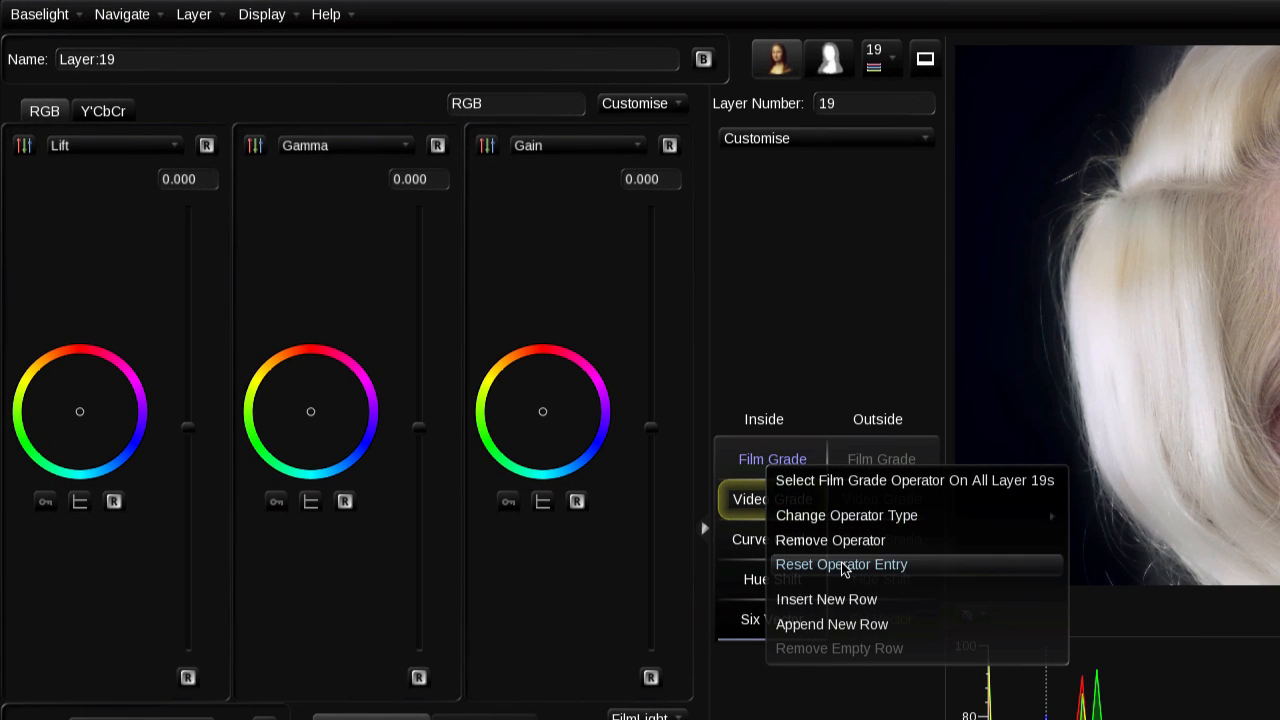
click(840, 564)
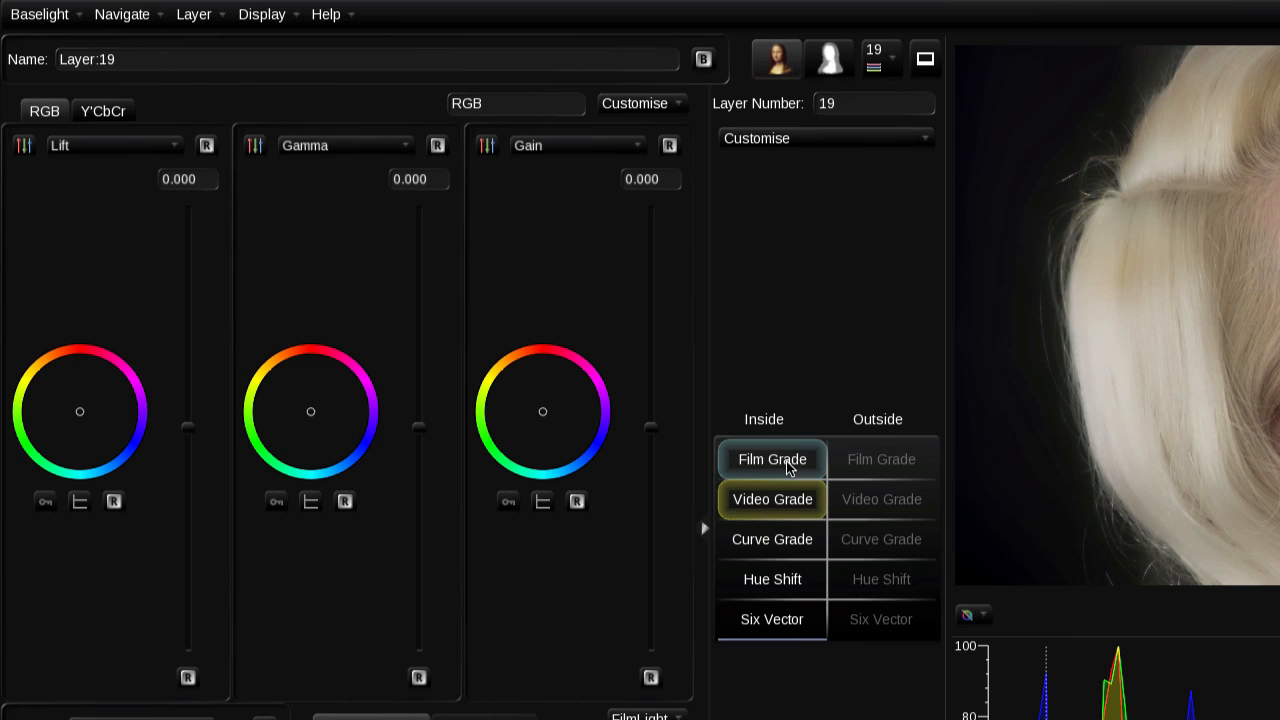
mouse_move(824, 348)
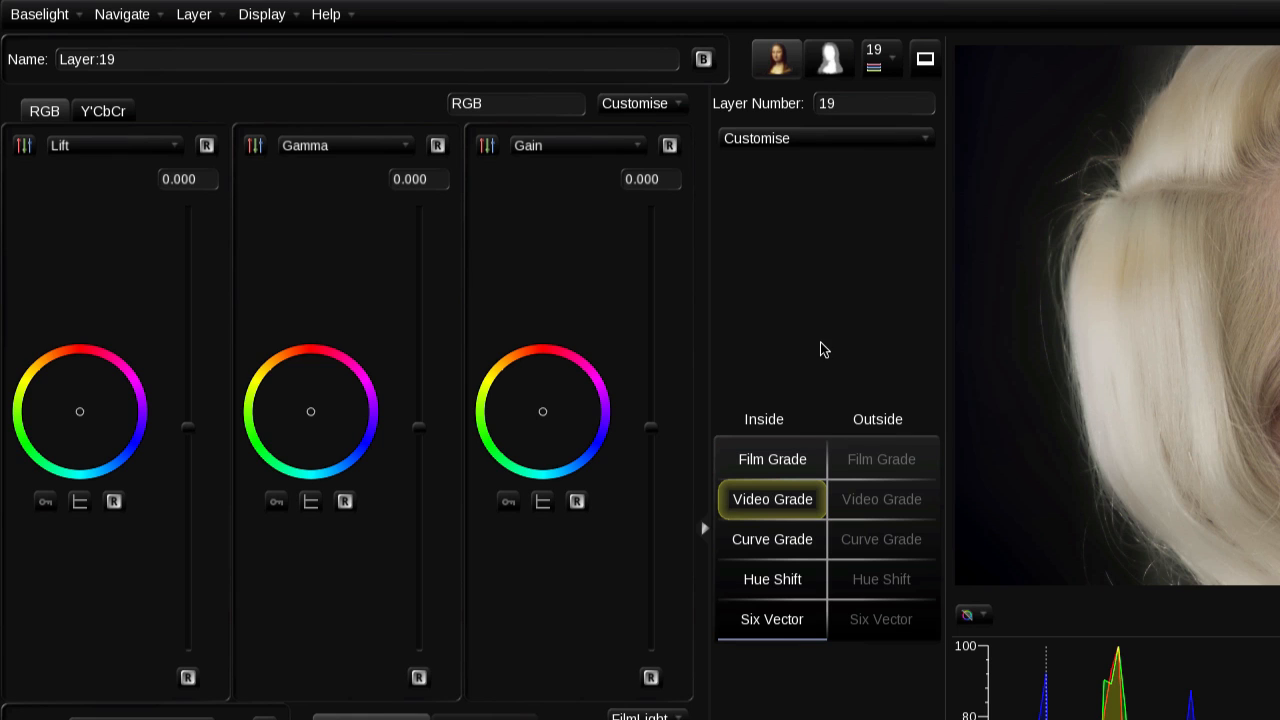
mouse_move(836, 312)
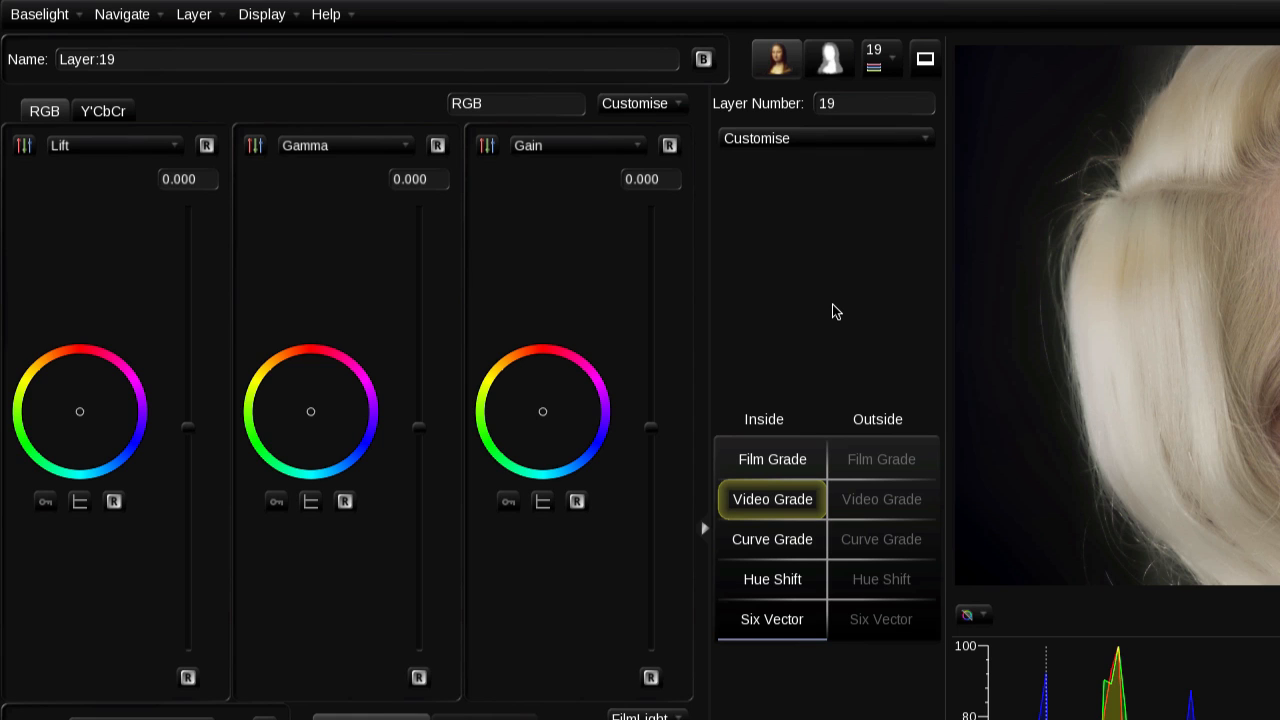
mouse_move(772, 540)
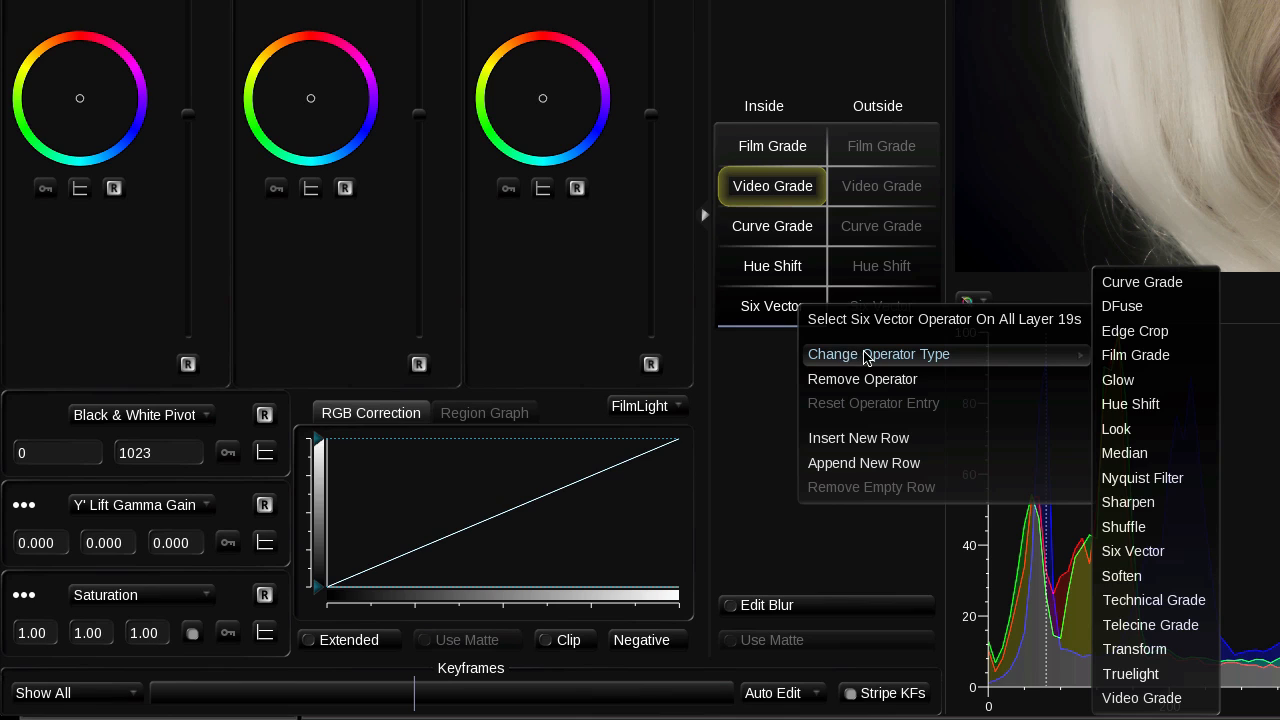
mouse_move(1028, 358)
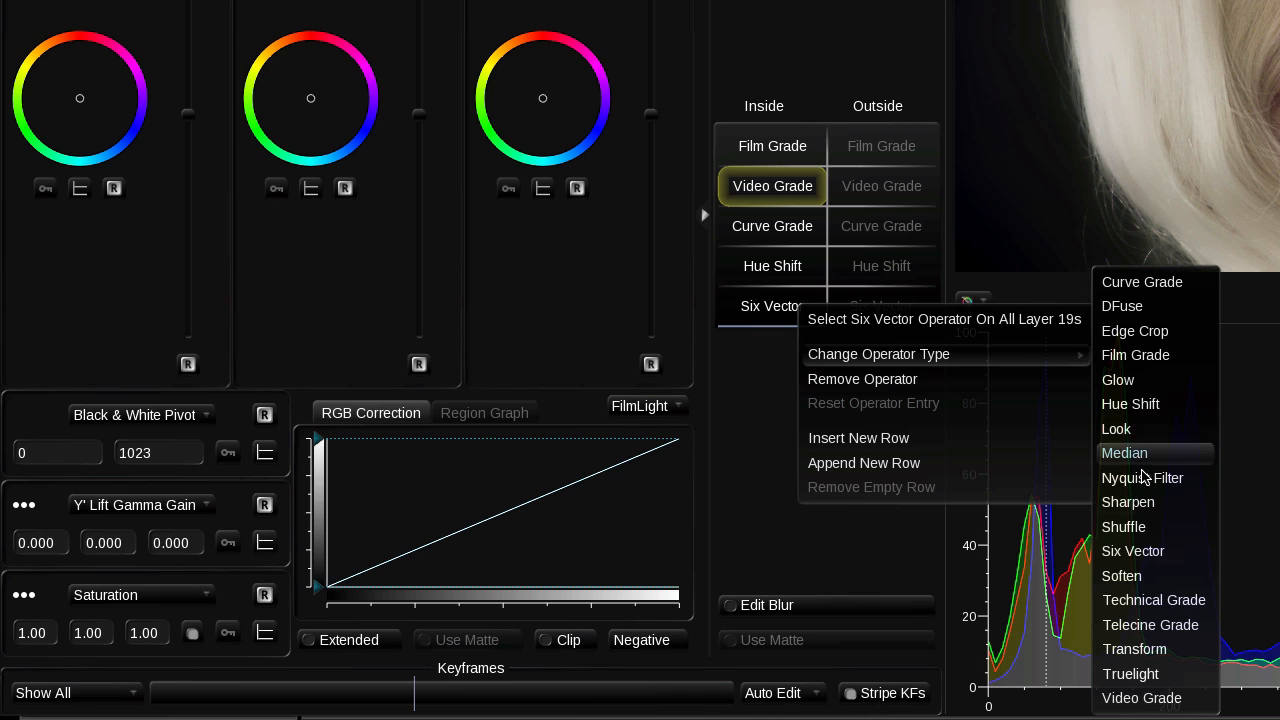
mouse_move(1128, 502)
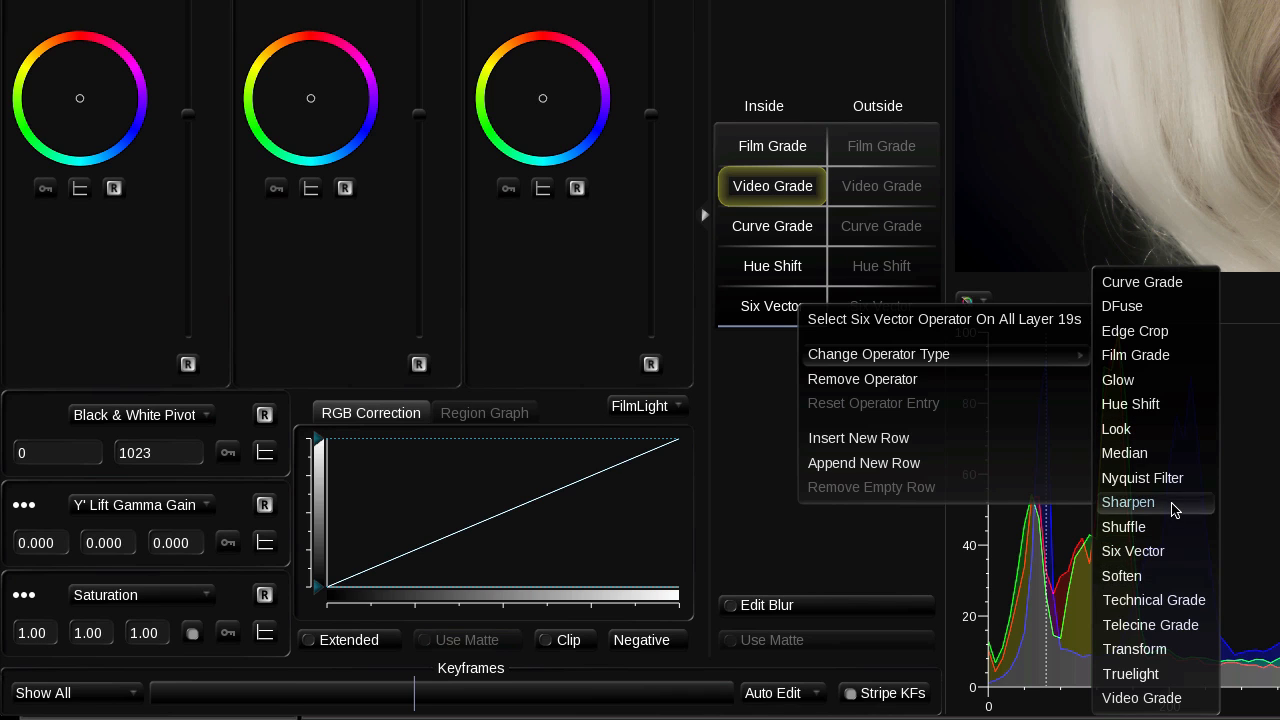
Change Six Vector to a Sharpen operator and add a Glow operator in the empty row below.
click(1128, 502)
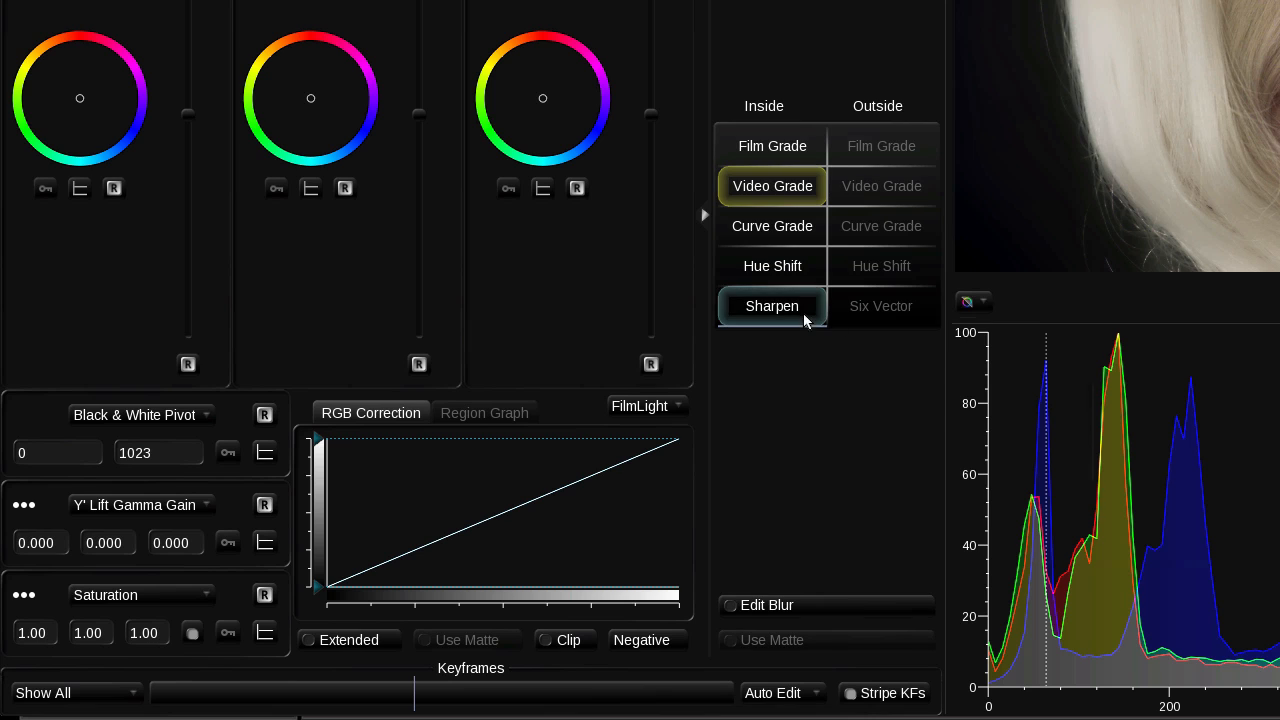
right_click(772, 306)
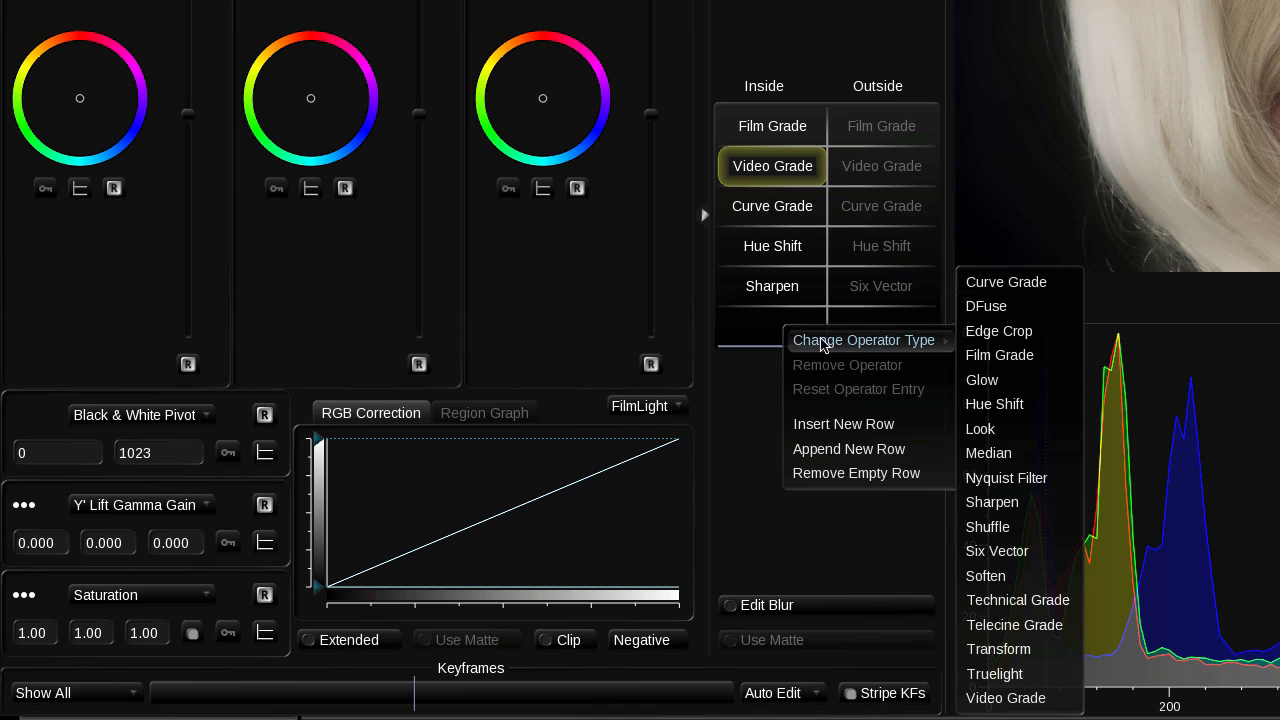
click(982, 380)
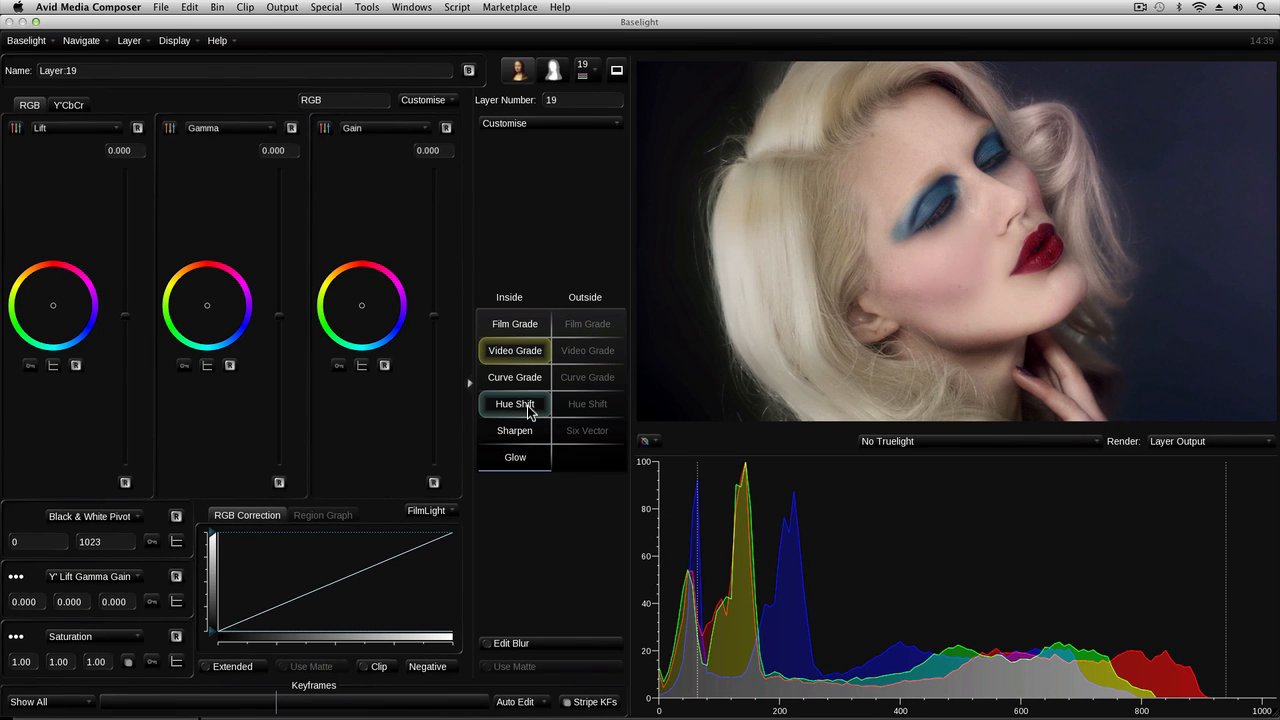
Review the Film Grade ExpContSat page and the Video Grade controls.
click(514, 324)
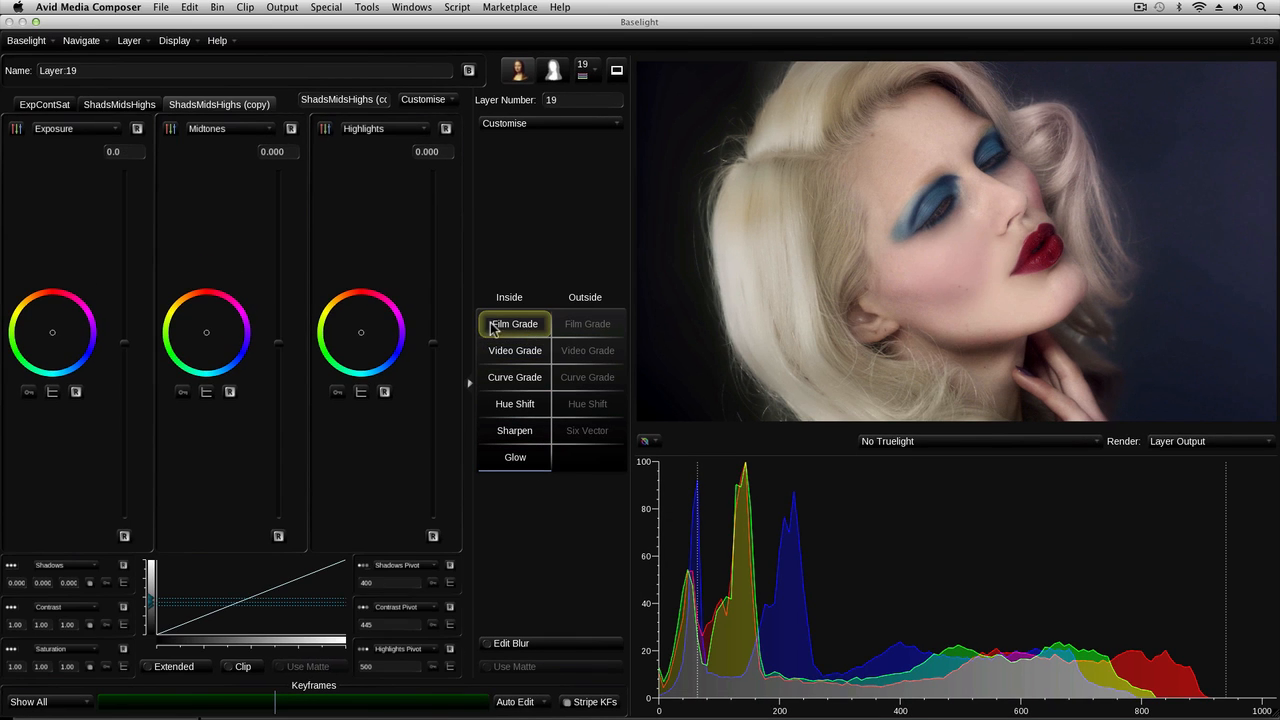
click(44, 104)
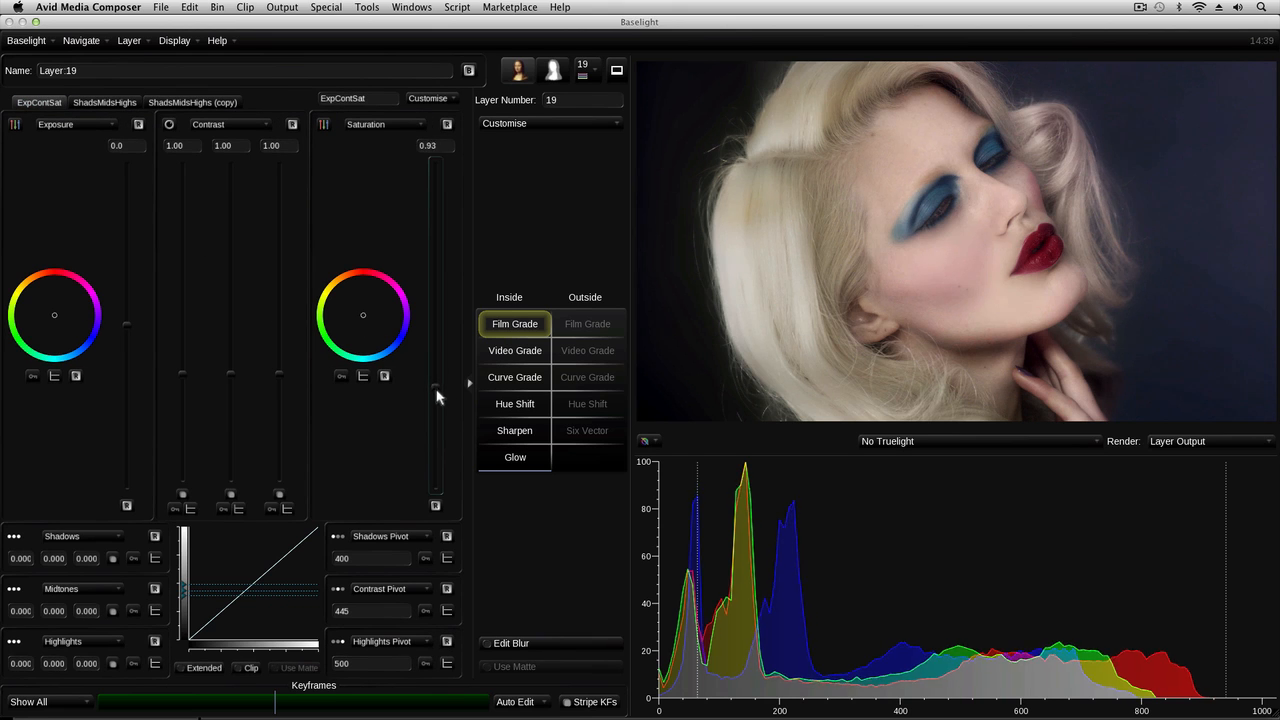
click(516, 350)
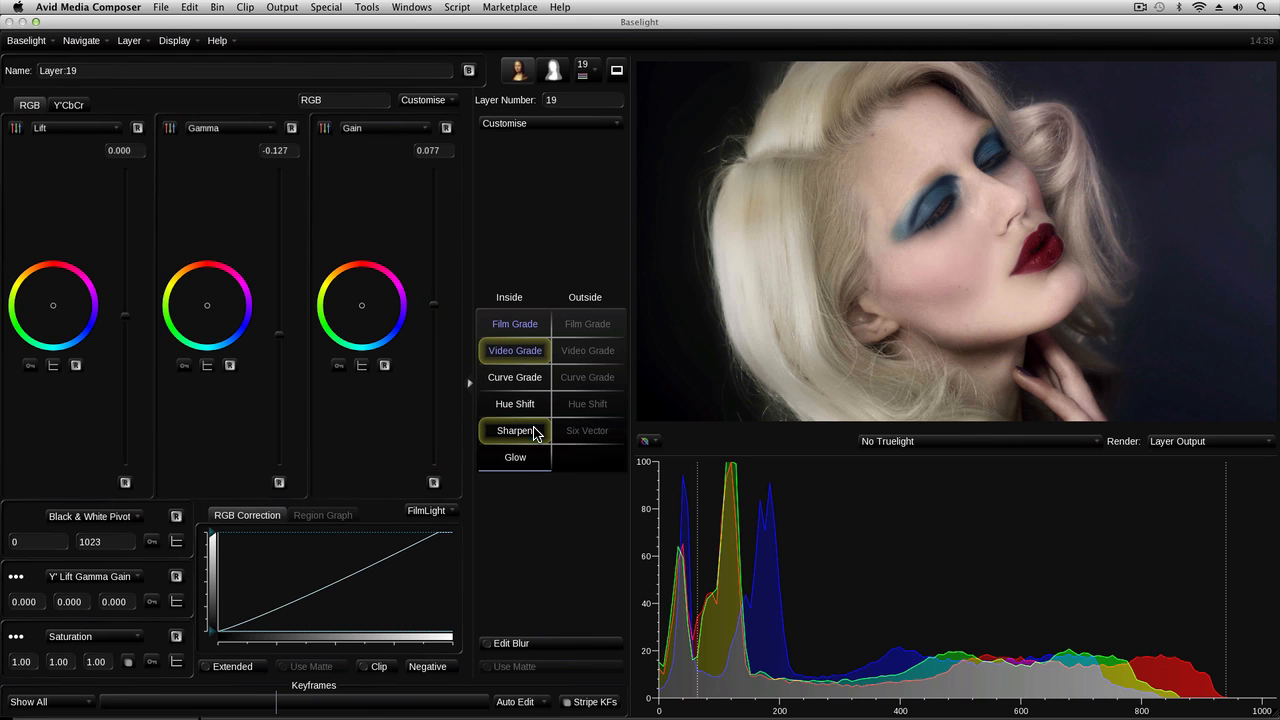
Raise the Sharpen gain to 1.55 and bring up the Hue Shift's Global controls.
click(516, 430)
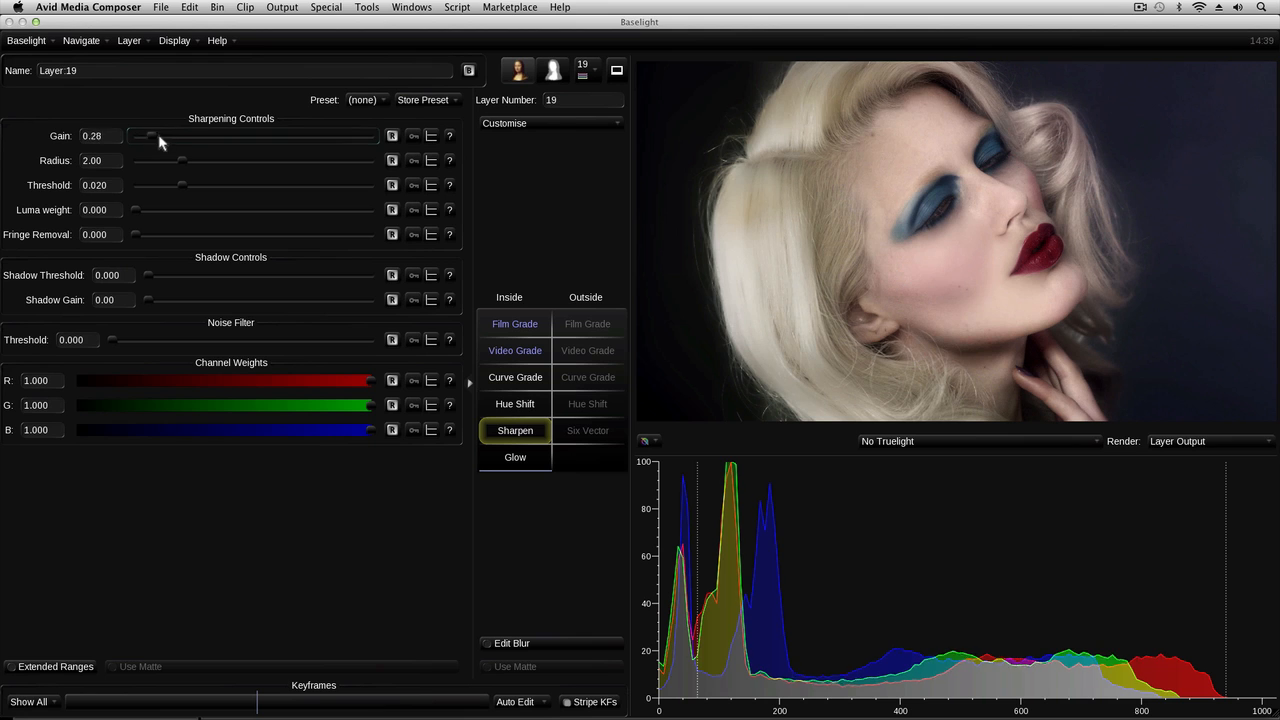
drag(148, 136, 228, 136)
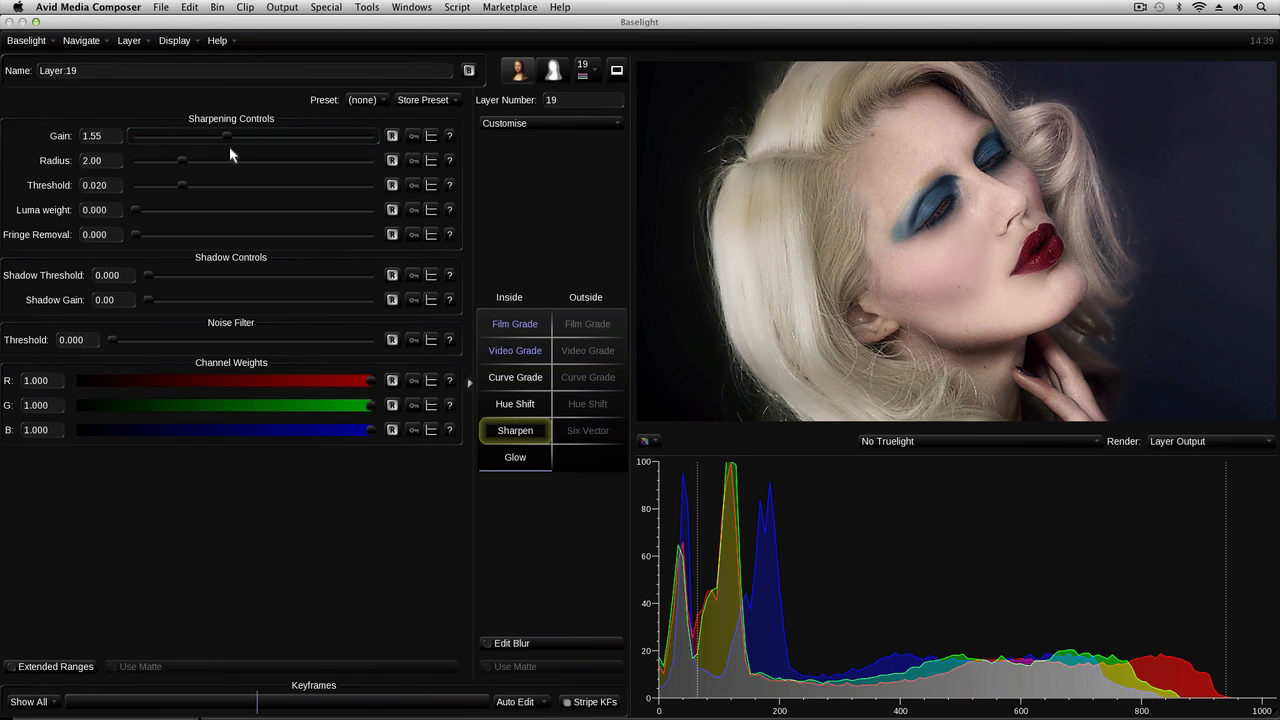
click(516, 404)
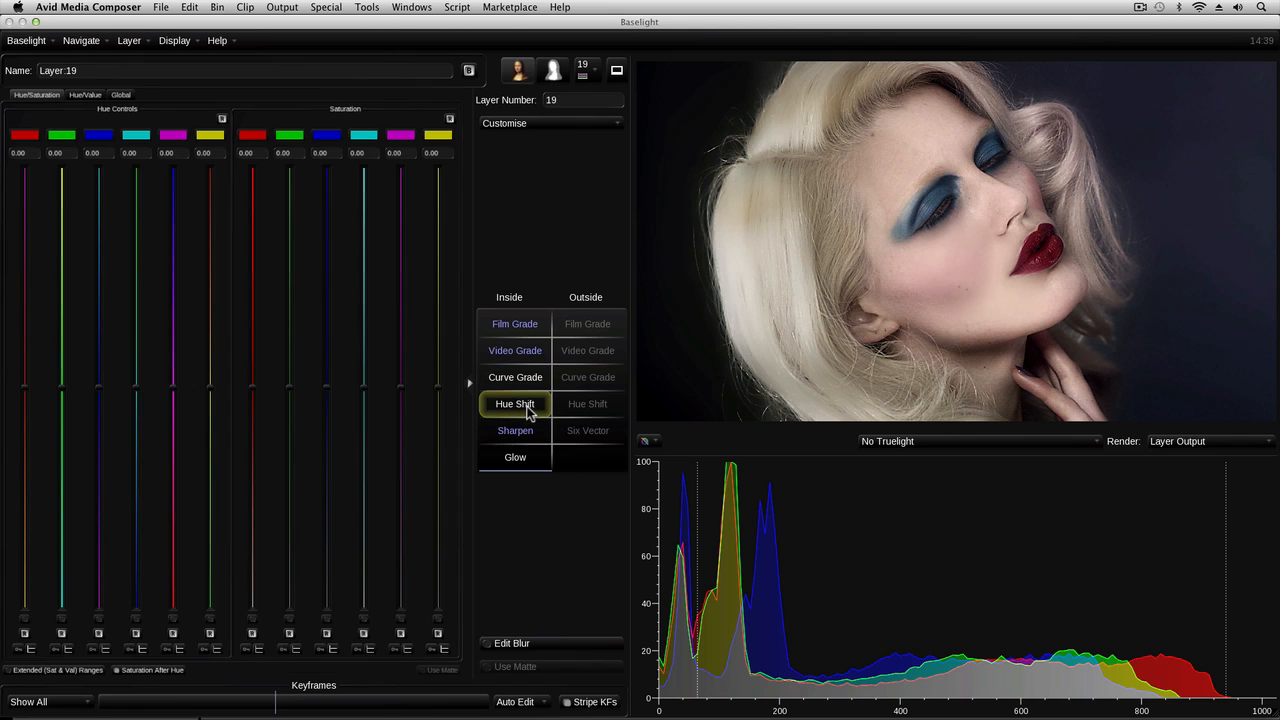
click(120, 94)
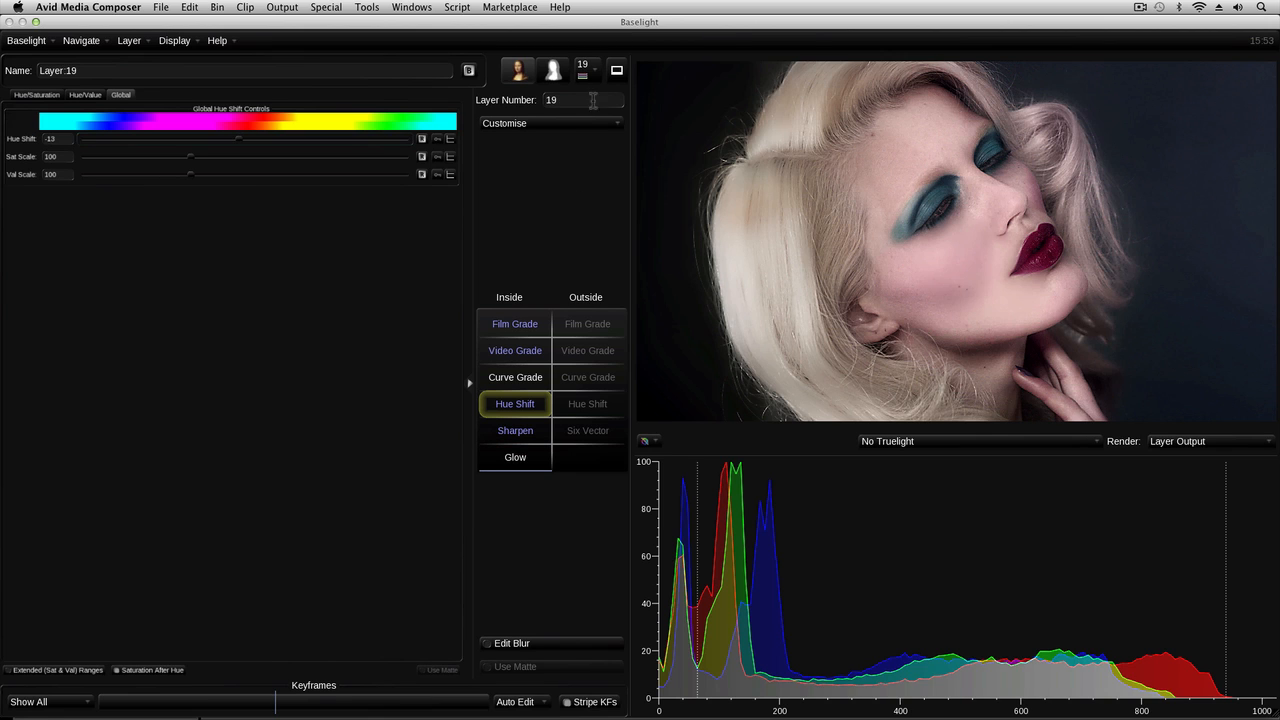
click(586, 68)
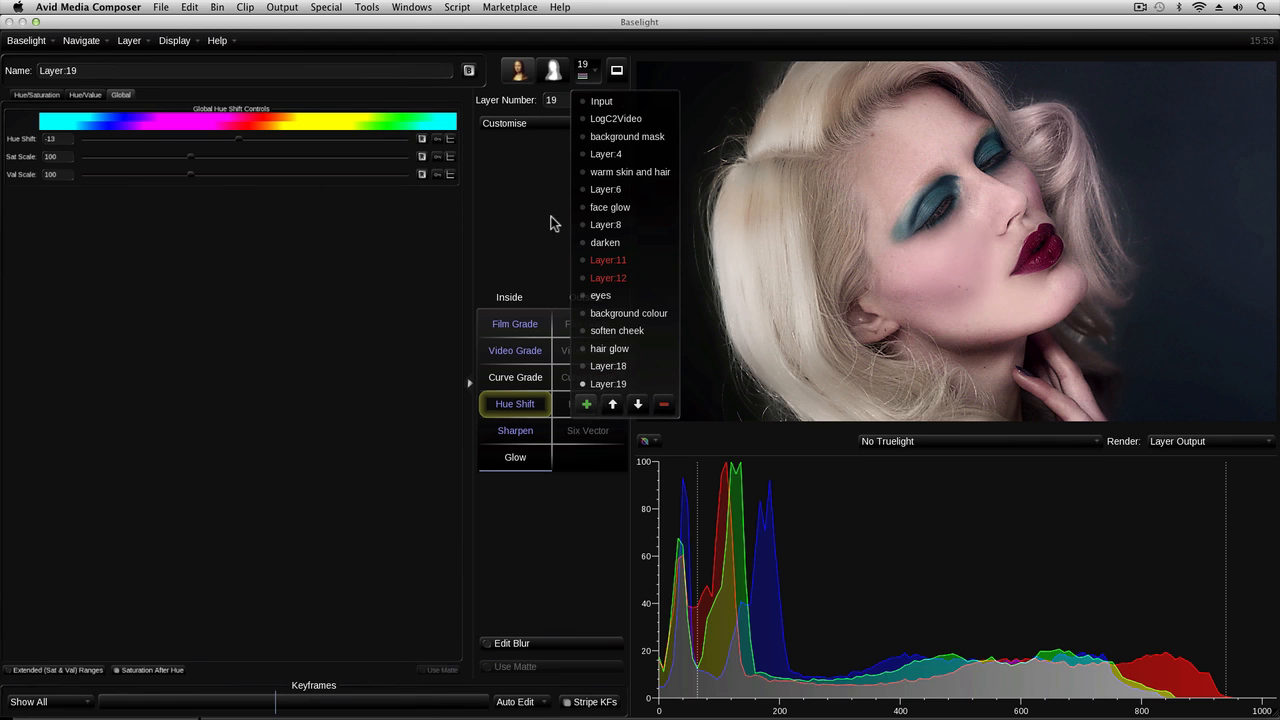
key(Shift+P)
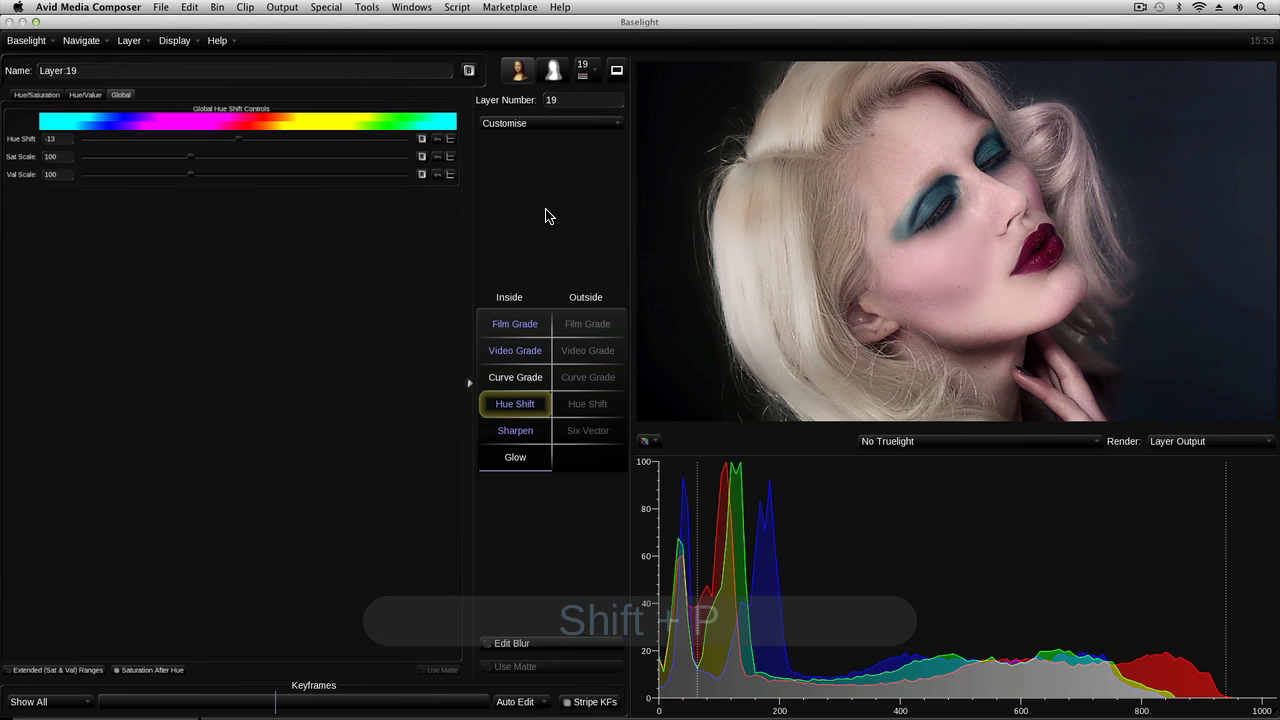
click(516, 364)
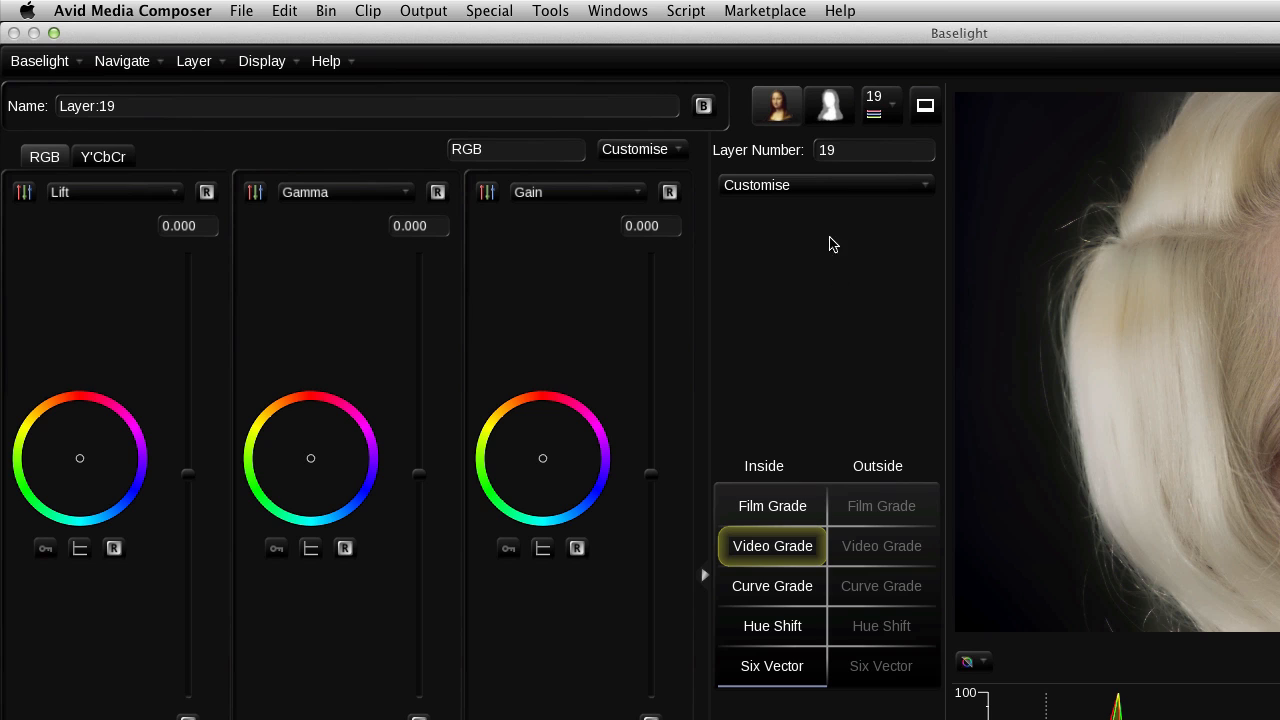
Save the operator setup as Layer 19's custom config from the Customise menu.
click(824, 184)
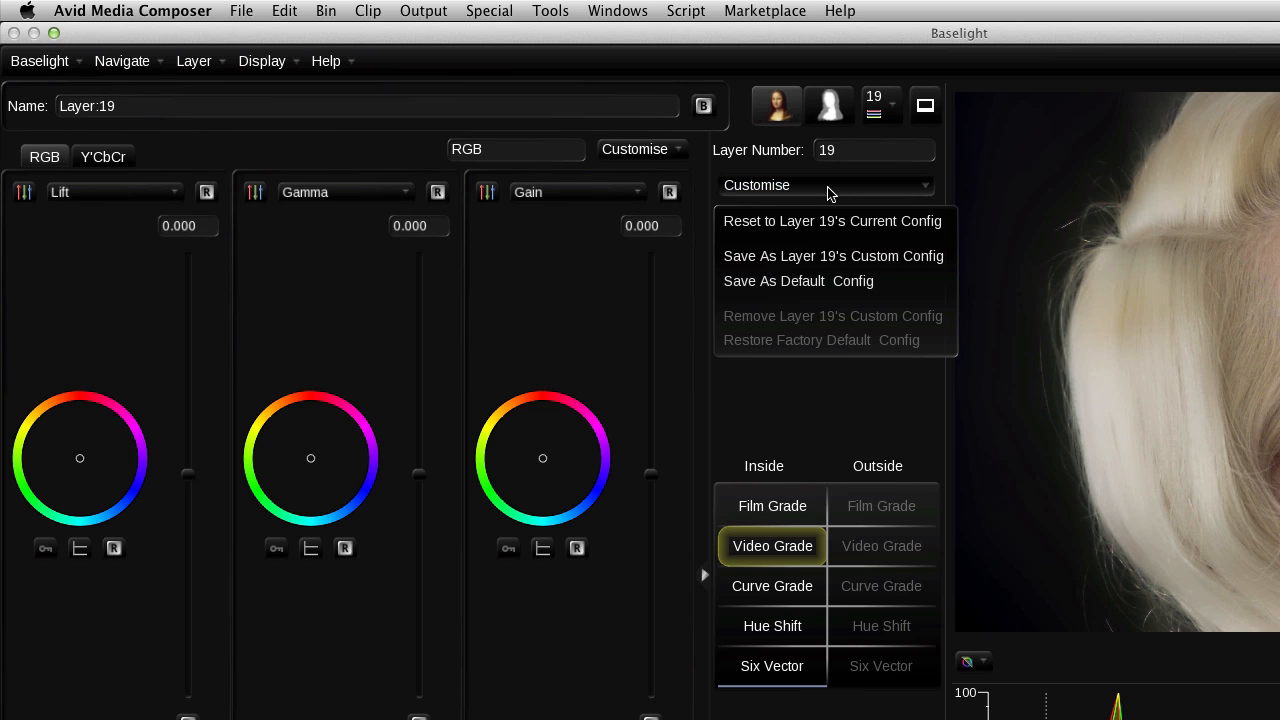
mouse_move(838, 256)
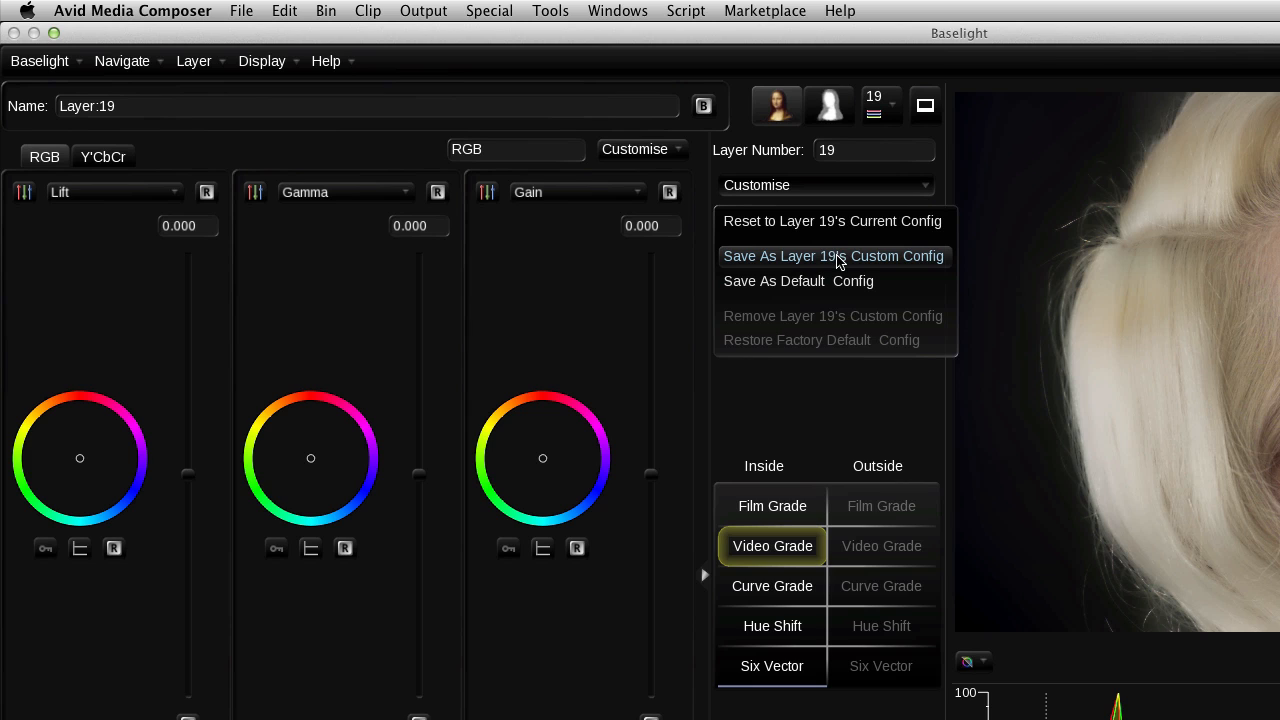